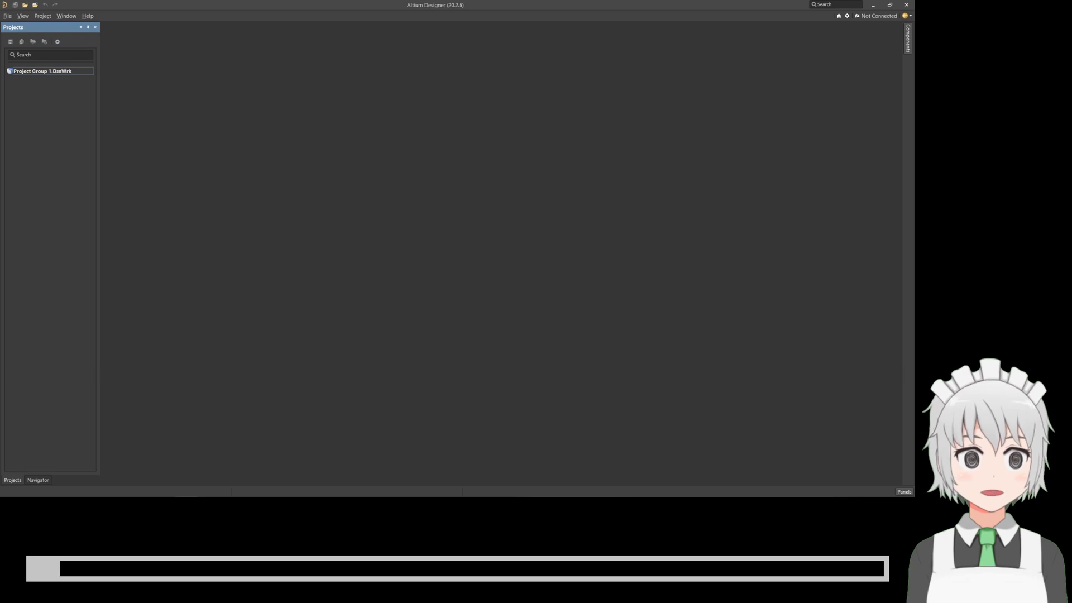
mouse_move(42, 71)
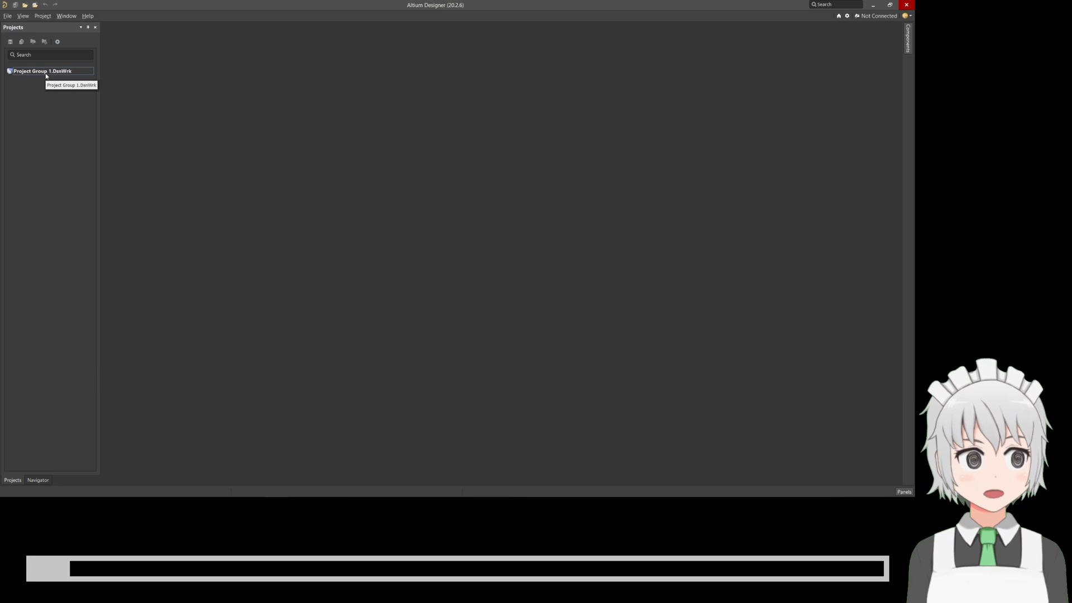
mouse_move(66, 80)
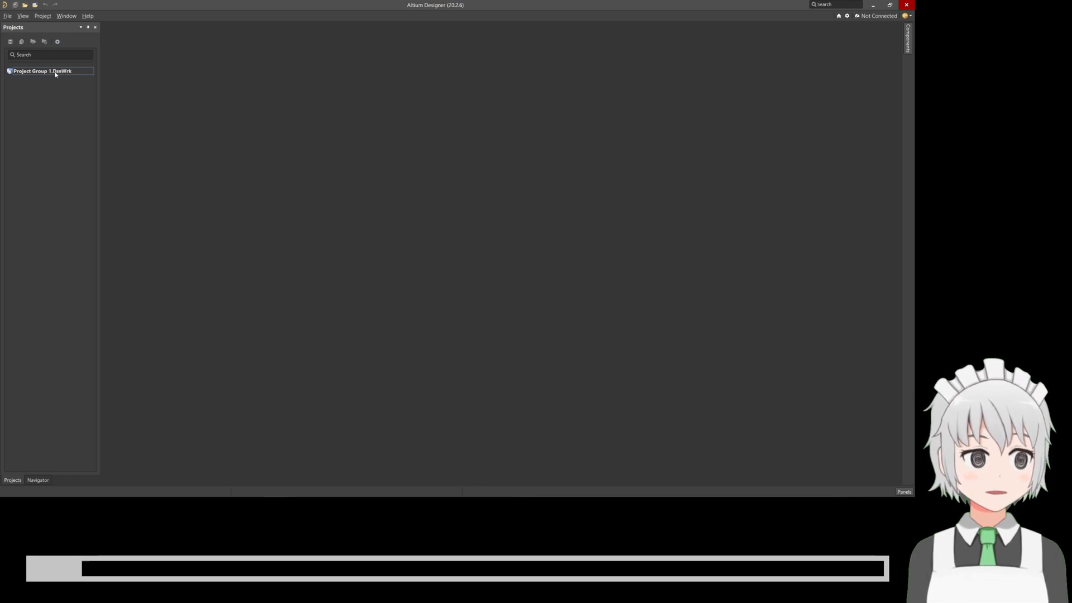
Save the project group as 'demo' in the Documents > 2-demo folder
right_click(40, 71)
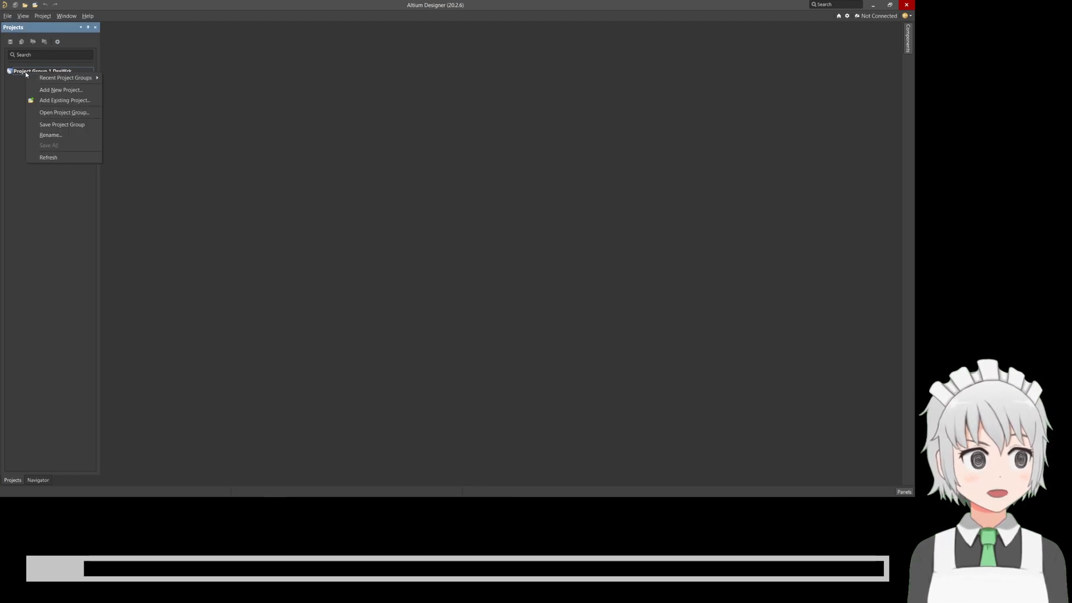
mouse_move(61, 124)
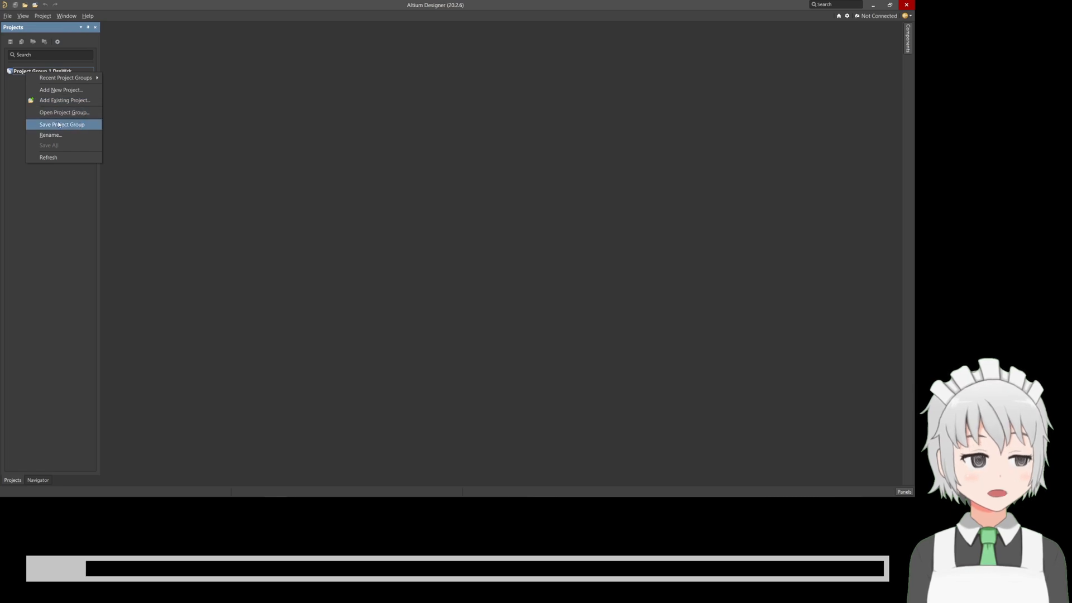
left_click(62, 124)
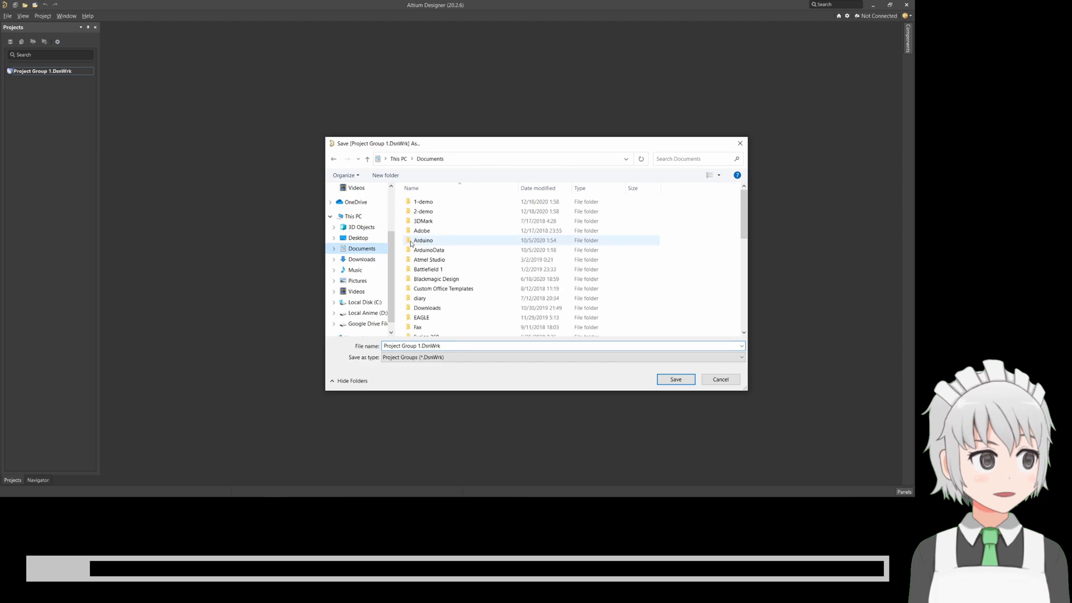
double_click(422, 211)
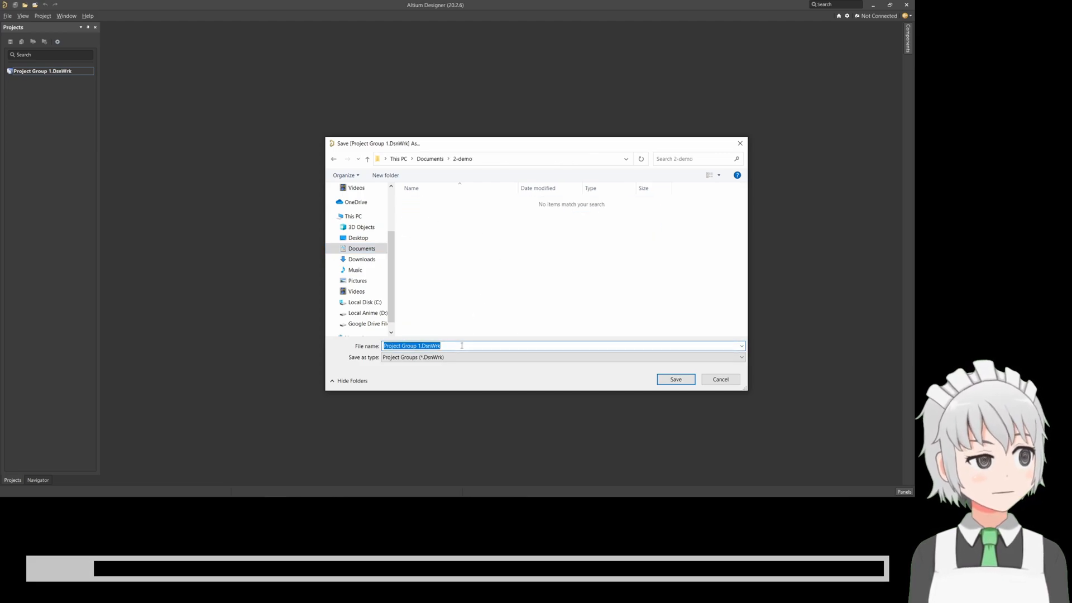
type("demo")
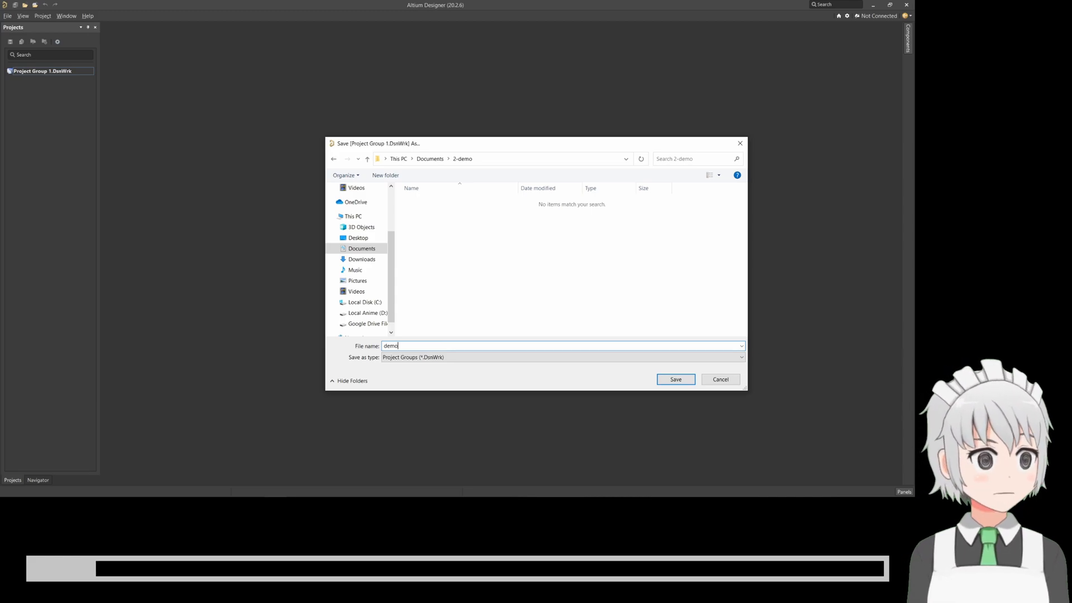
left_click(675, 380)
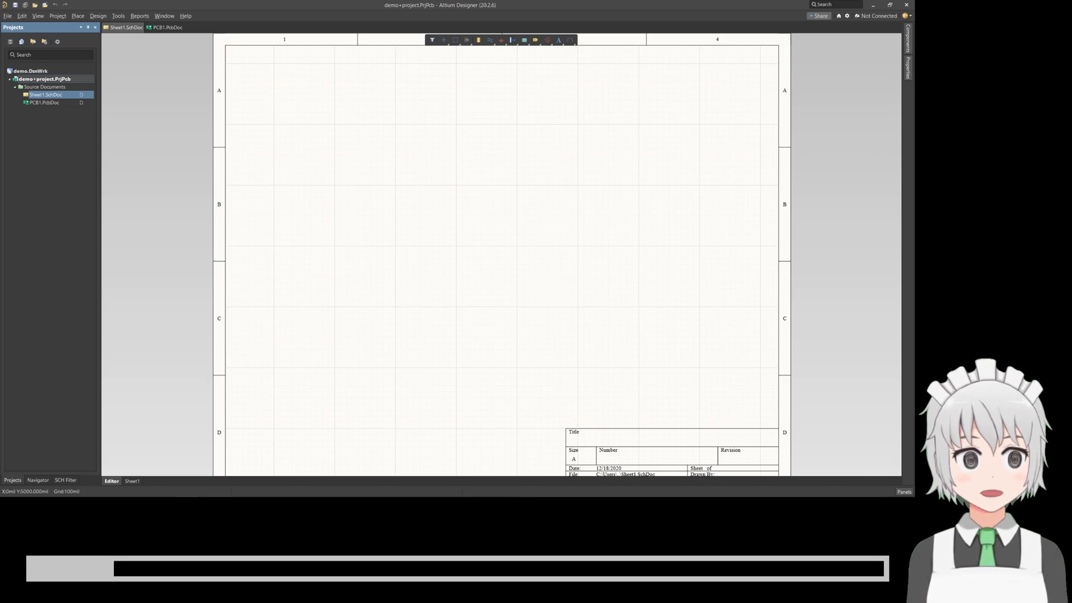
Open the File menu to reach the New > Library submenu
right_click(43, 79)
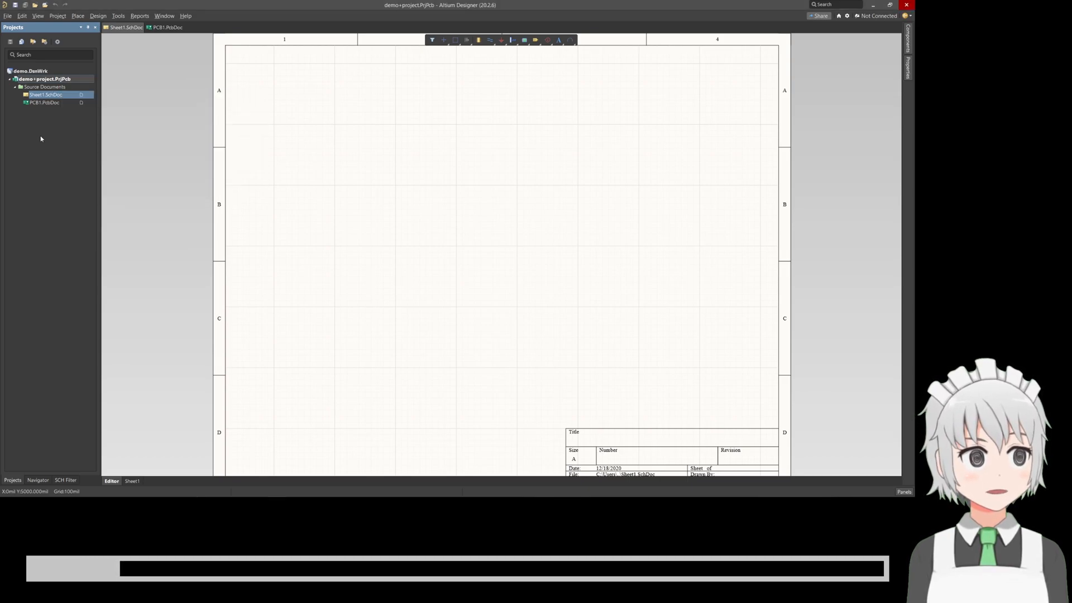
mouse_move(22, 16)
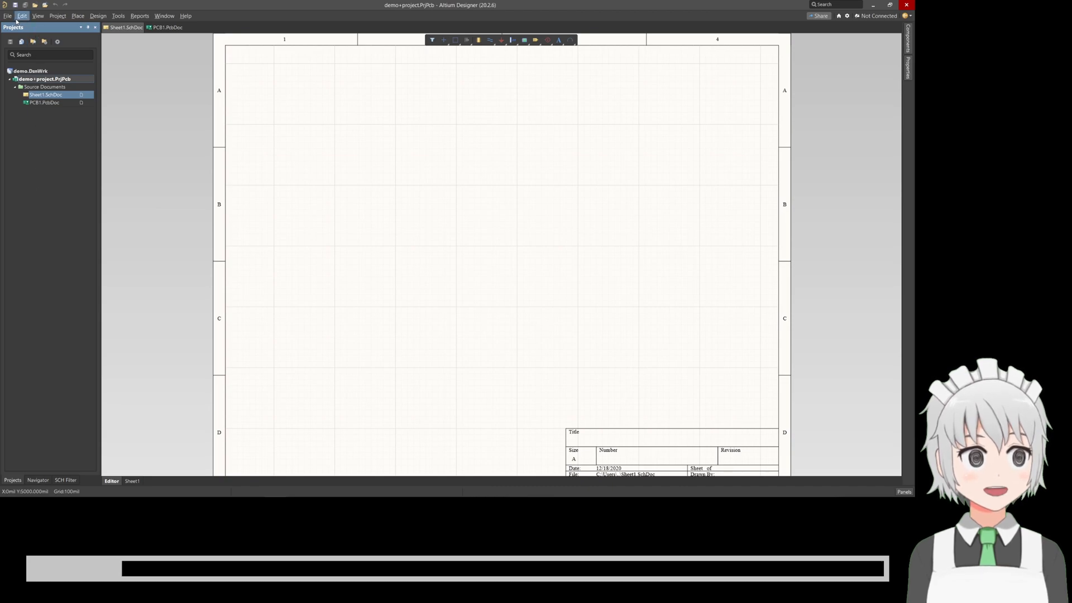
left_click(7, 16)
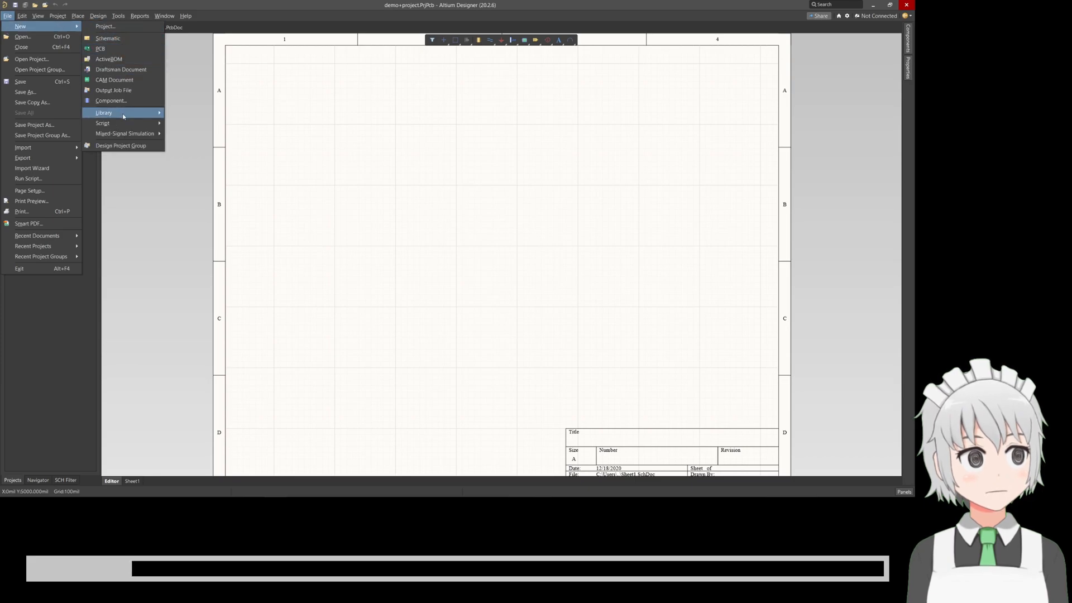
Create a new Integrated Library, Integrated_Library1, from File > New > Library
left_click(104, 113)
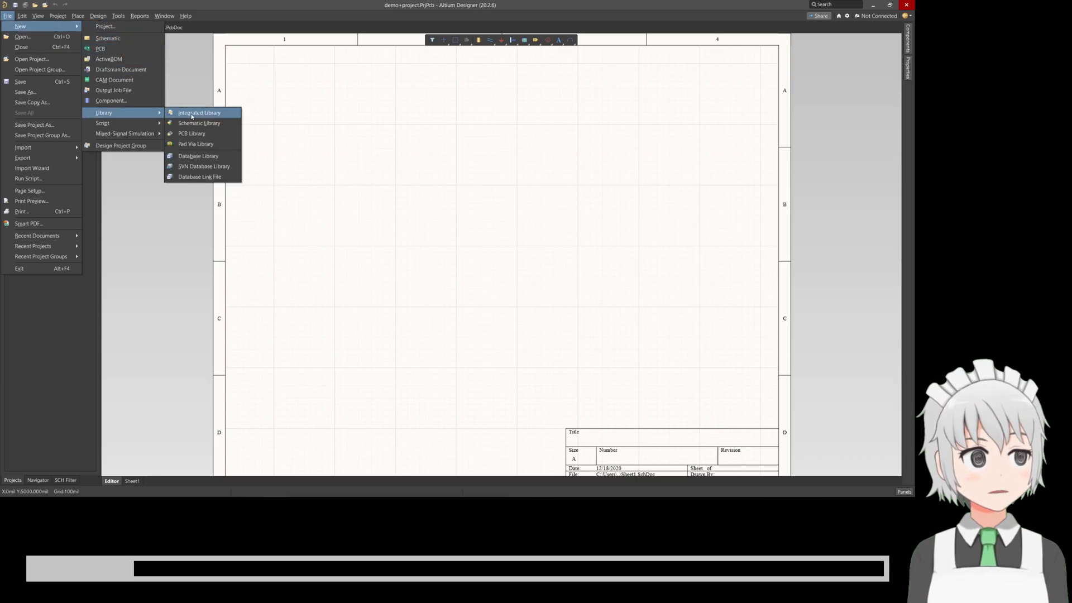
left_click(199, 112)
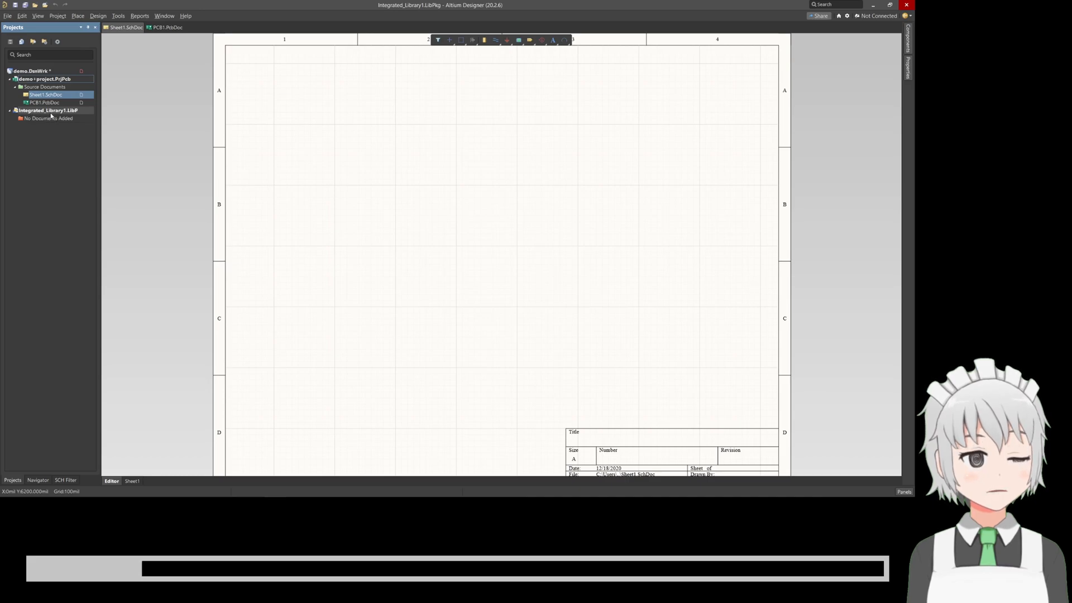
mouse_move(48, 111)
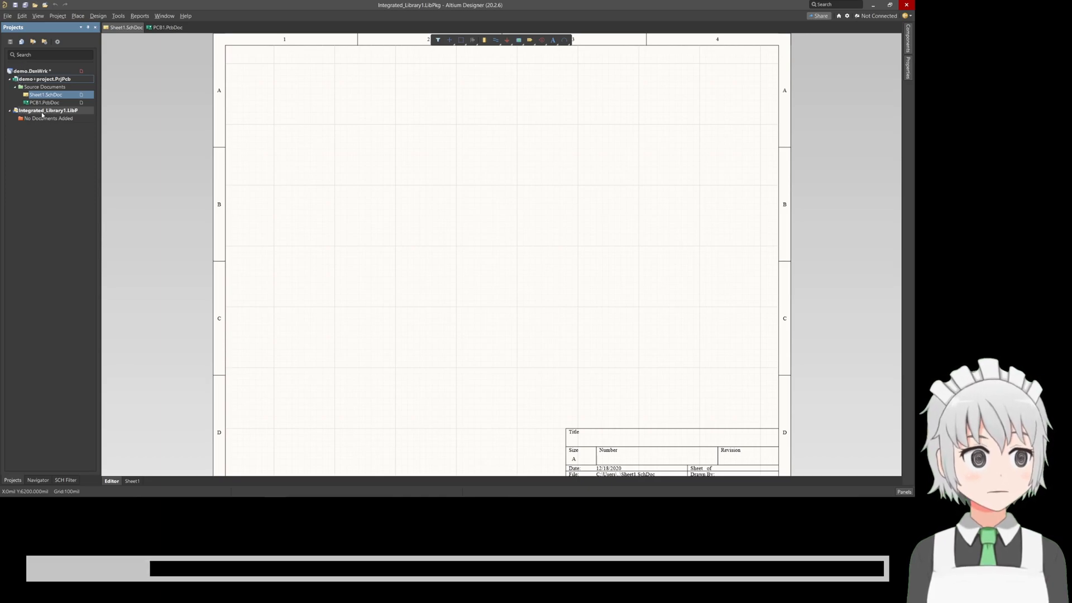
Add a new schematic library, SchLib1, to Integrated_Library1 and view its component list
right_click(48, 111)
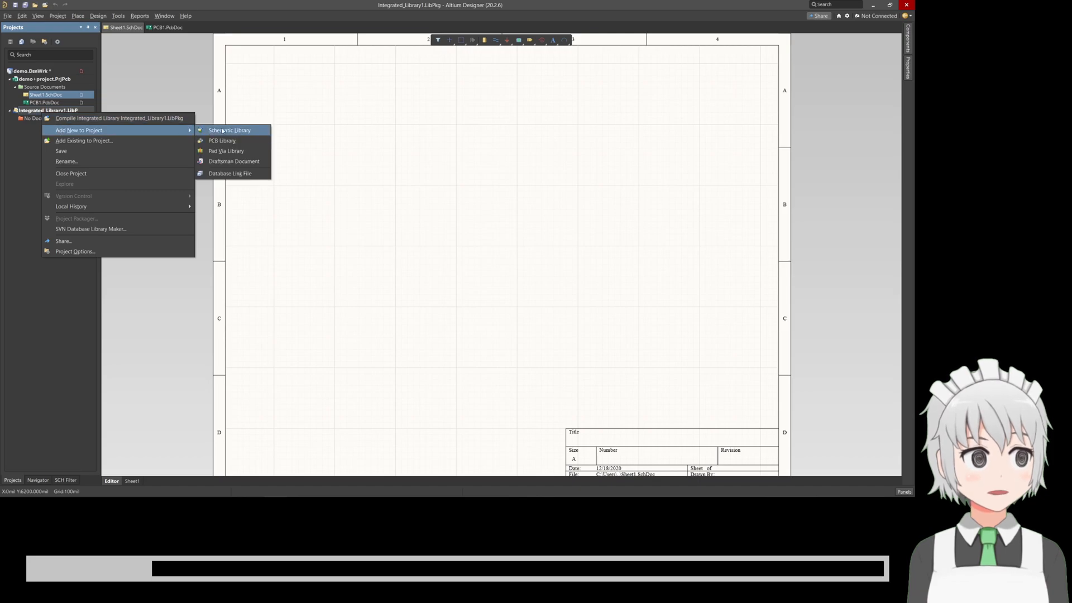
left_click(229, 130)
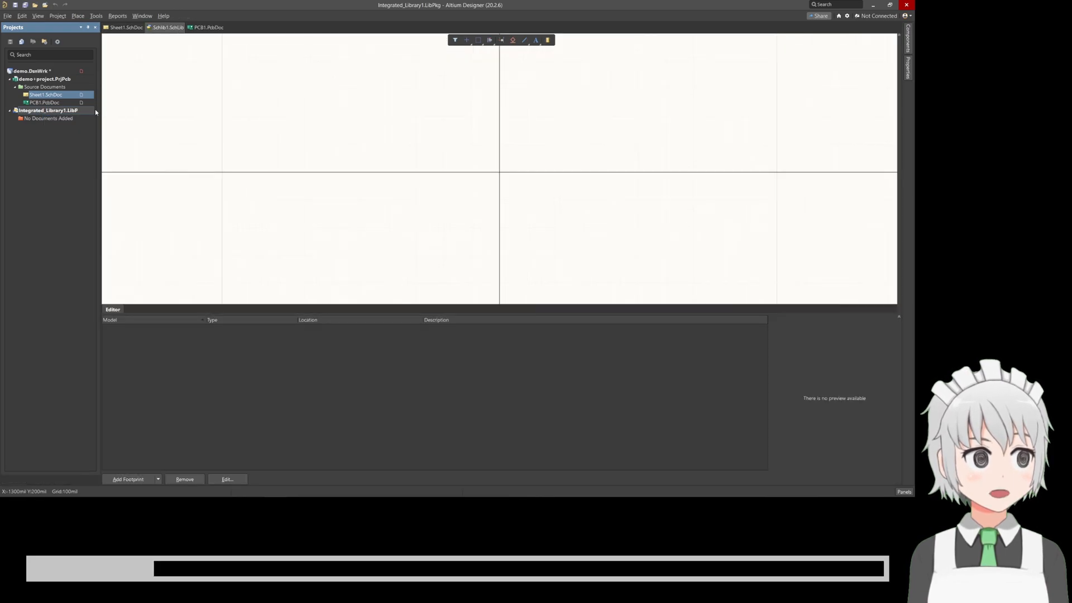
left_click(167, 27)
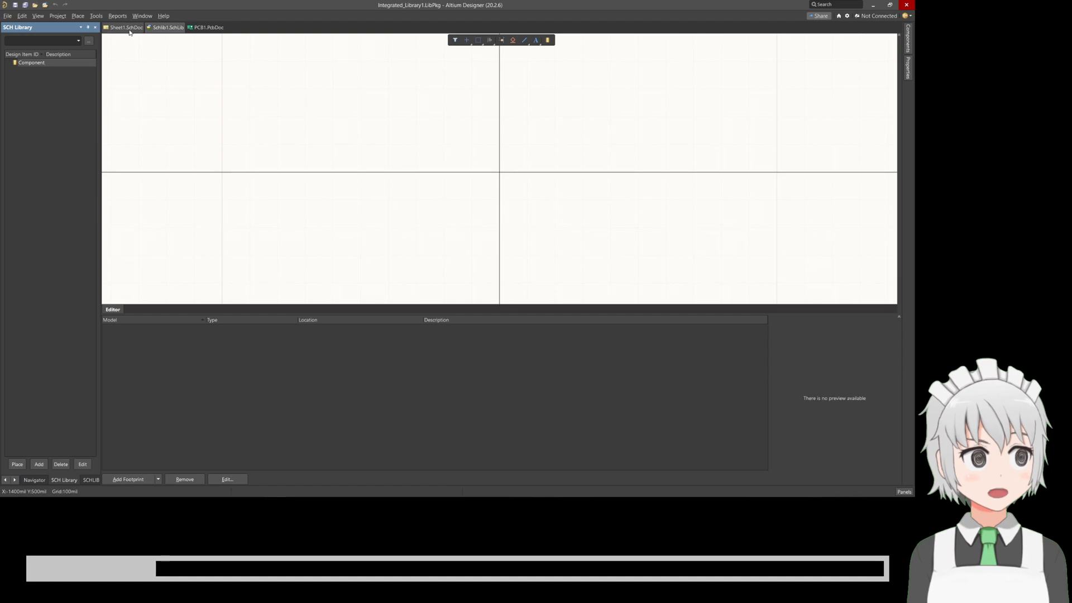
Compare the SchLib1 component with Sheet1, ending on the Sheet1 schematic
left_click(125, 27)
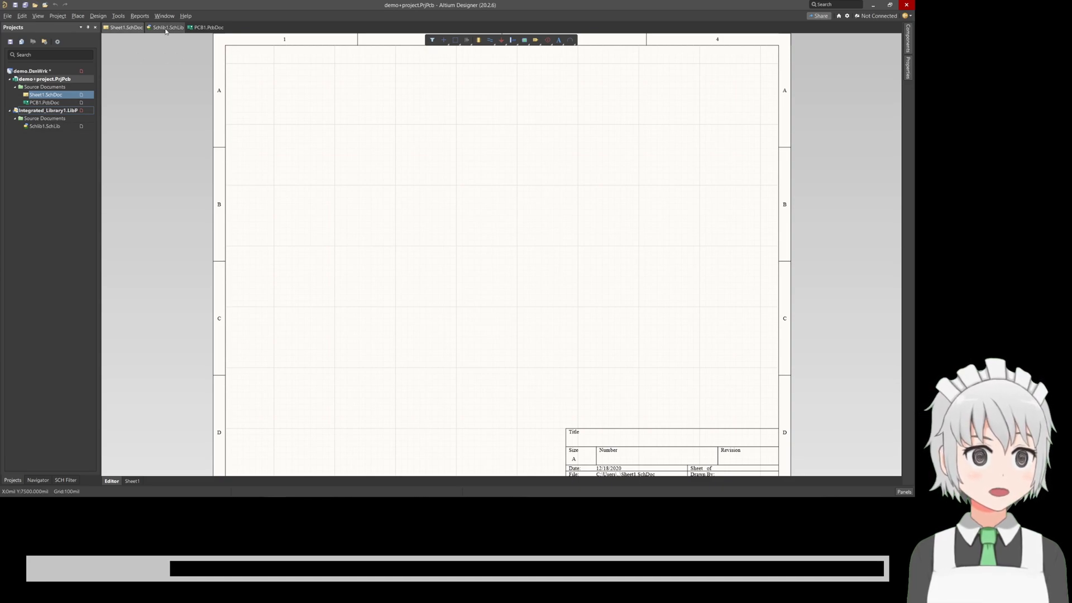
left_click(167, 28)
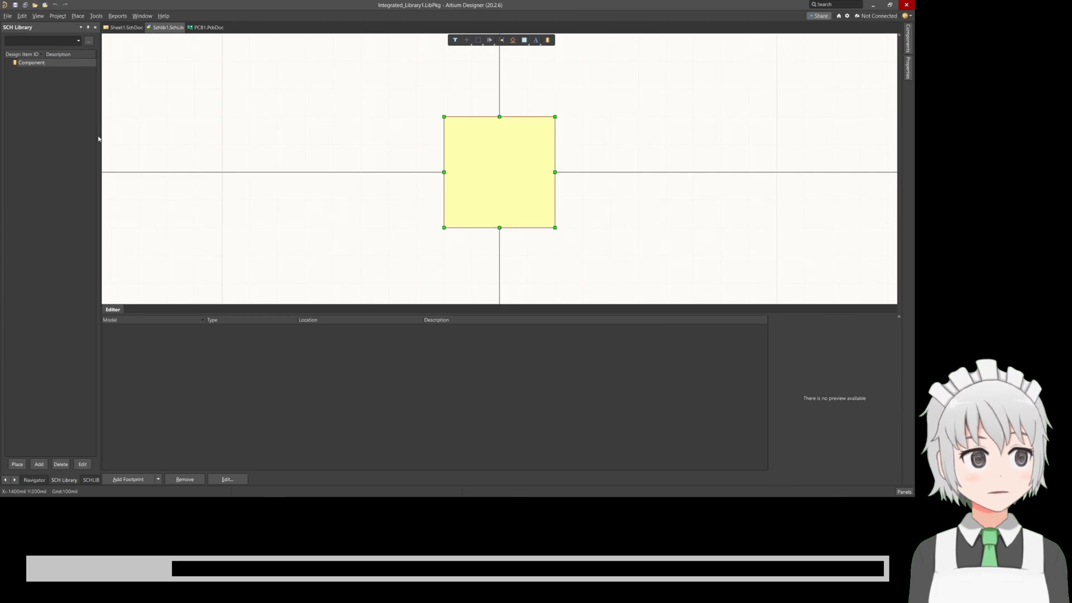
mouse_move(479, 169)
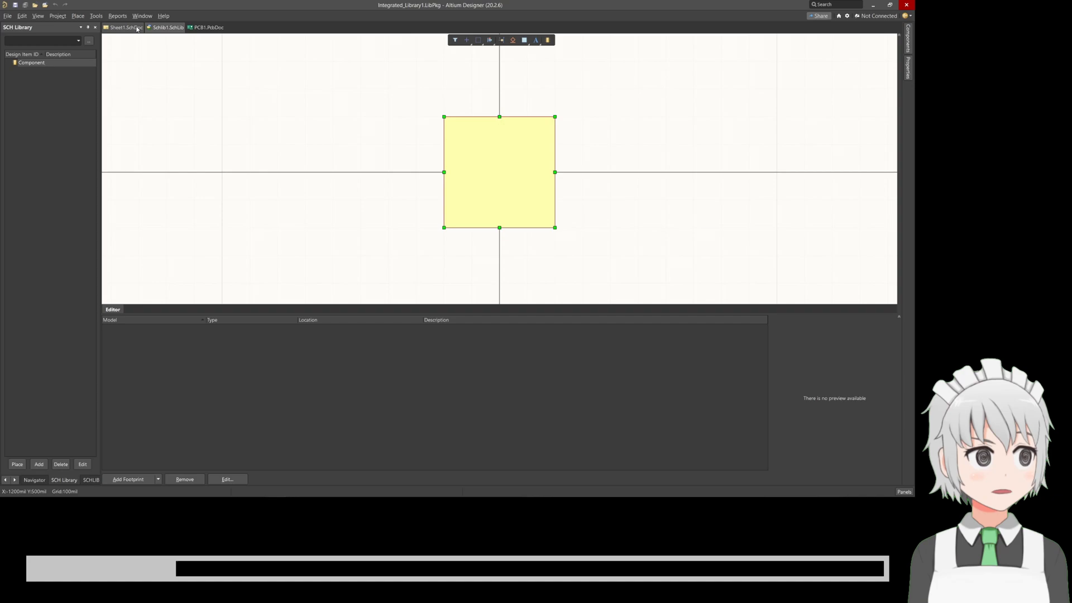
left_click(123, 27)
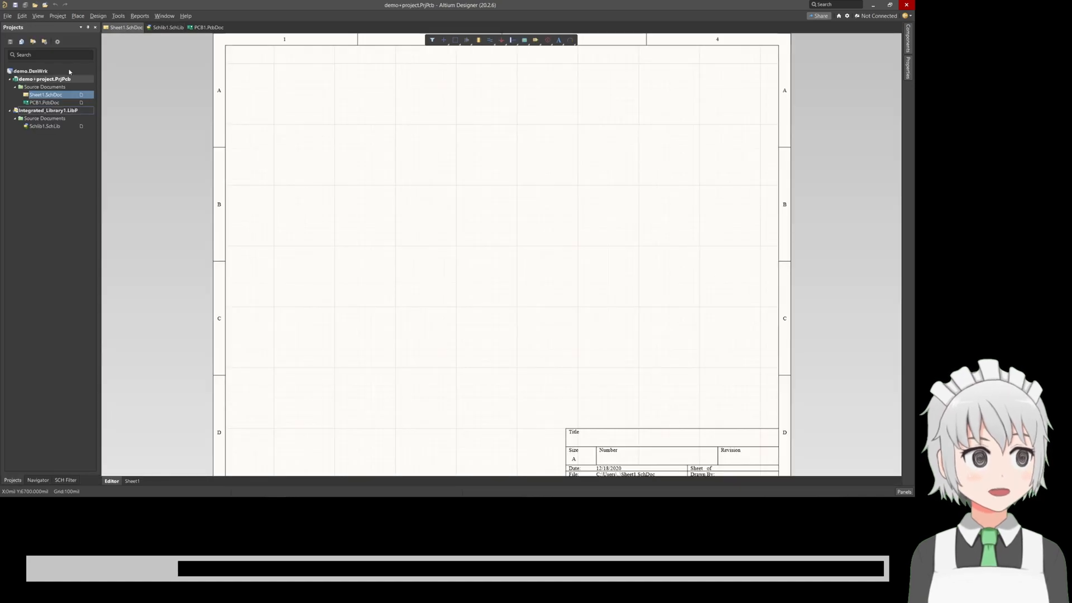
mouse_move(61, 141)
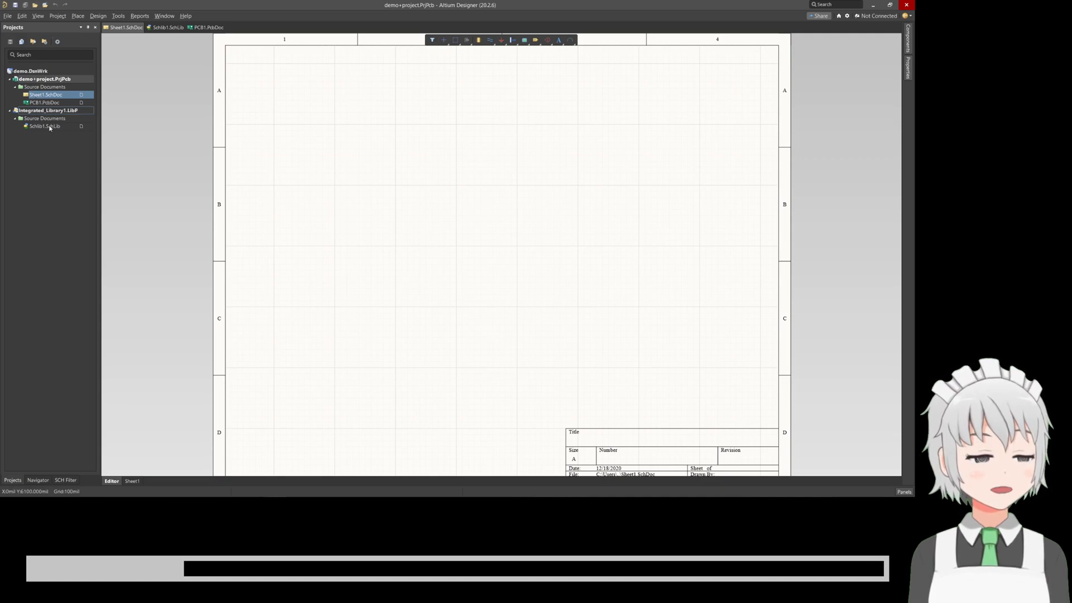
mouse_move(89, 127)
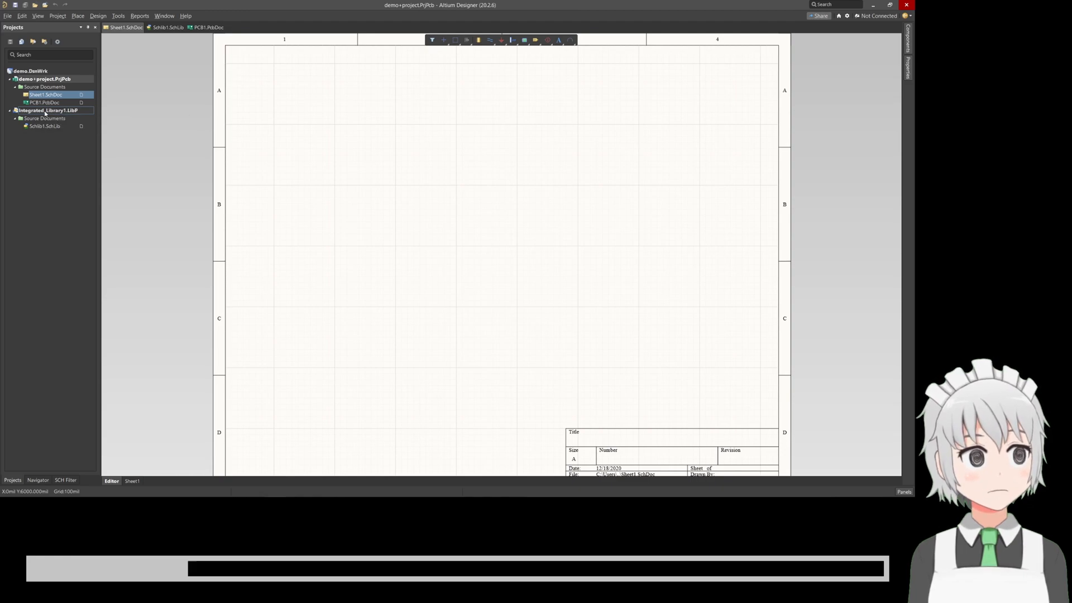
Compile Integrated_Library1.LibPkg from its right-click menu
right_click(48, 110)
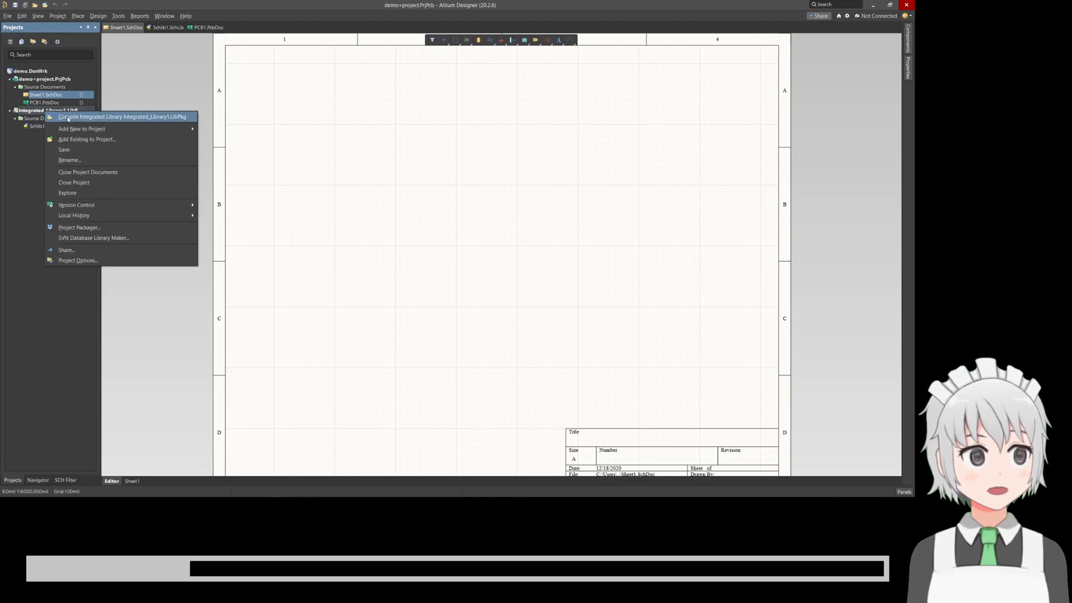
left_click(121, 116)
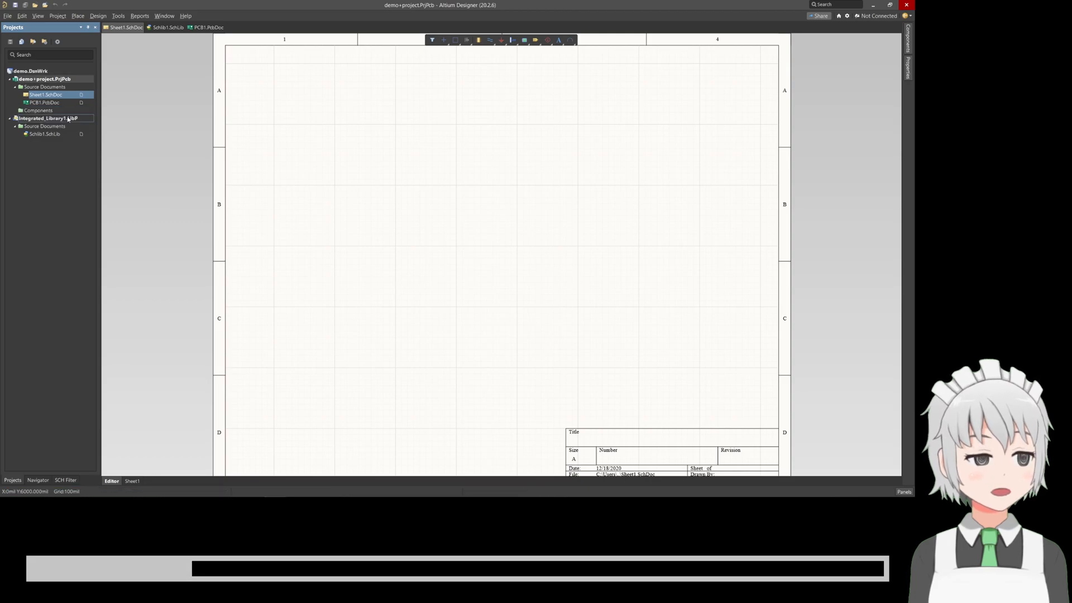
mouse_move(48, 118)
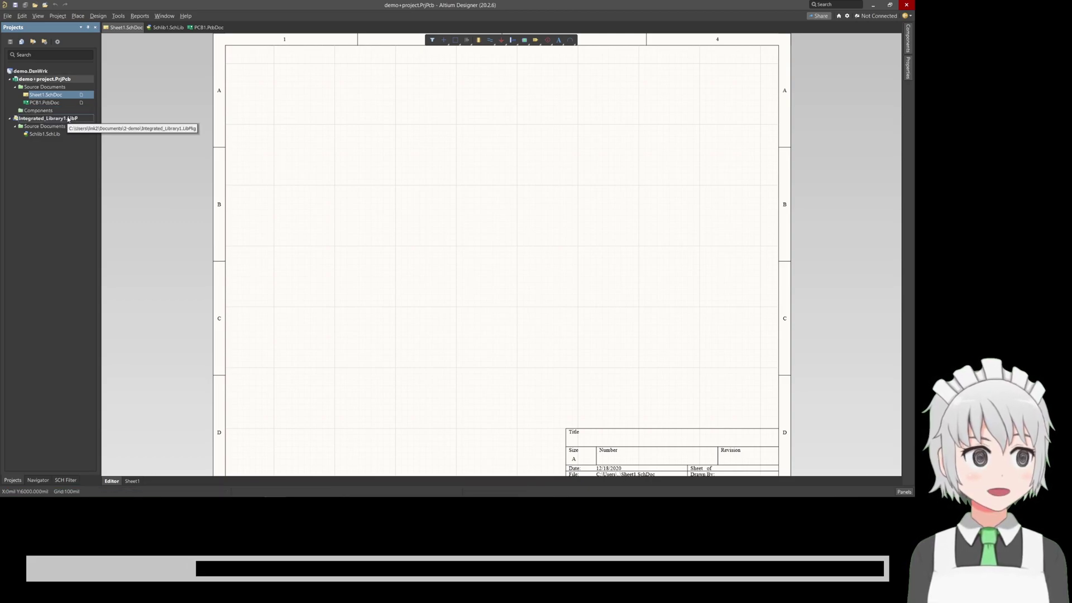
mouse_move(760, 80)
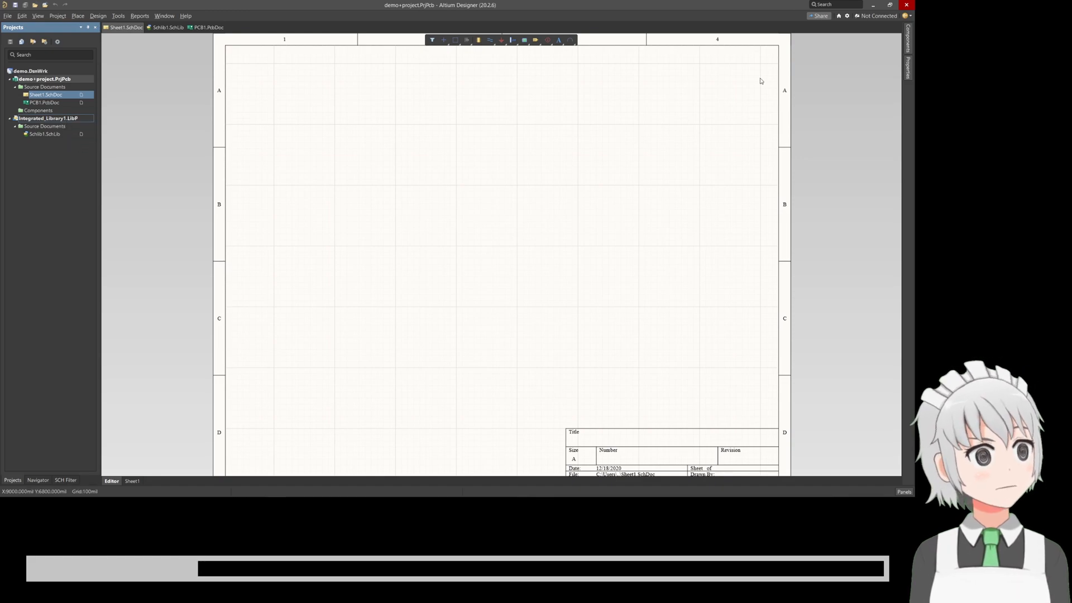
mouse_move(584, 122)
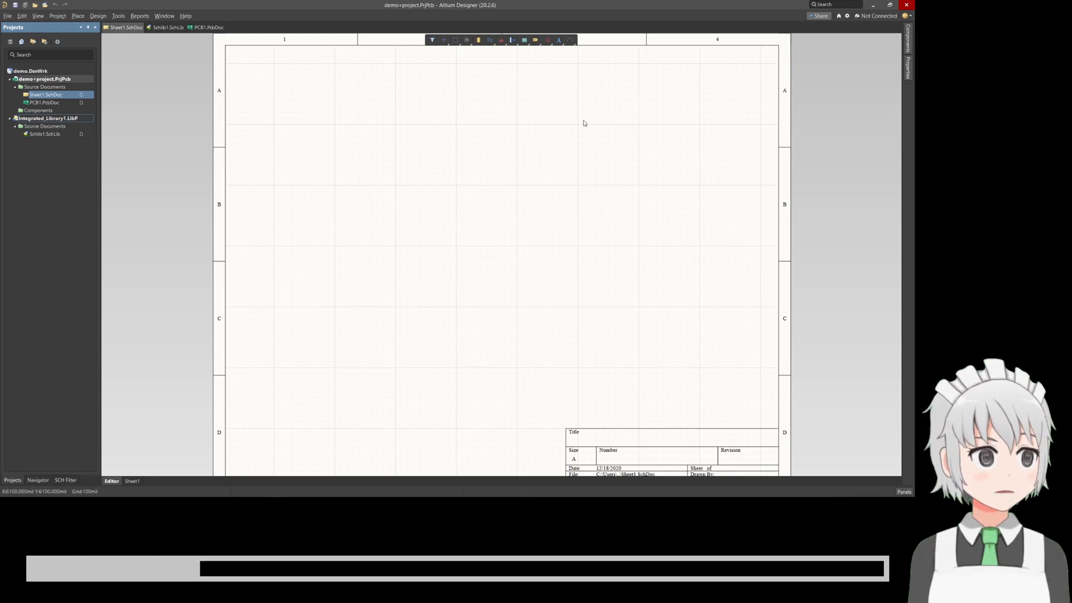
mouse_move(841, 73)
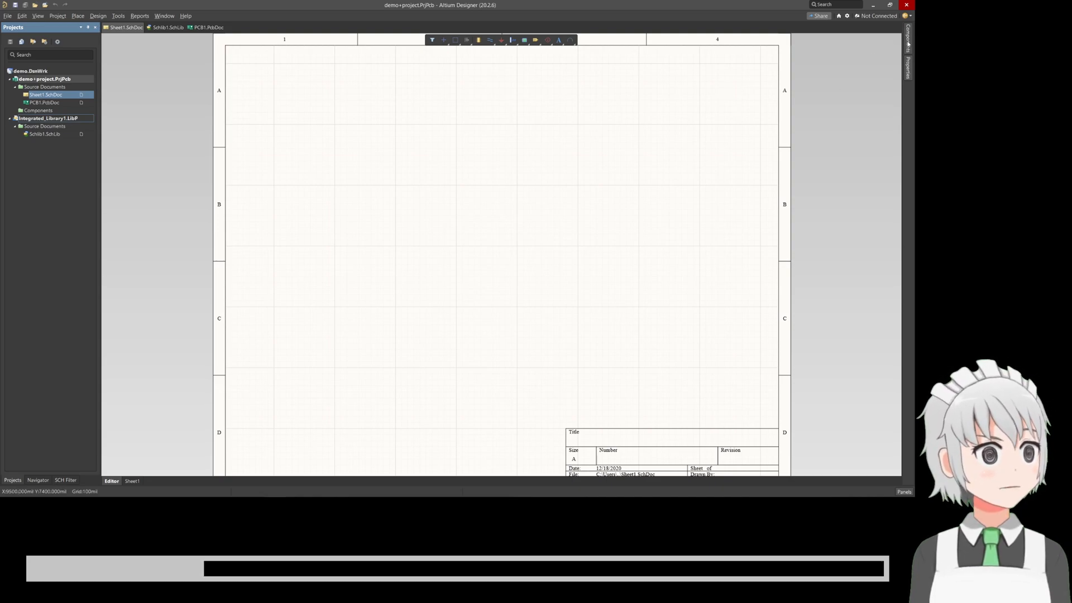
Select Integrated_Library1.IntLib in the Components panel and place Component_1 on Sheet1
left_click(908, 41)
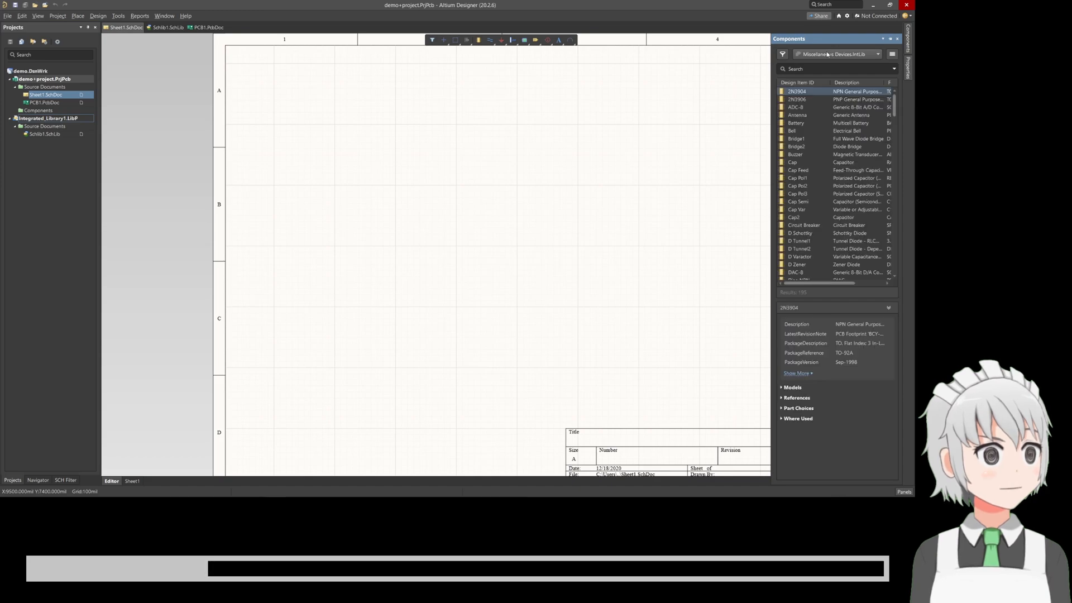
left_click(878, 54)
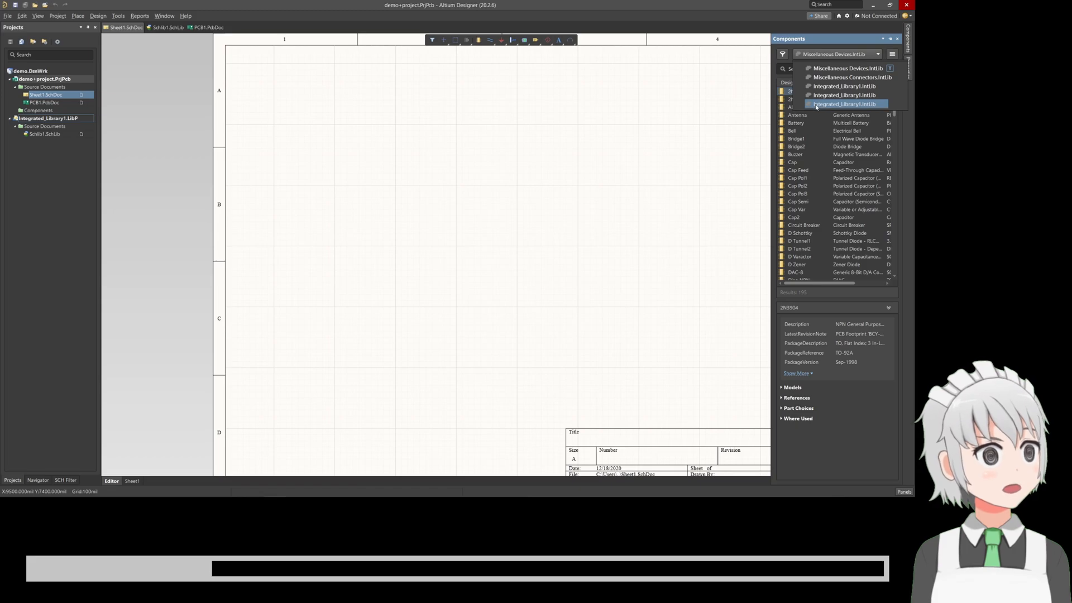
left_click(846, 104)
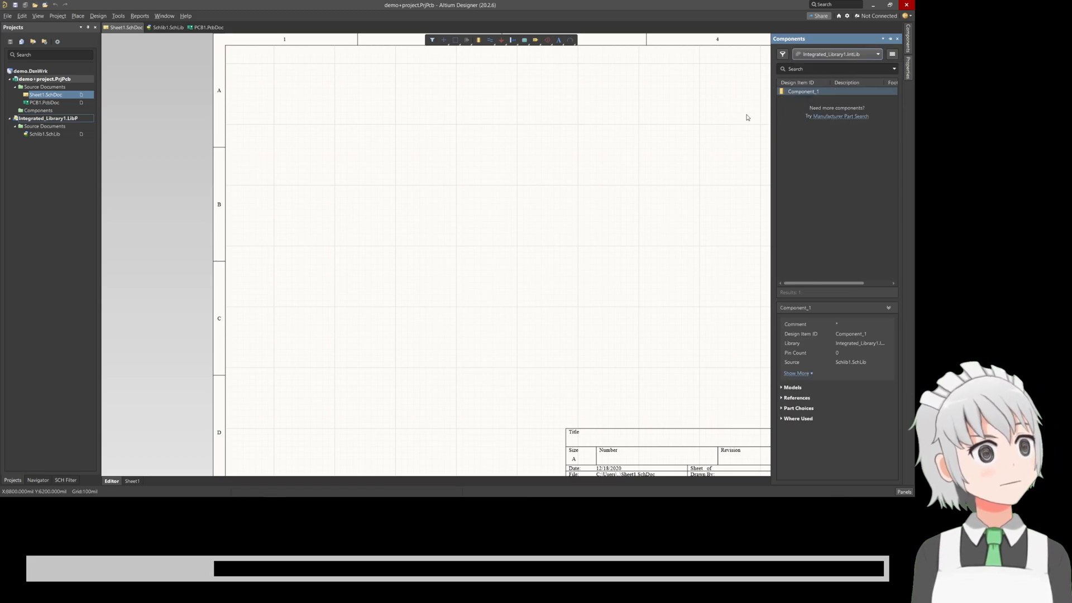
mouse_move(781, 99)
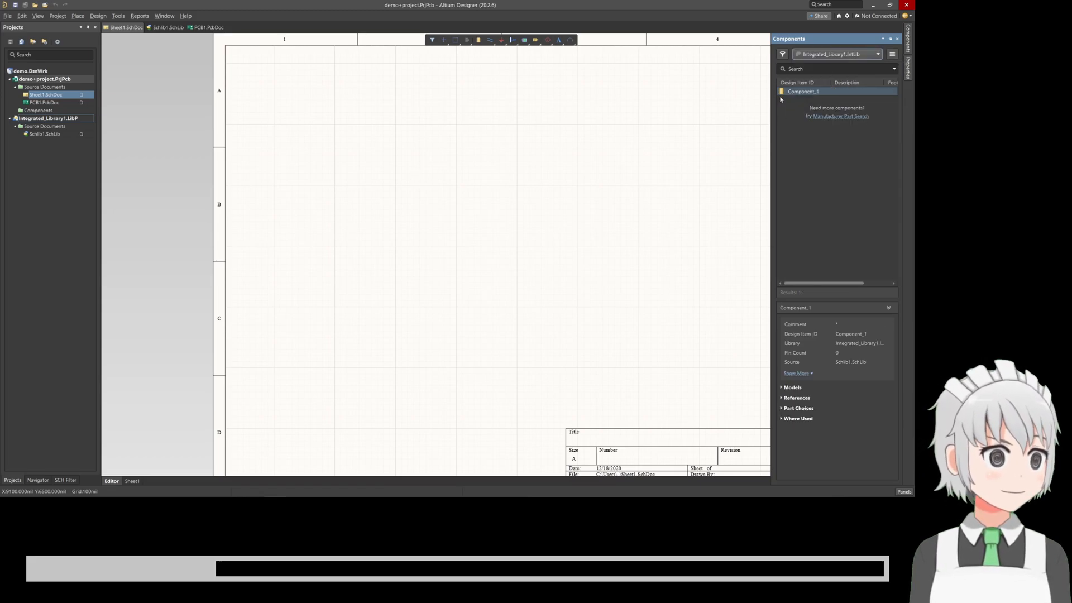
left_click(803, 92)
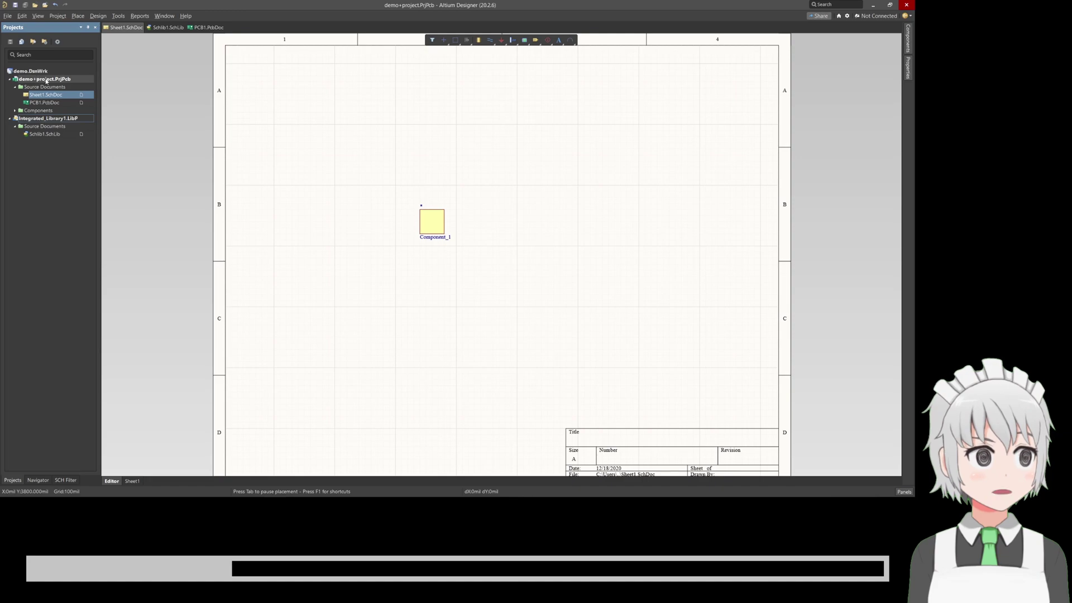
mouse_move(43, 79)
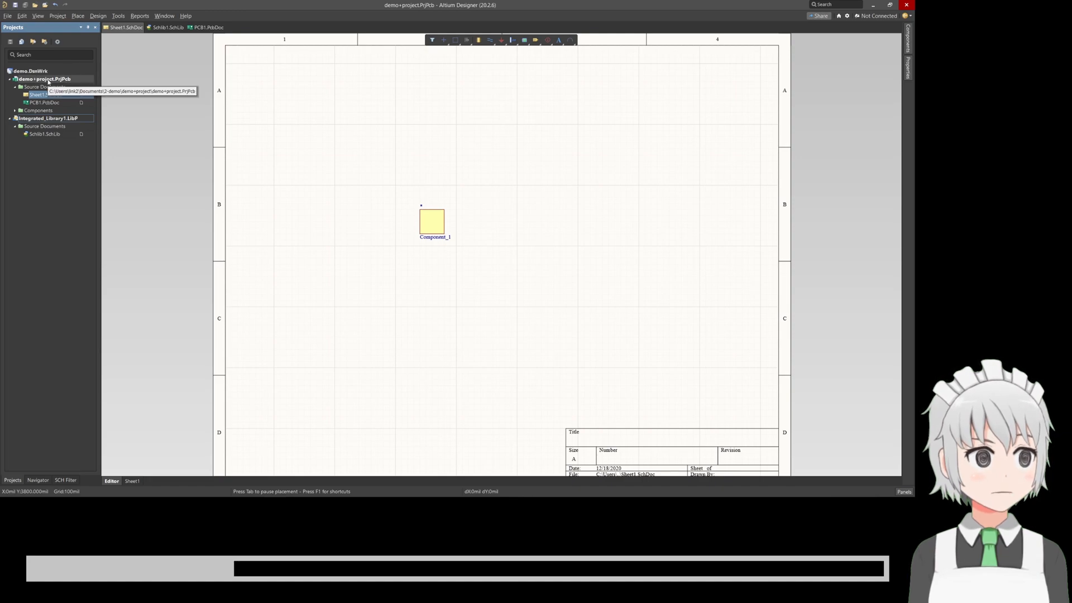
Explore the demo+project in File Explorer and go up to the 2-demo folder
right_click(43, 78)
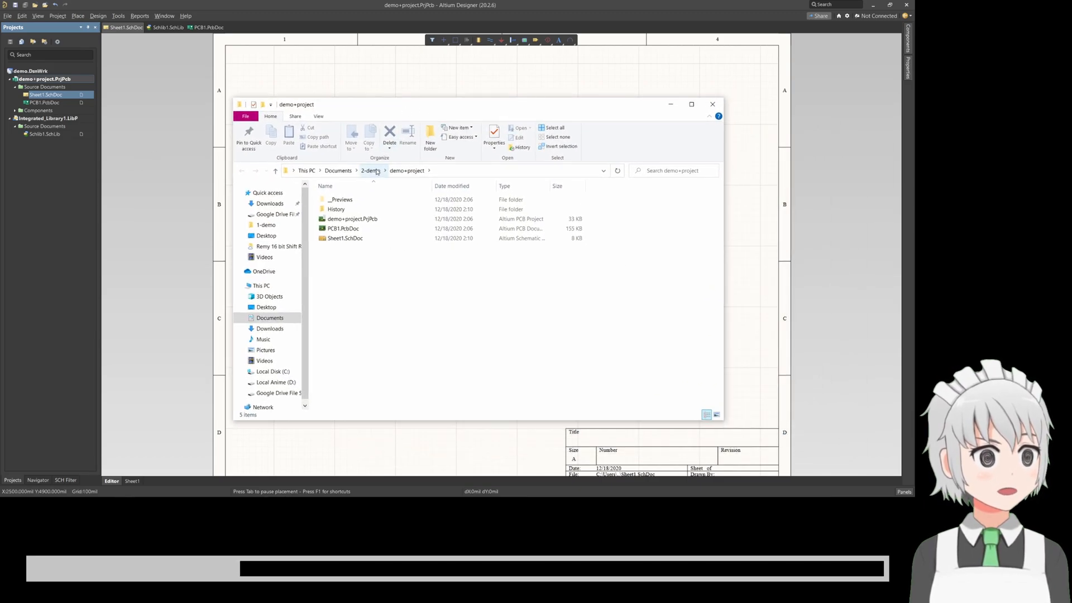
left_click(371, 170)
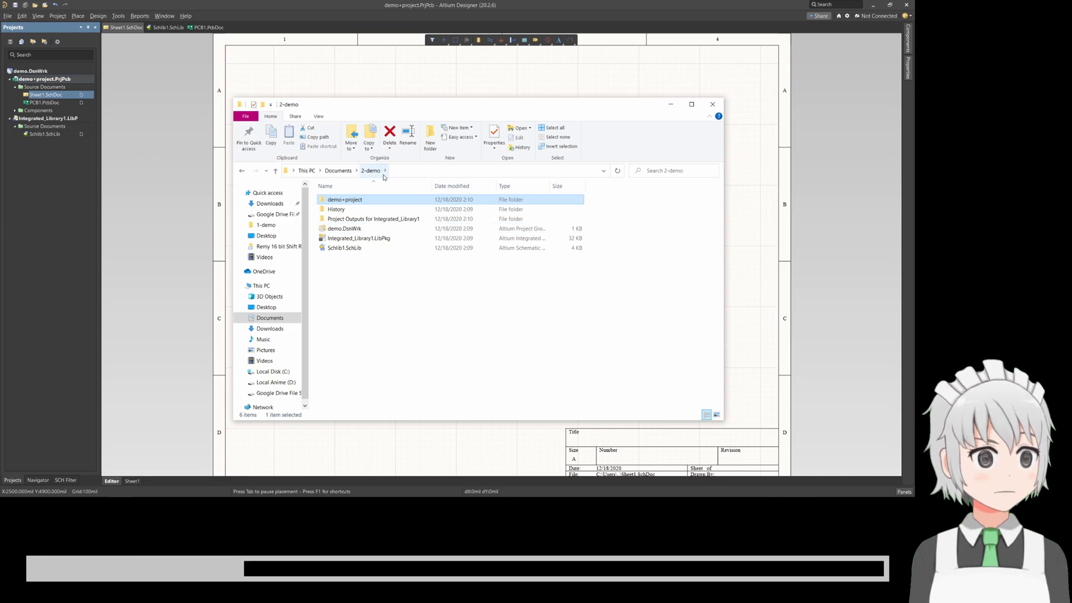
mouse_move(358, 237)
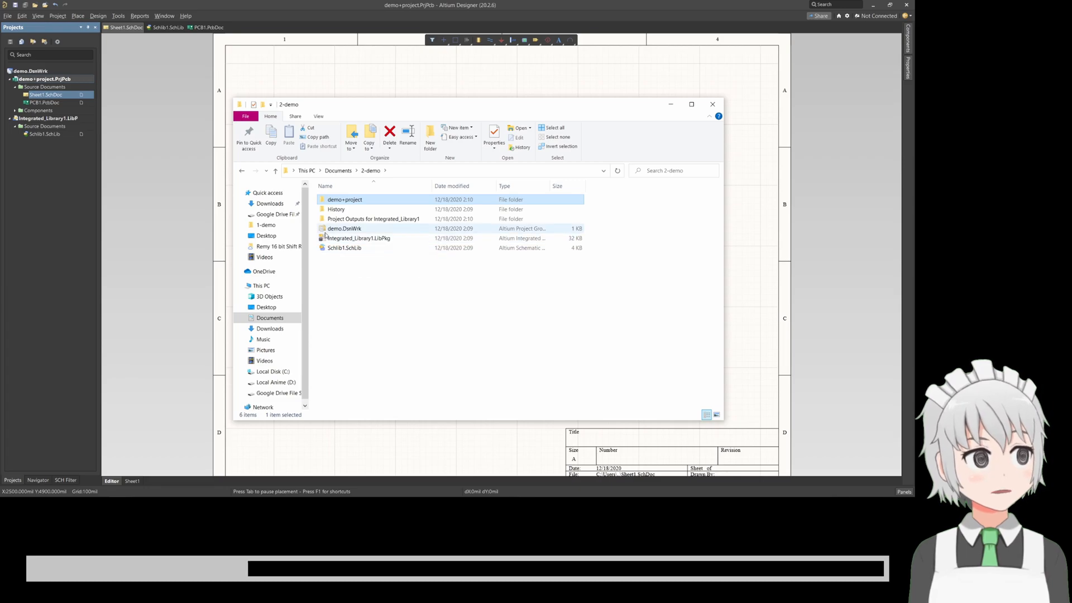
mouse_move(359, 229)
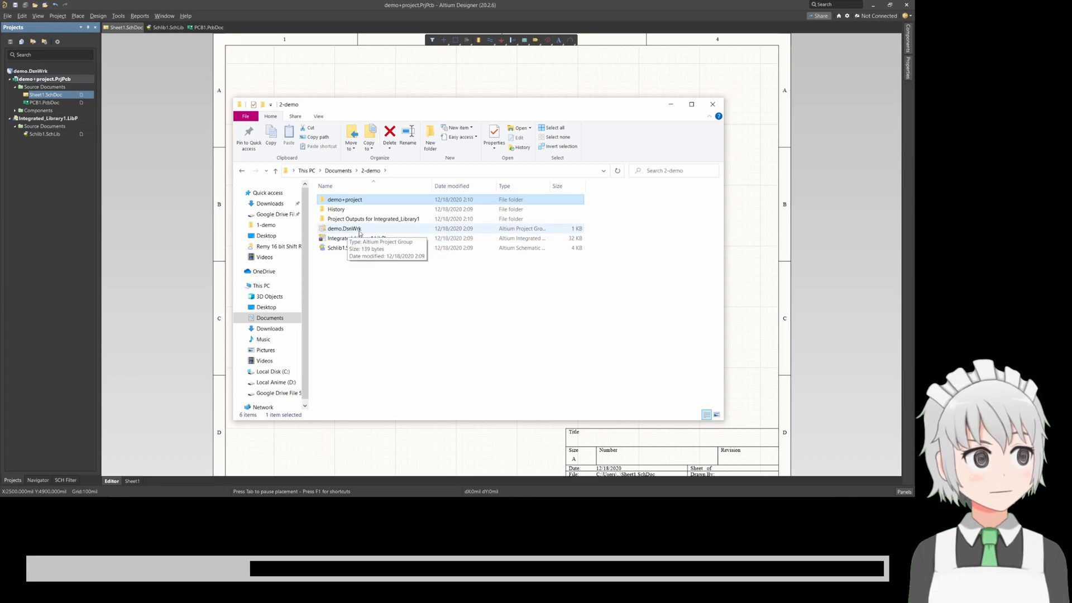
mouse_move(523, 233)
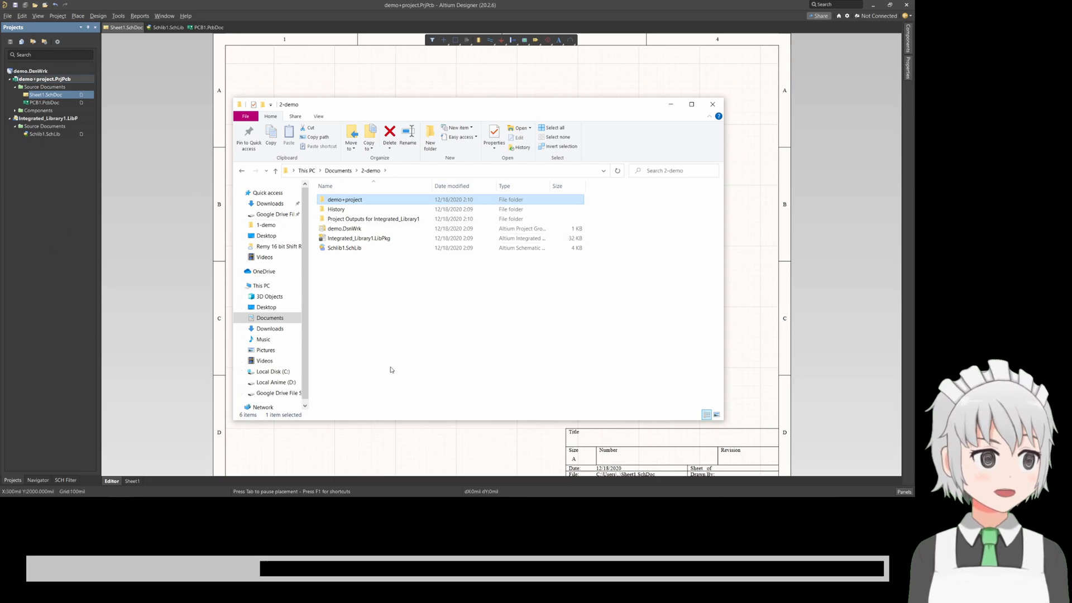
mouse_move(344, 228)
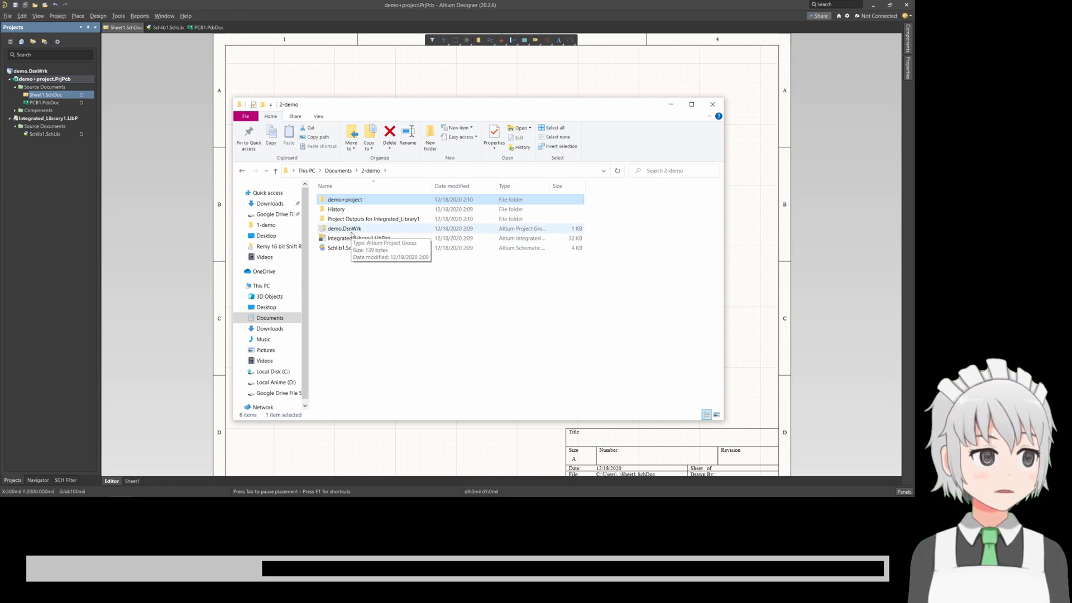
mouse_move(343, 229)
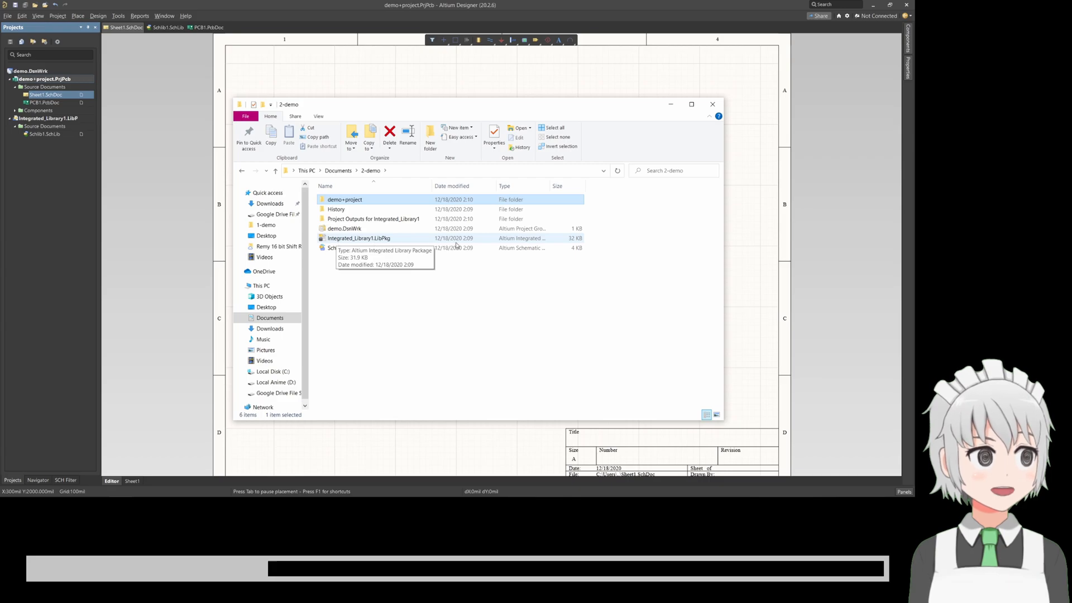
mouse_move(520, 253)
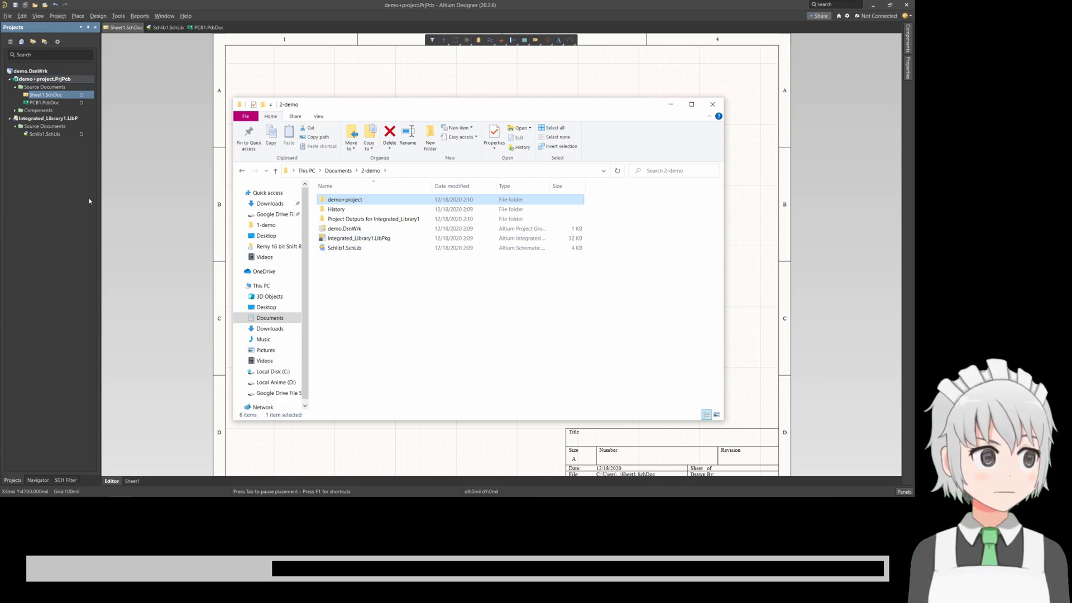
Bring the Altium window with the Sheet1 schematic back to the front
left_click(712, 104)
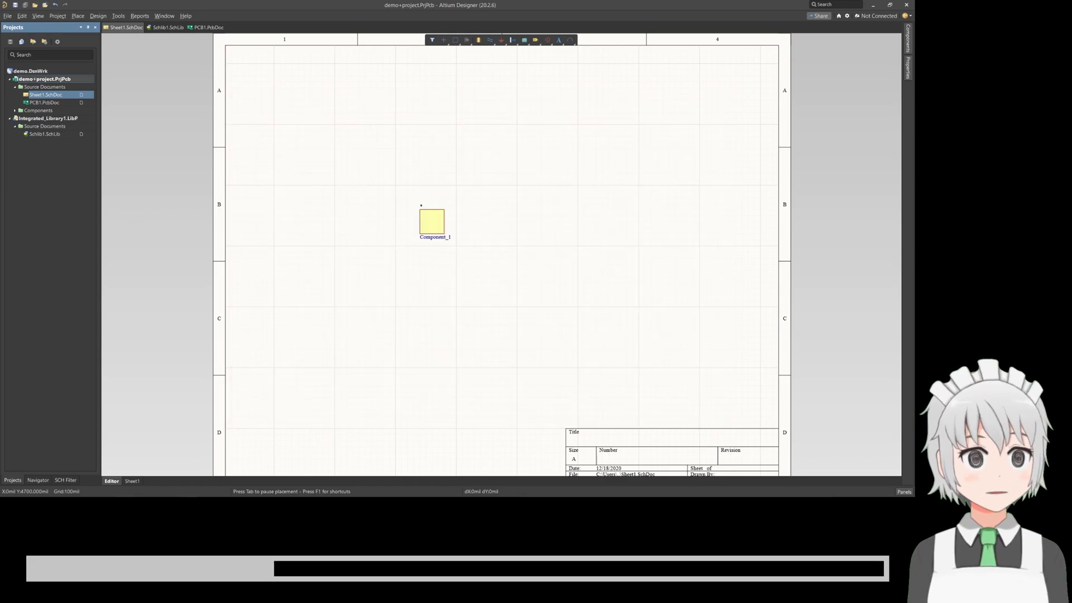
mouse_move(41, 322)
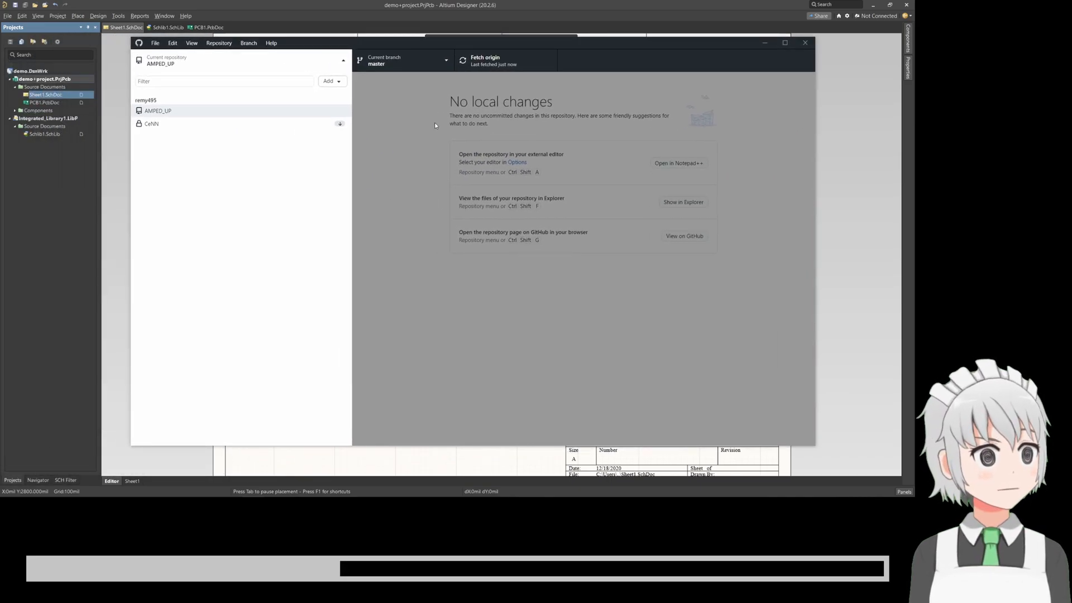
Clone the demo repository into a demo1 folder via Add > Clone repository
left_click(330, 80)
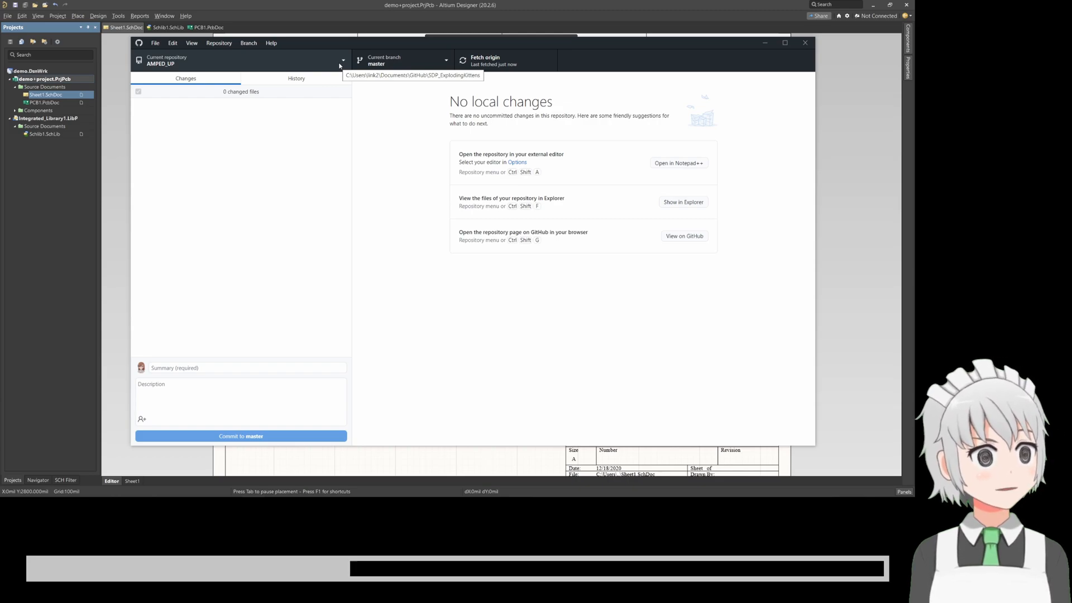
mouse_move(429, 114)
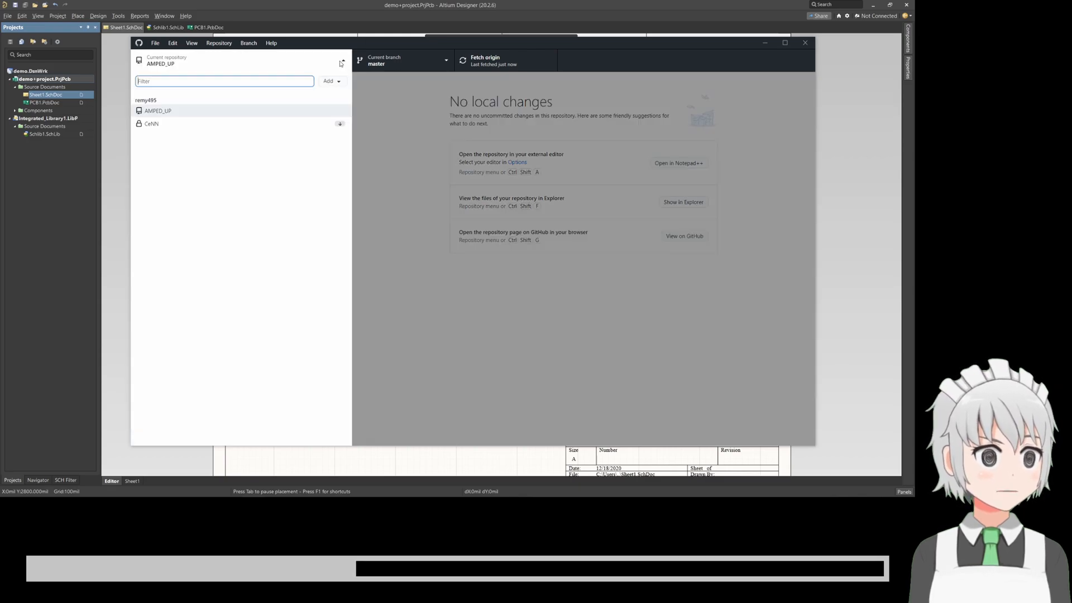
left_click(331, 80)
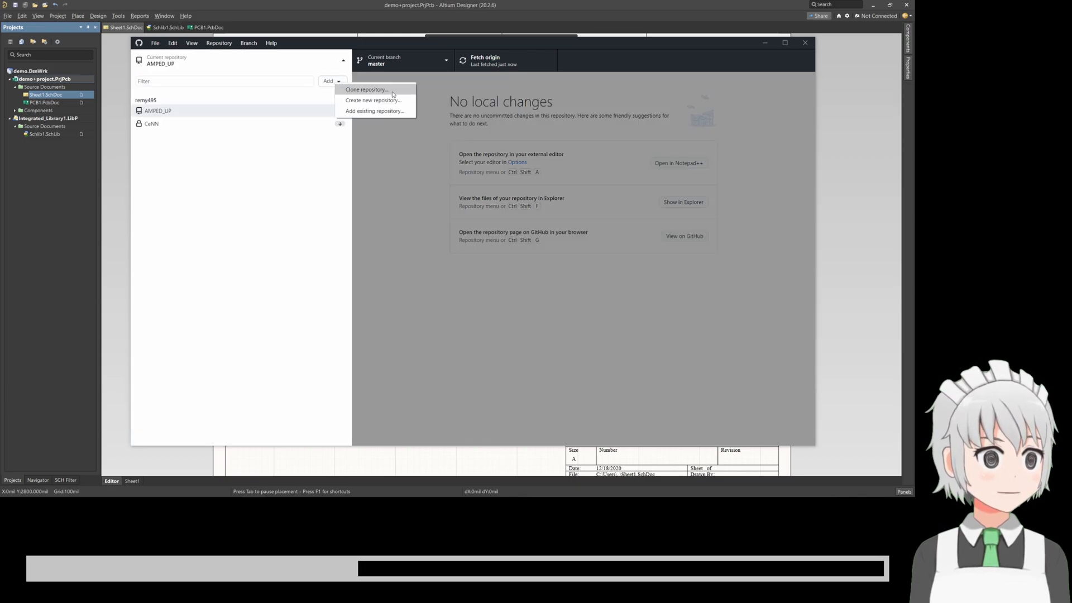
left_click(366, 89)
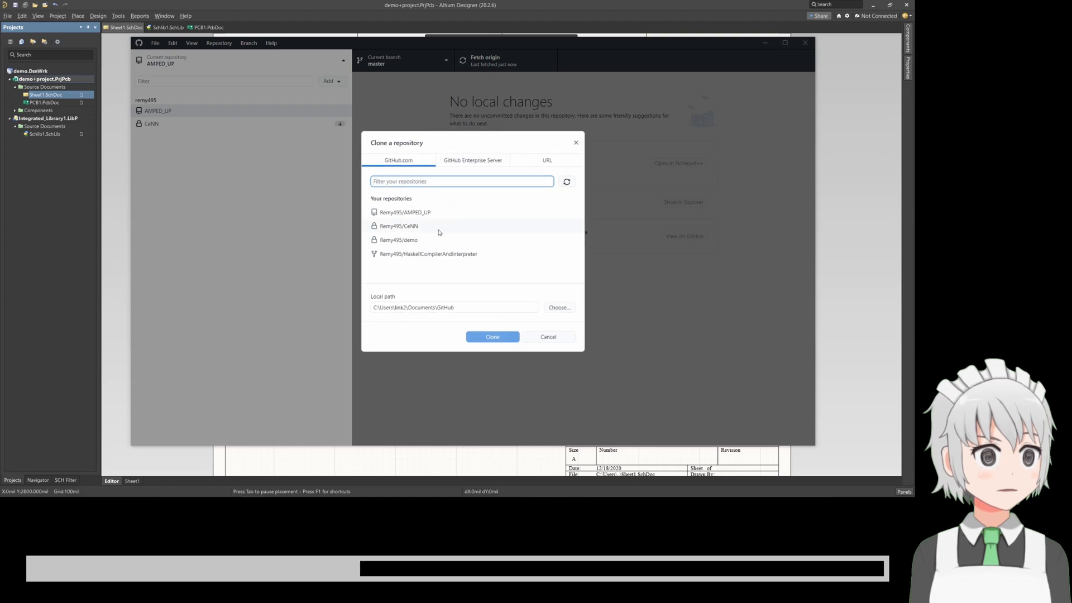
mouse_move(386, 223)
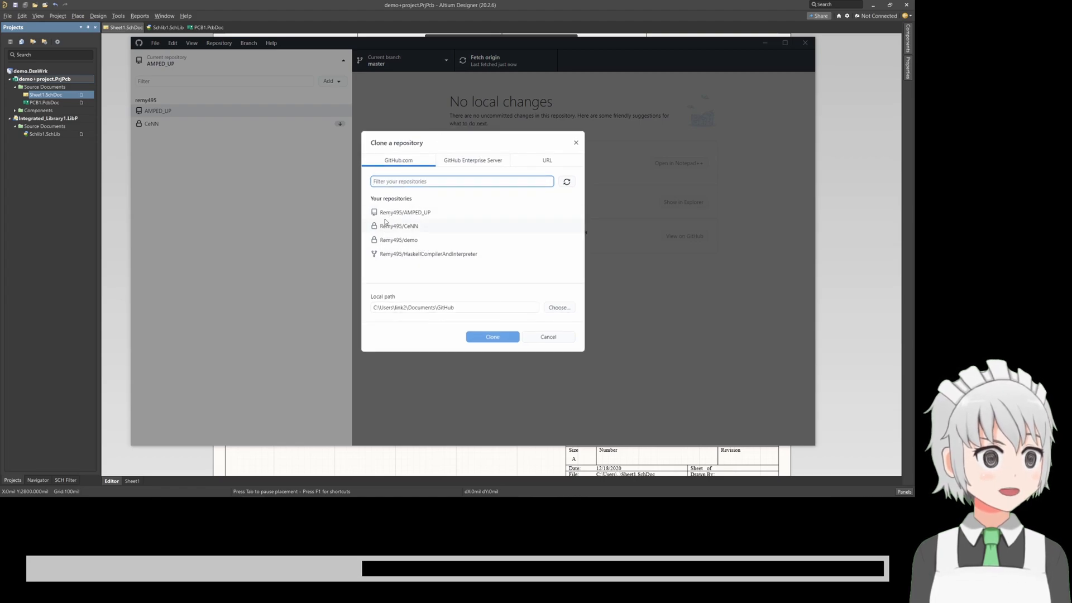
left_click(398, 239)
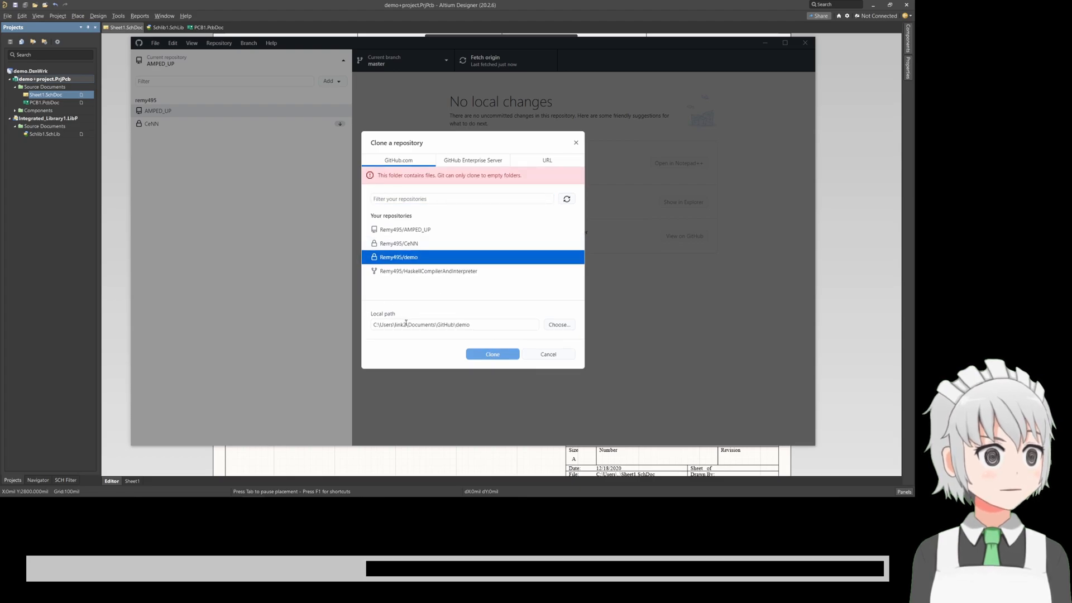
mouse_move(458, 265)
type("1")
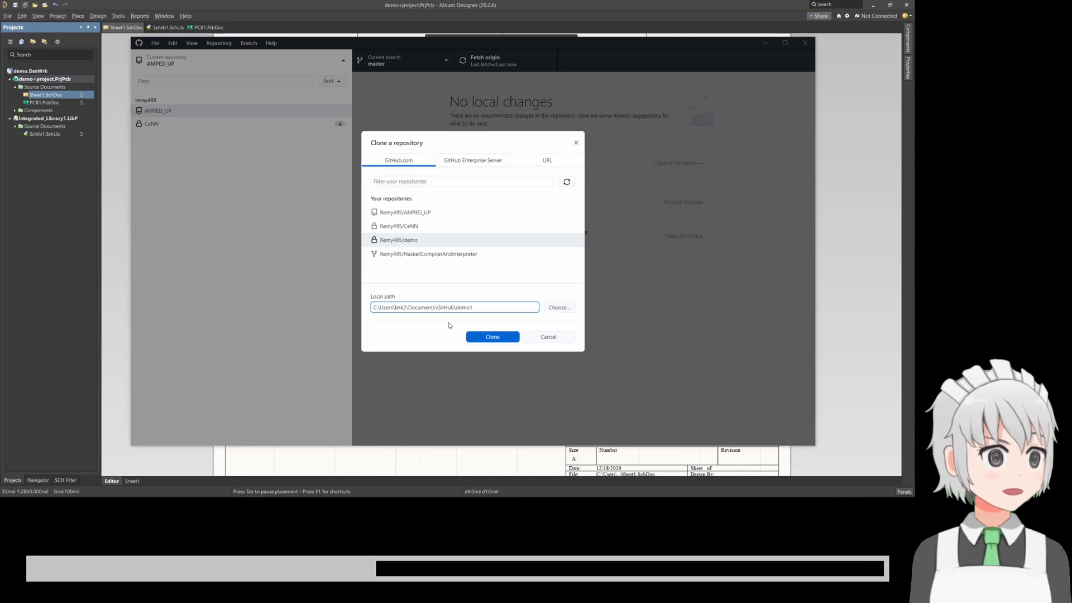
left_click(491, 336)
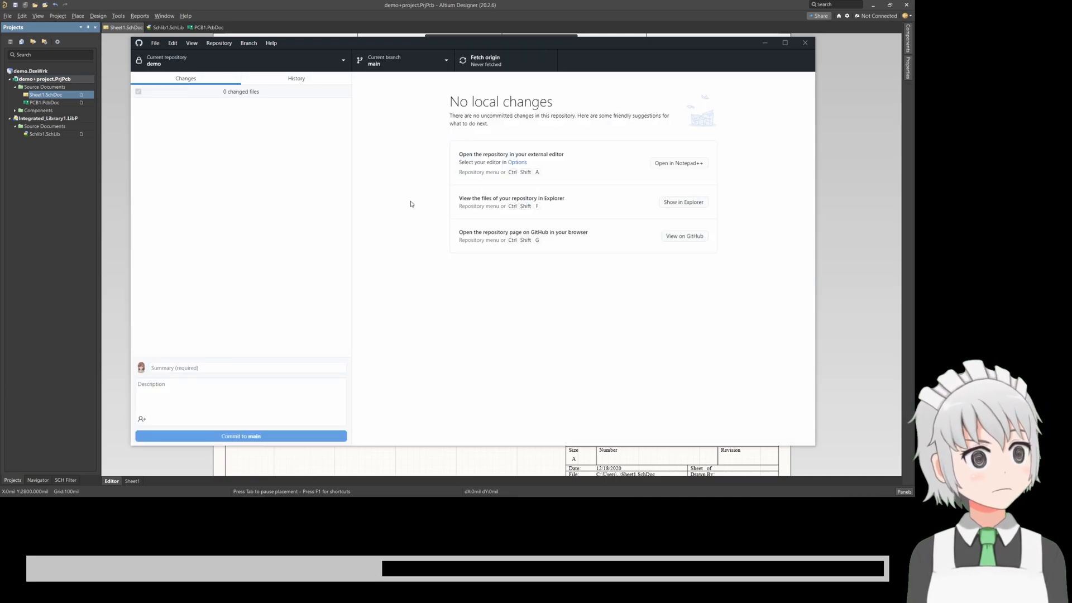
mouse_move(544, 176)
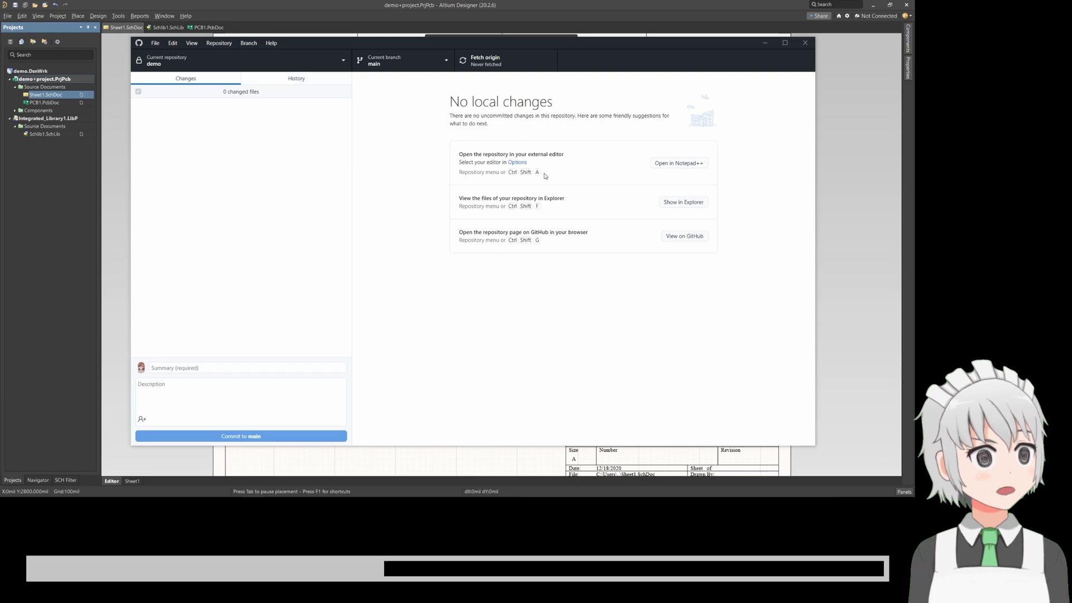
mouse_move(340, 292)
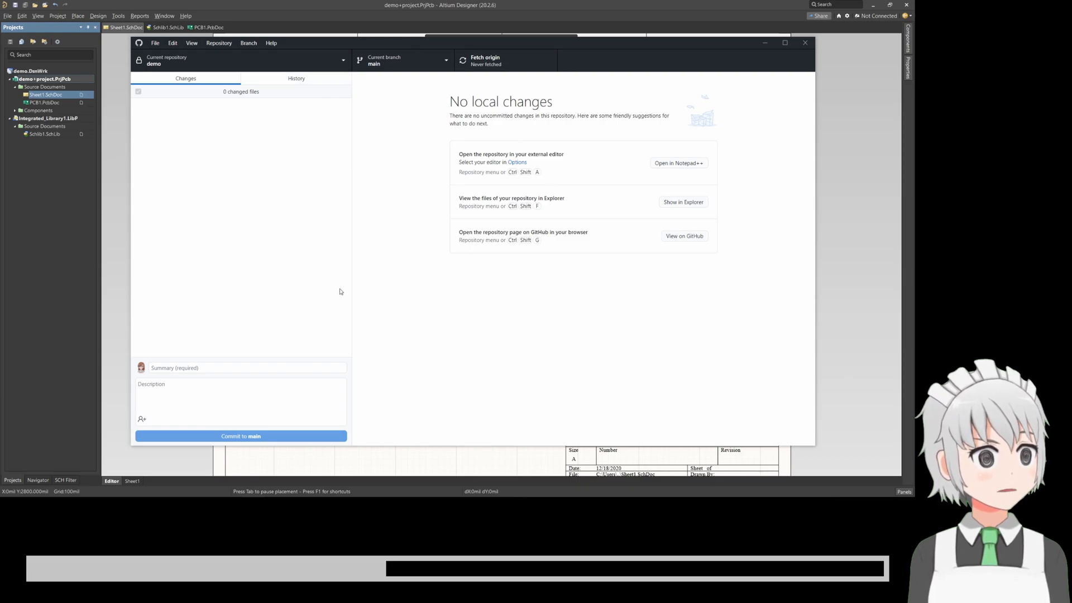
mouse_move(592, 197)
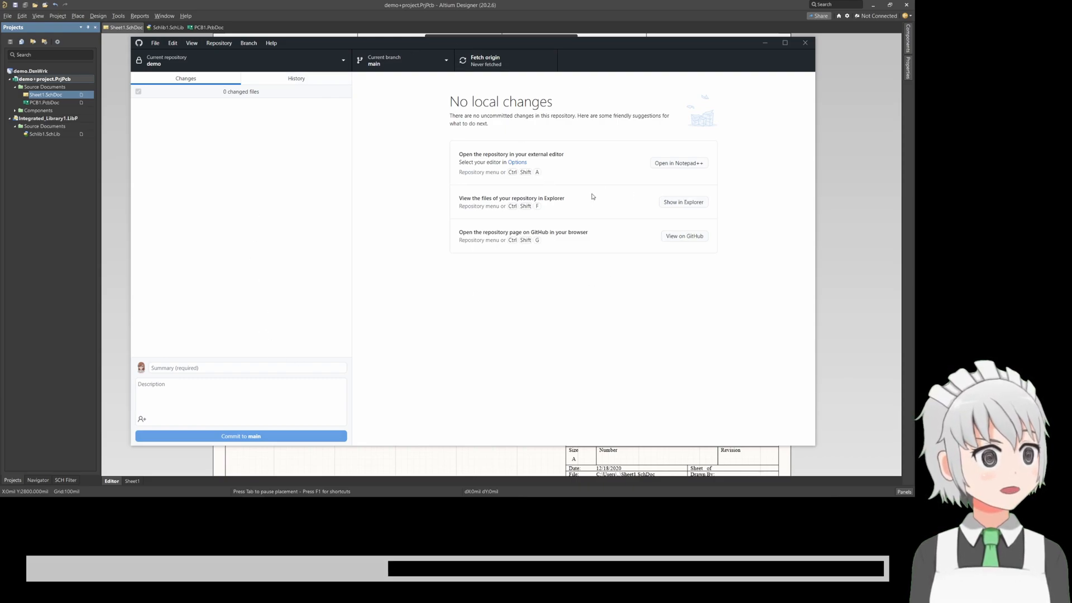
mouse_move(682, 202)
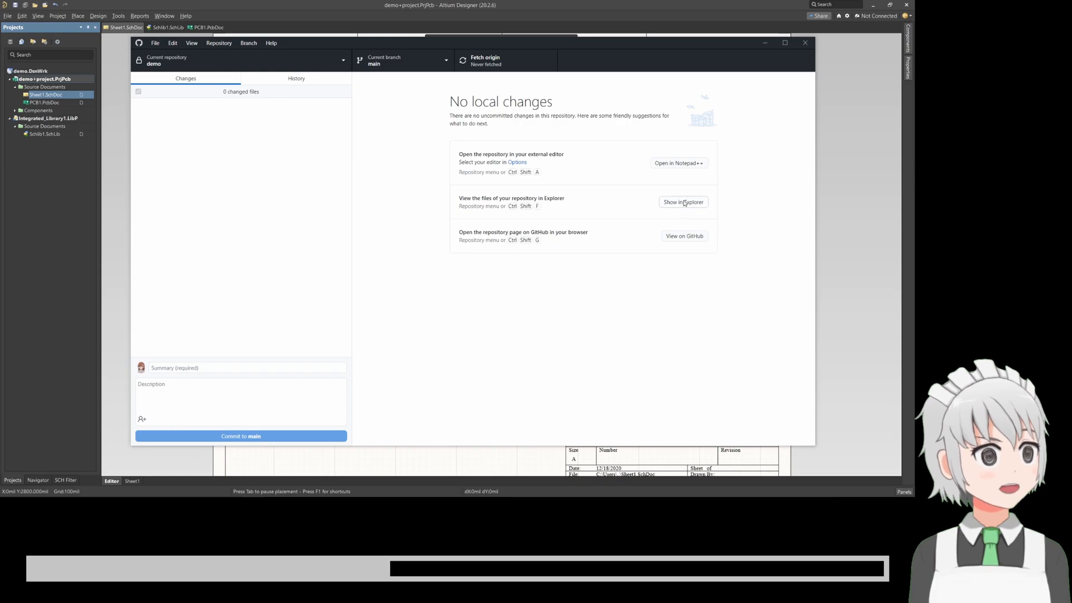
Open the cloned demo1 folder to view .git, .gitattributes and readme.txt
left_click(682, 201)
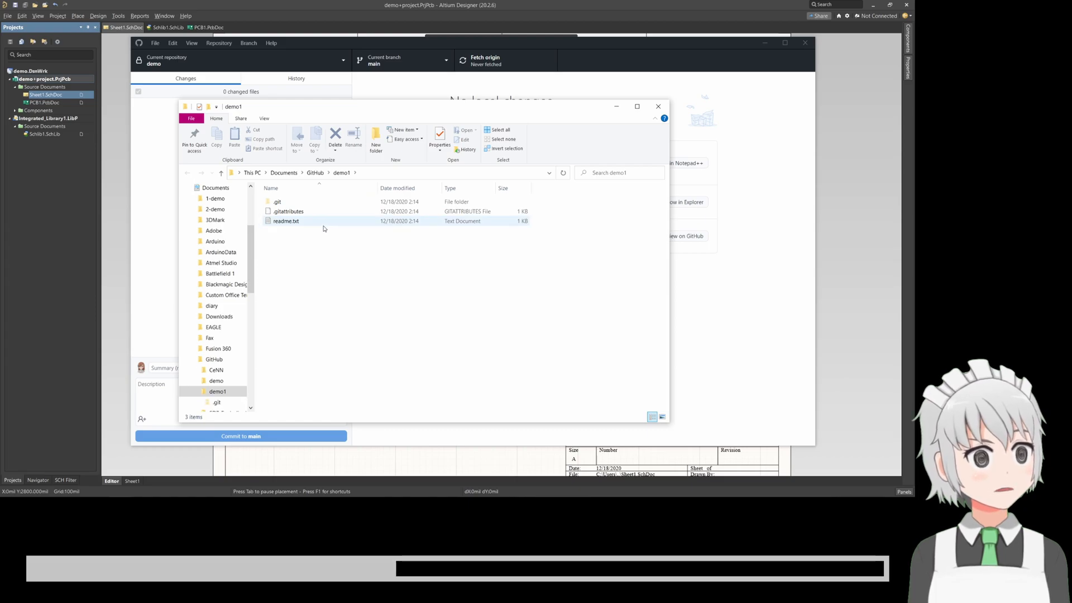
mouse_move(324, 228)
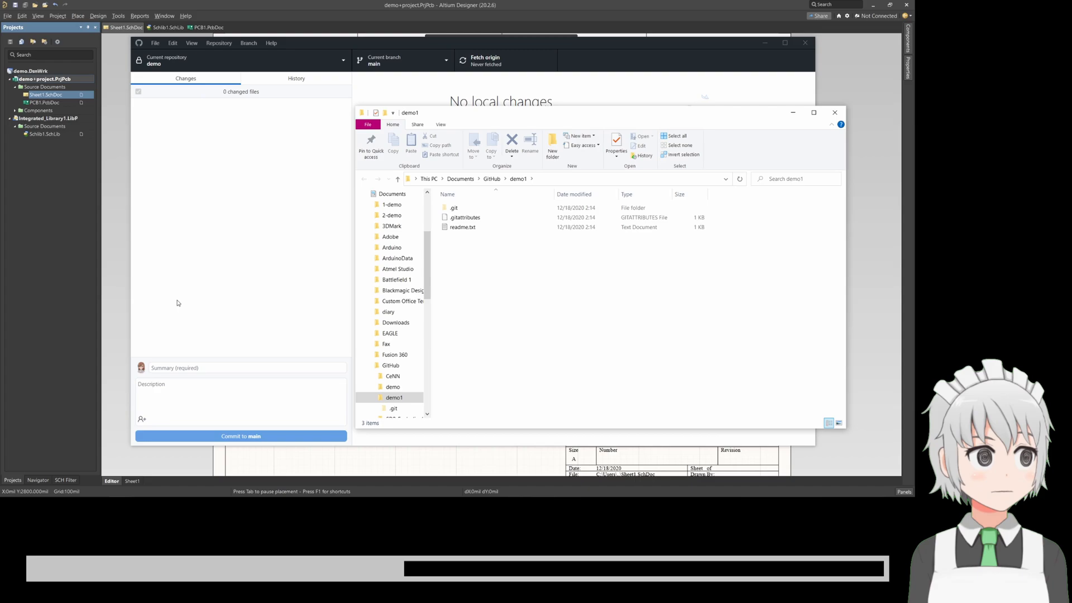
mouse_move(498, 117)
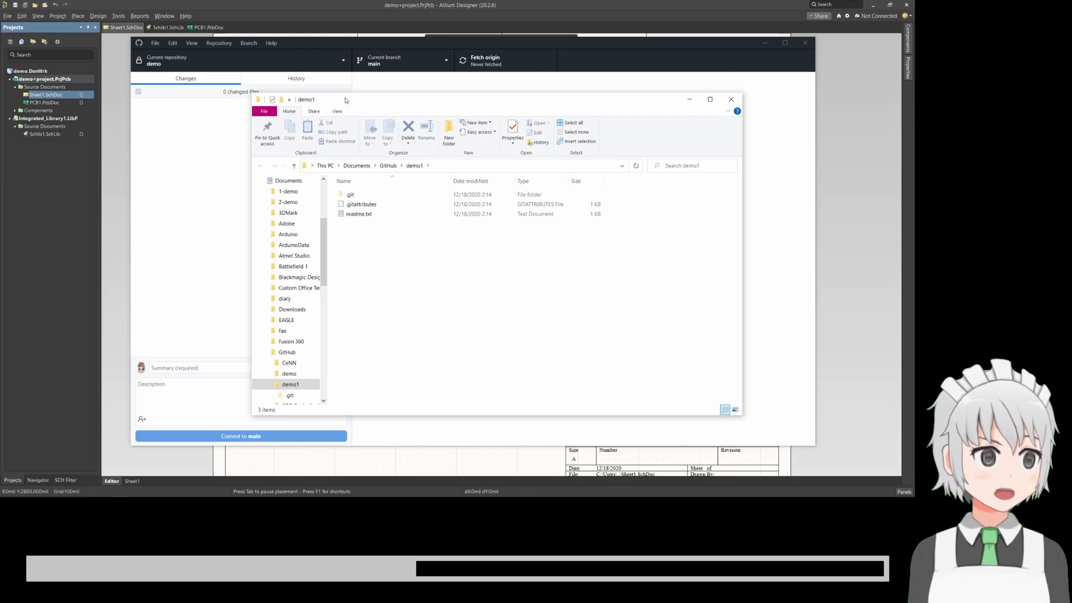
mouse_move(371, 100)
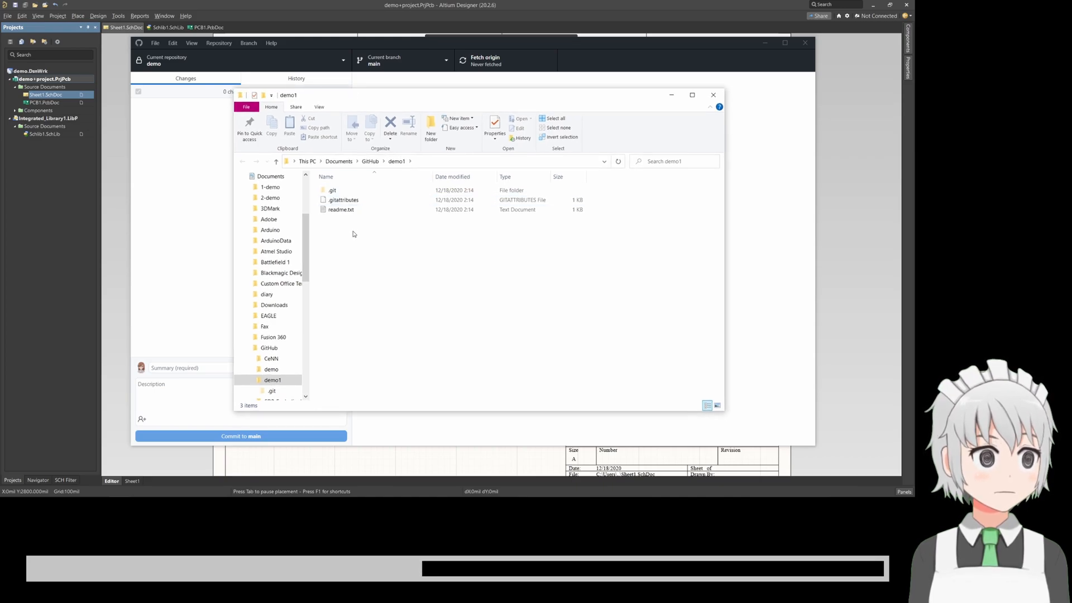
Correct 'ti' to 'to' in readme.txt using Notepad++, making it 'Hello world! nice to meet you!'
right_click(340, 209)
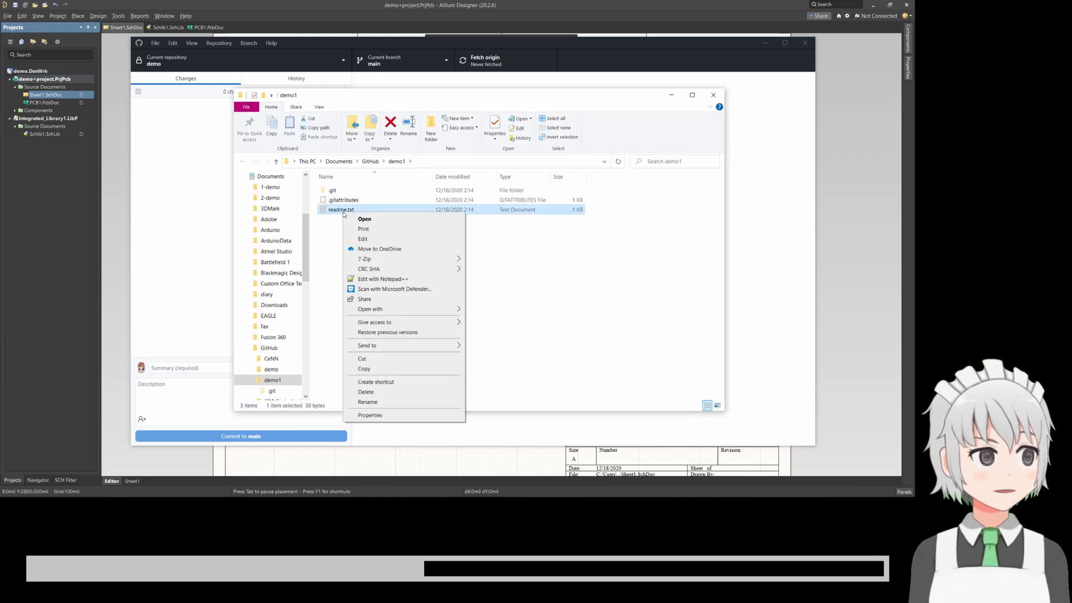
left_click(383, 279)
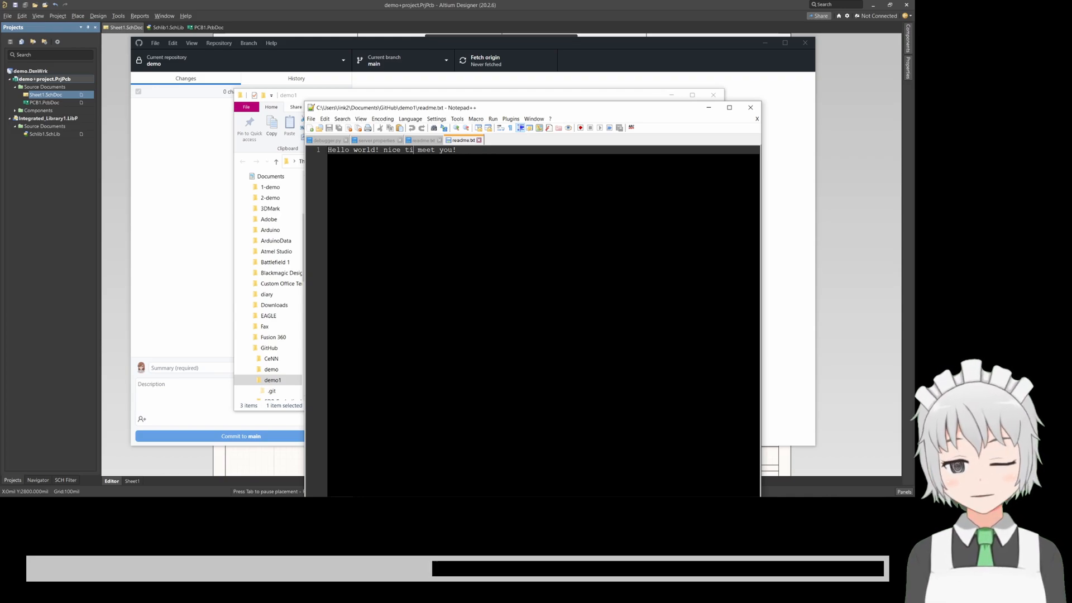
type("o")
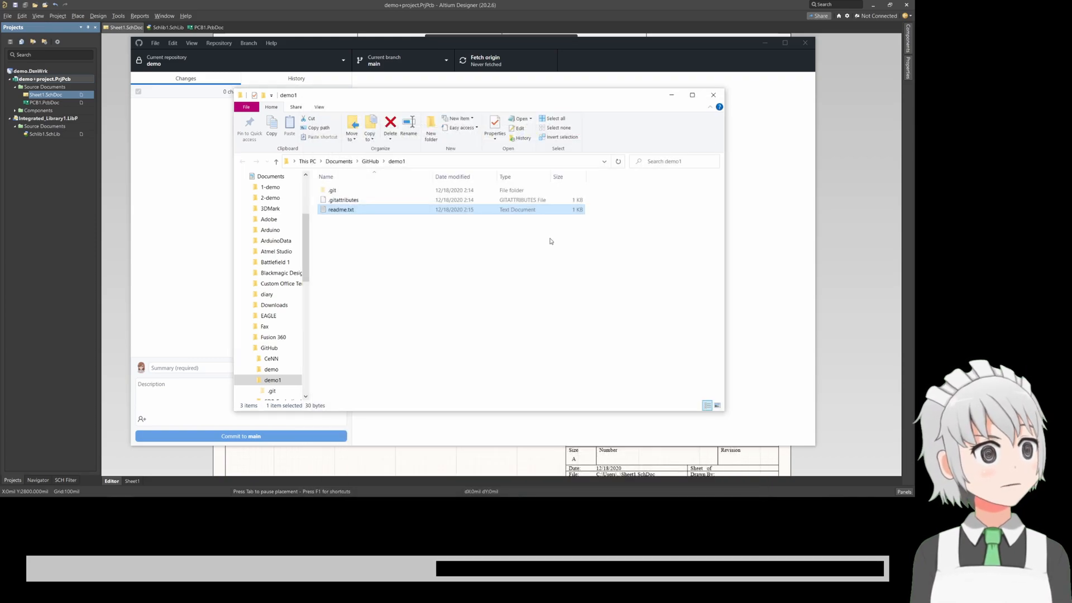
Commit the readme.txt change to main in GitHub Desktop with summary 'fixed typo'
left_click(713, 94)
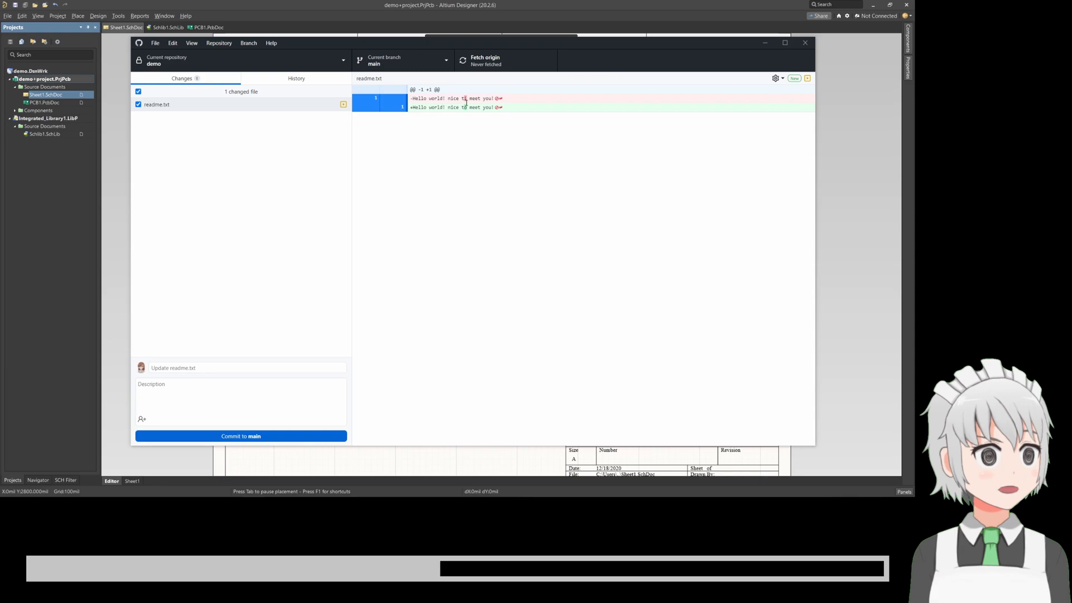
mouse_move(286, 356)
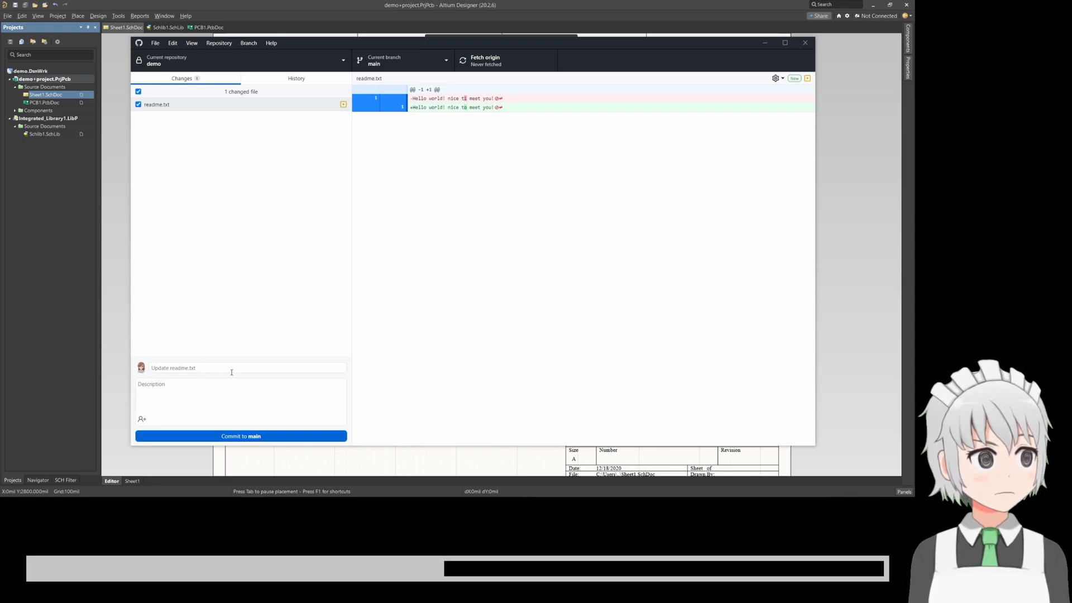
left_click(246, 368)
type("fixed typo")
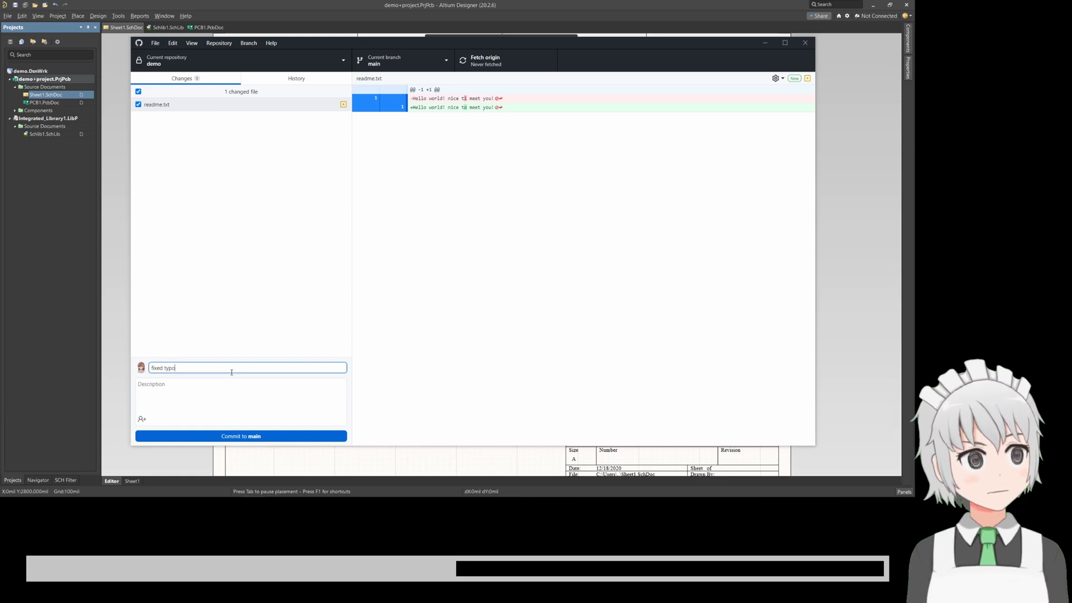
left_click(240, 435)
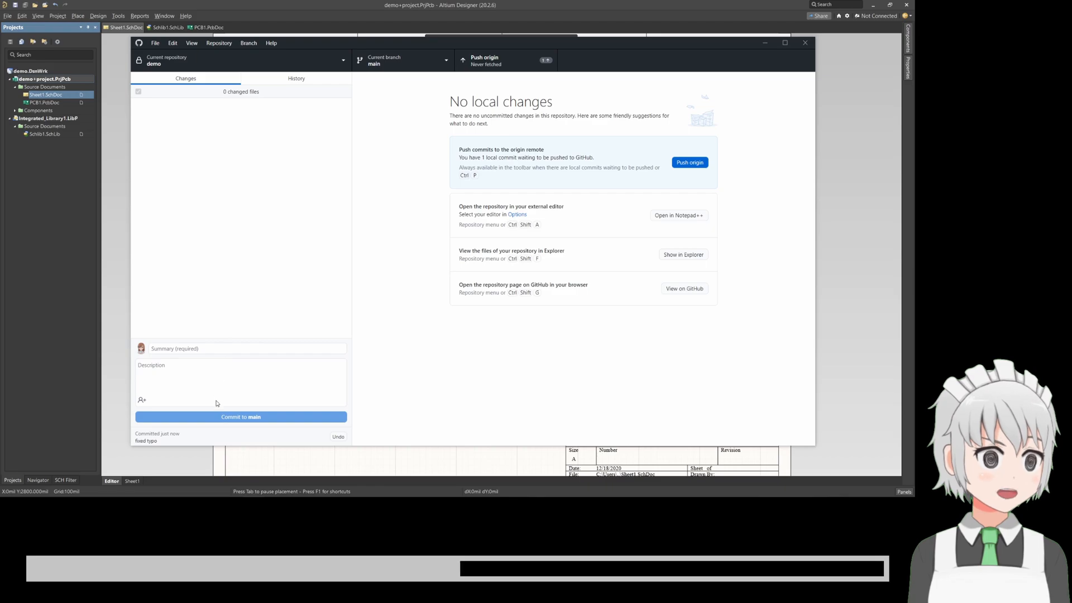
mouse_move(273, 212)
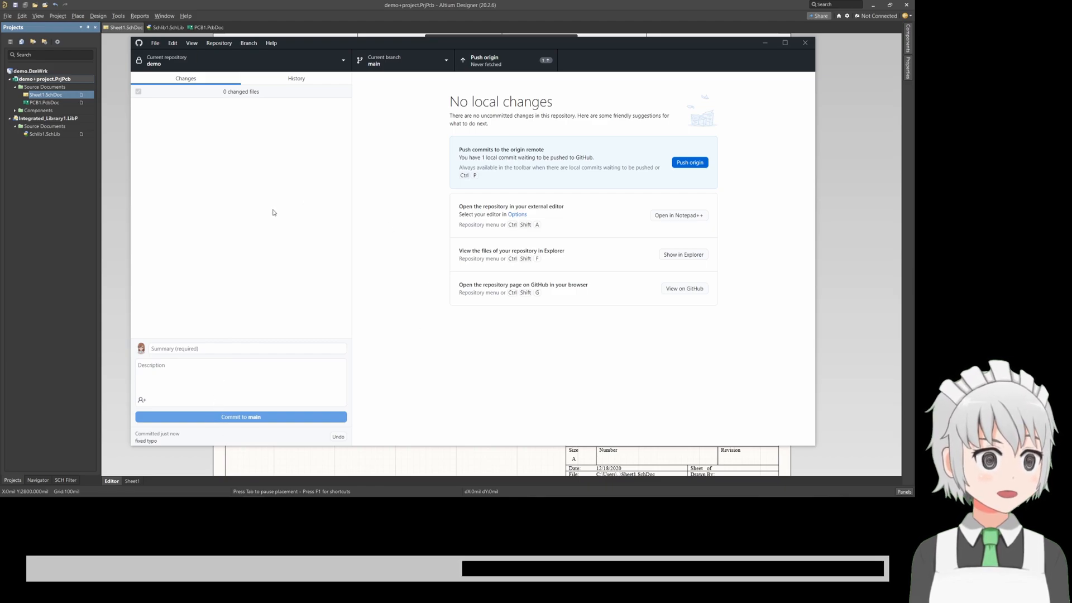
mouse_move(356, 141)
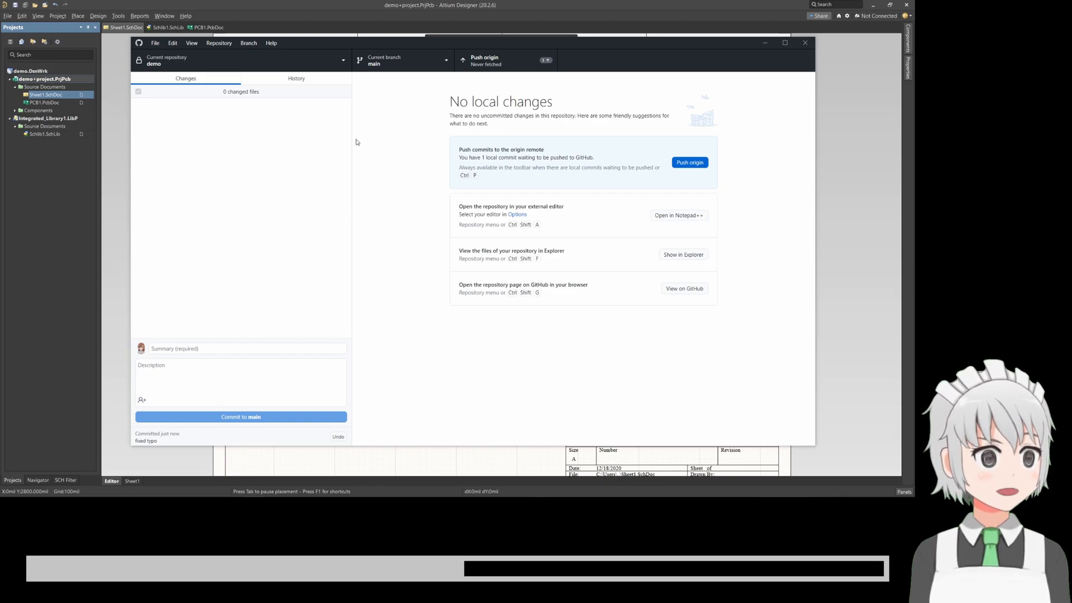
mouse_move(509, 65)
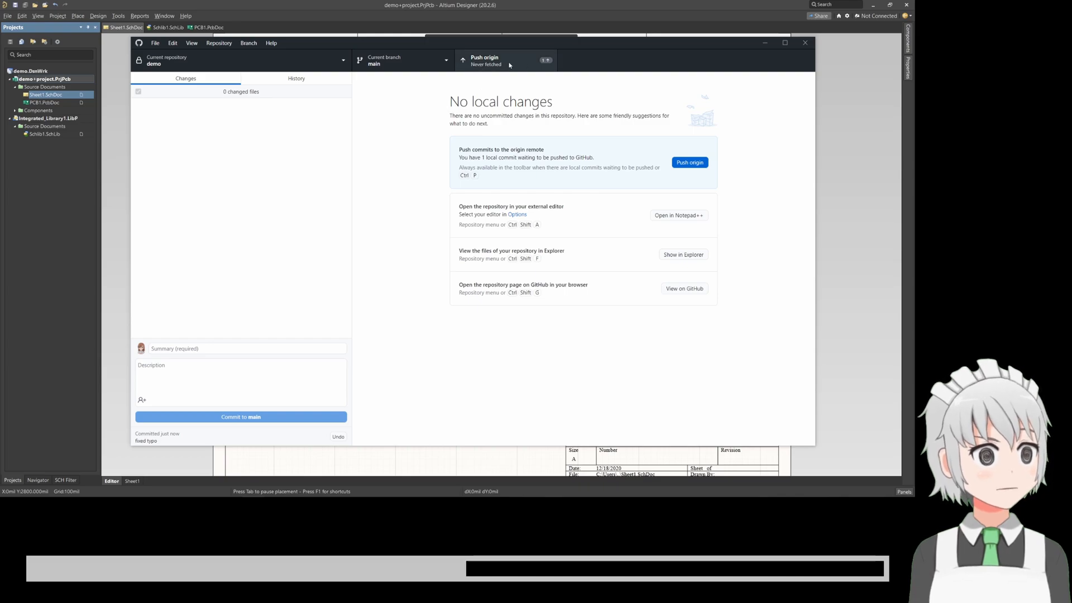
Push the 'fixed typo' commit to origin and reposition the GitHub Desktop window
left_click(689, 162)
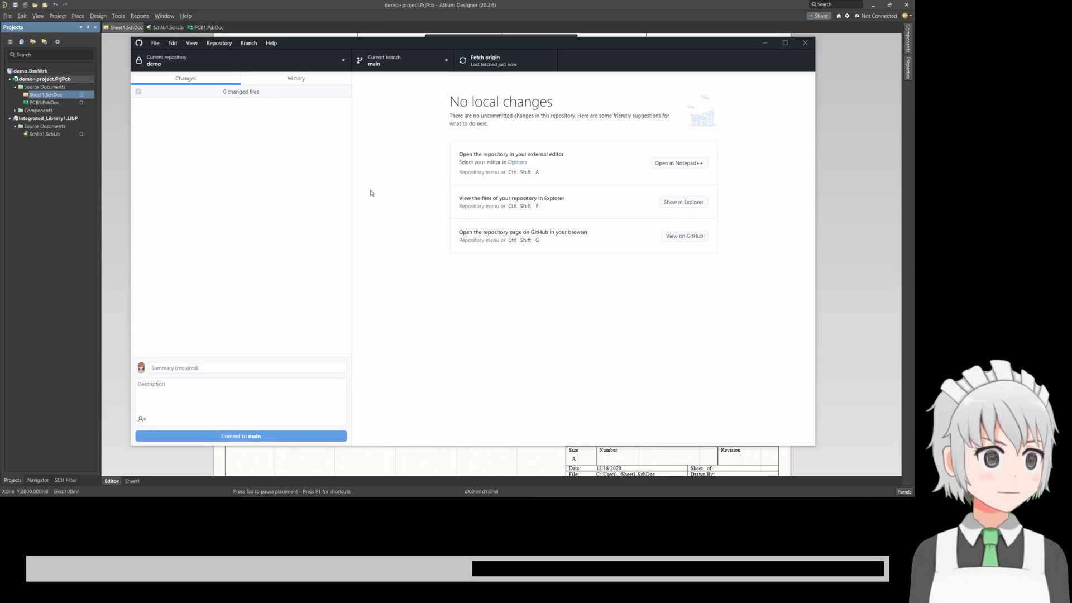
mouse_move(236, 376)
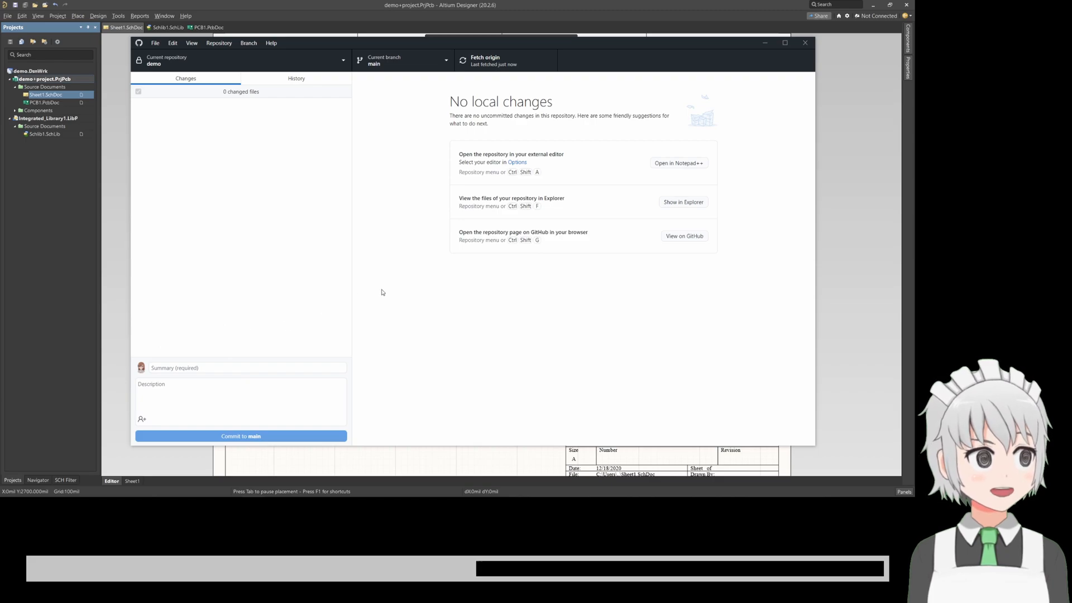
mouse_move(379, 133)
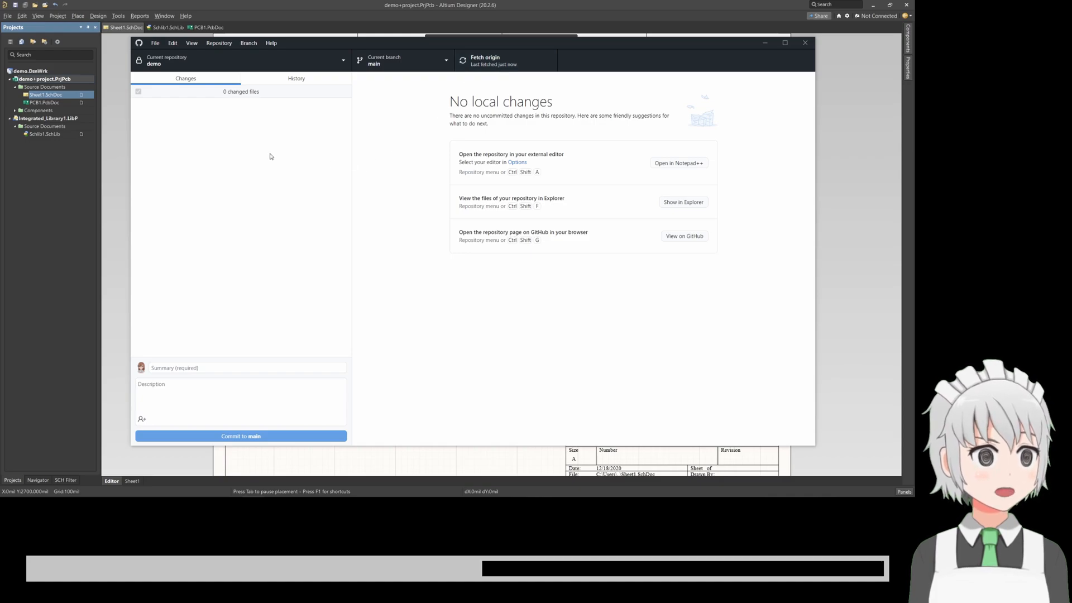
mouse_move(359, 141)
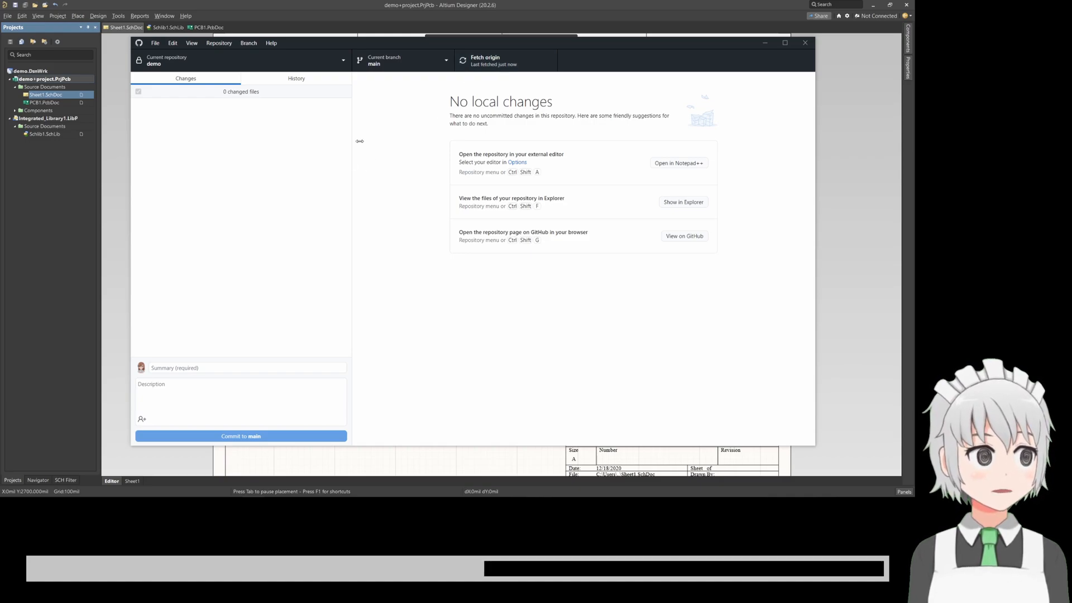
mouse_move(534, 60)
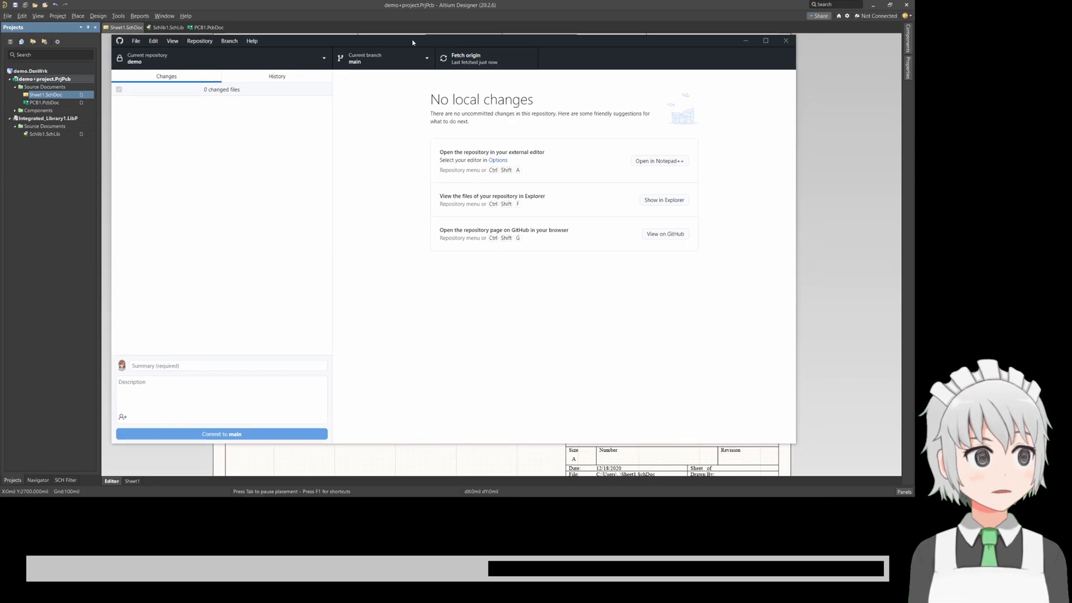
left_click_drag(412, 43, 435, 50)
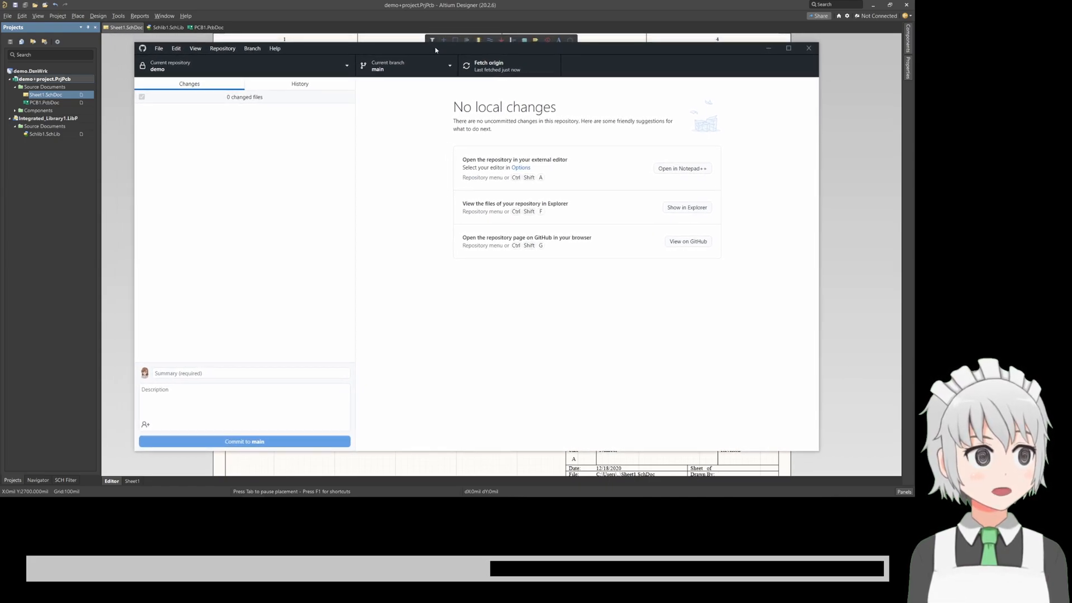
left_click_drag(434, 48, 444, 41)
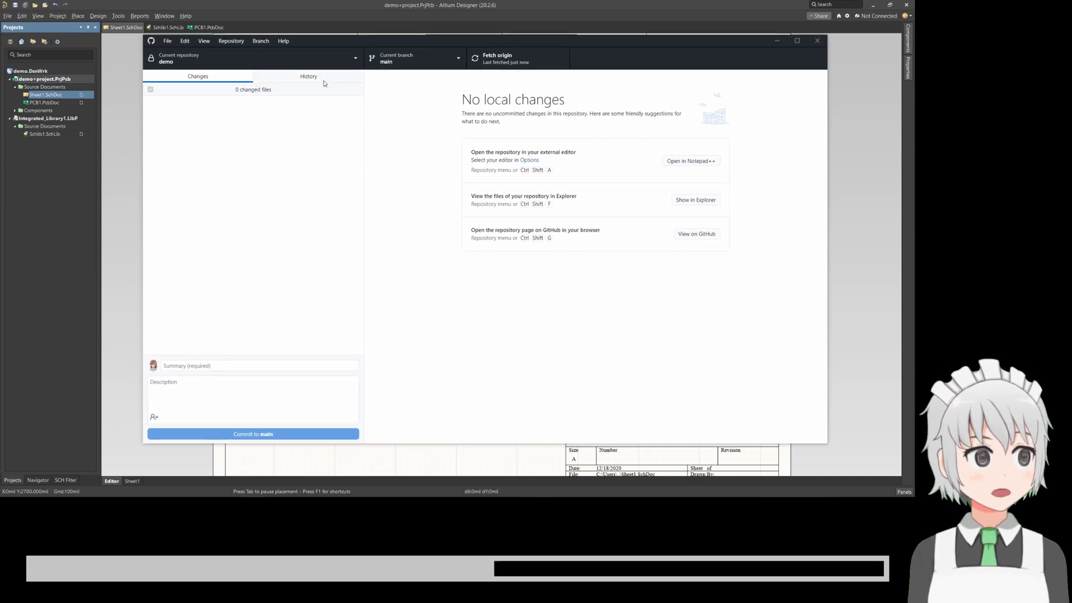
mouse_move(132, 130)
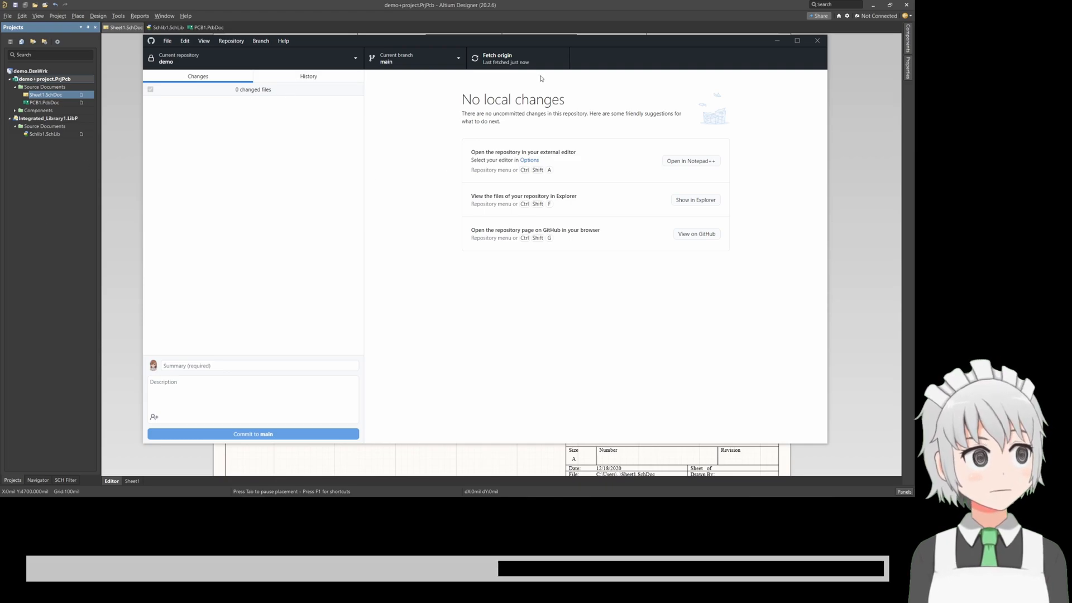
mouse_move(552, 47)
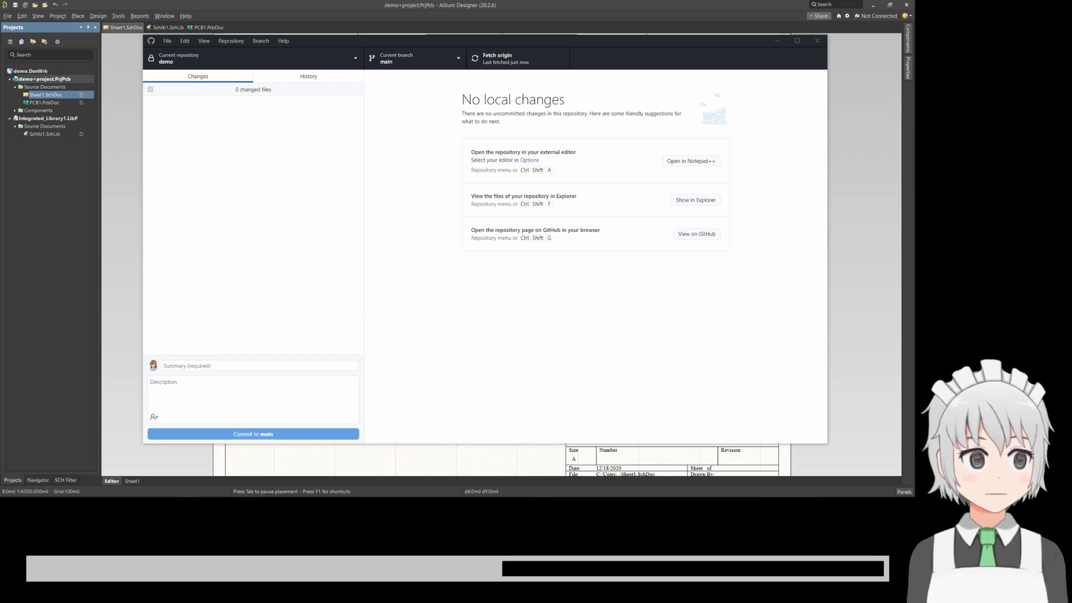
left_click(695, 200)
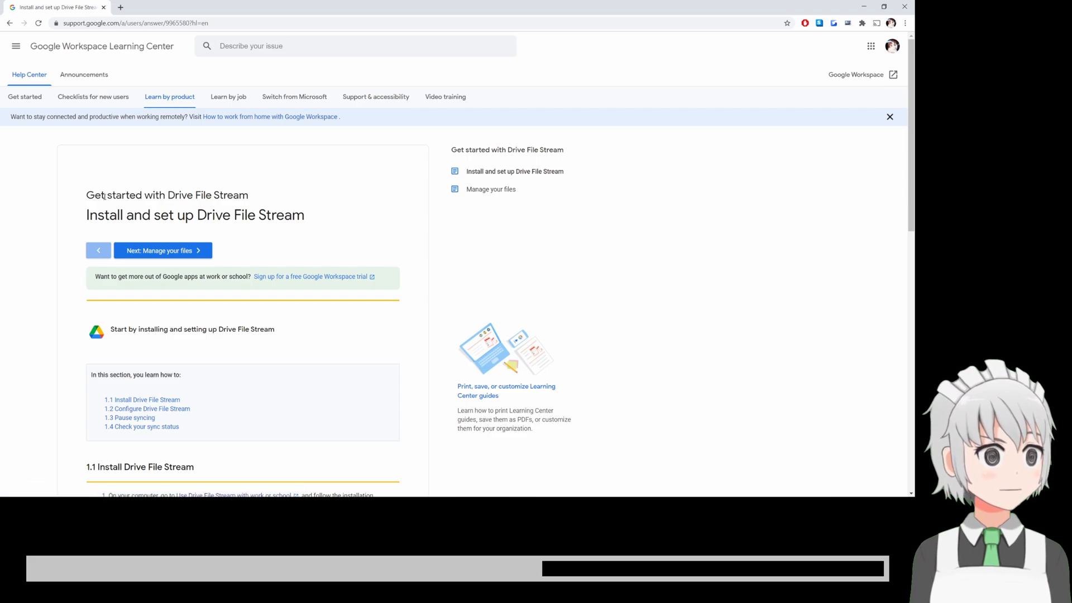
mouse_move(62, 192)
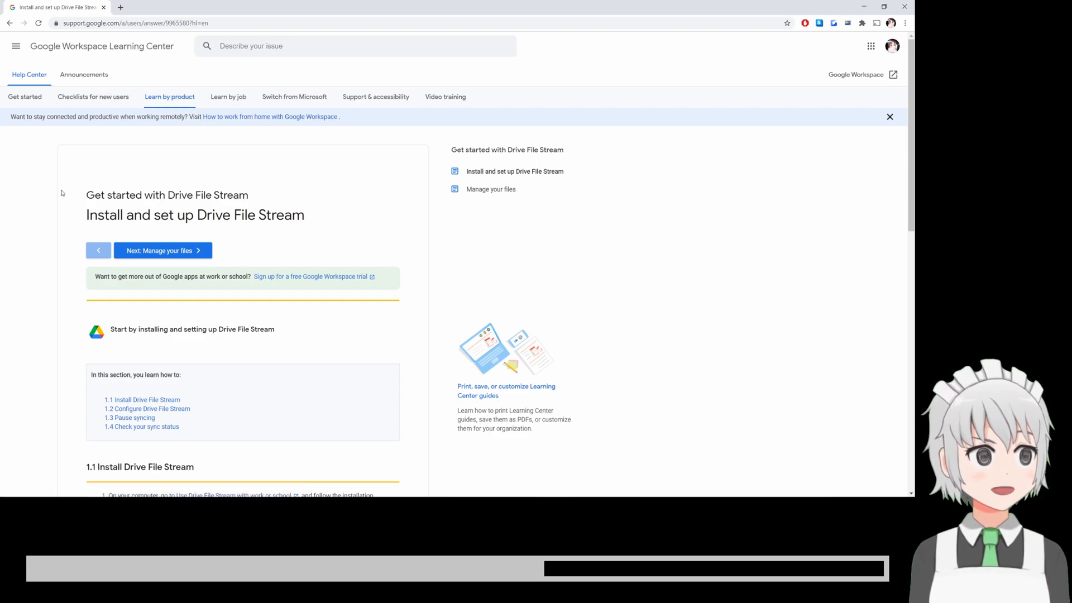
mouse_move(84, 216)
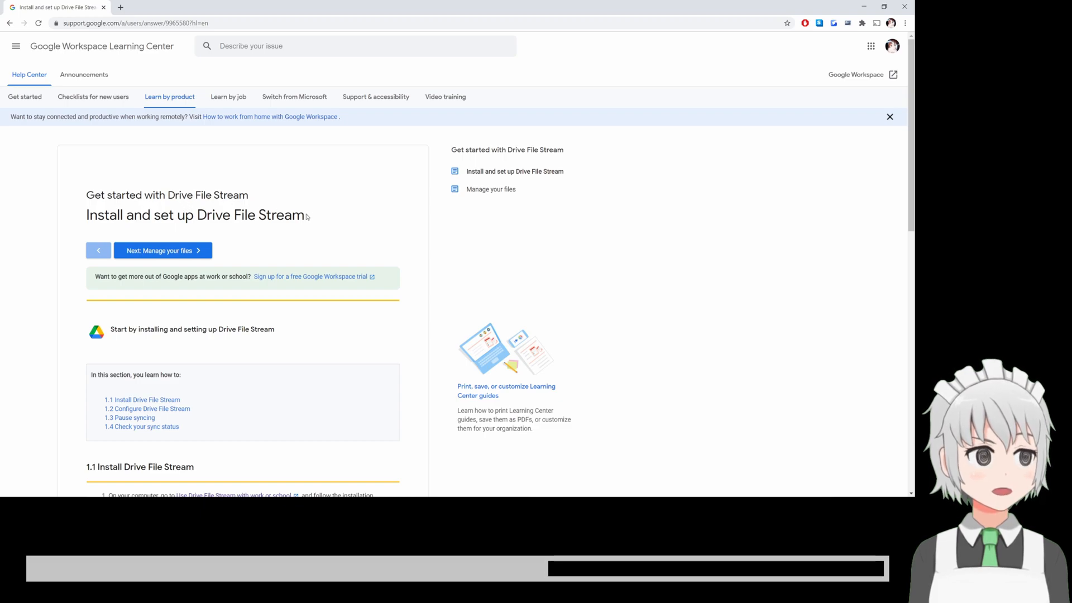
Scroll down the Install and set up Drive File Stream page to the work or school link
scroll("down", 3)
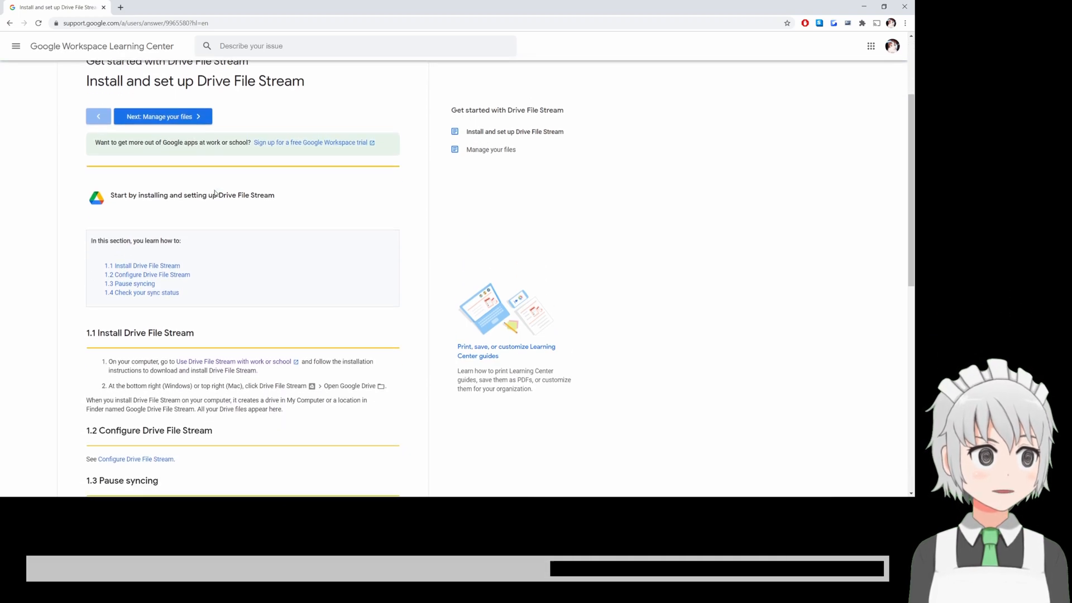
scroll("down", 3)
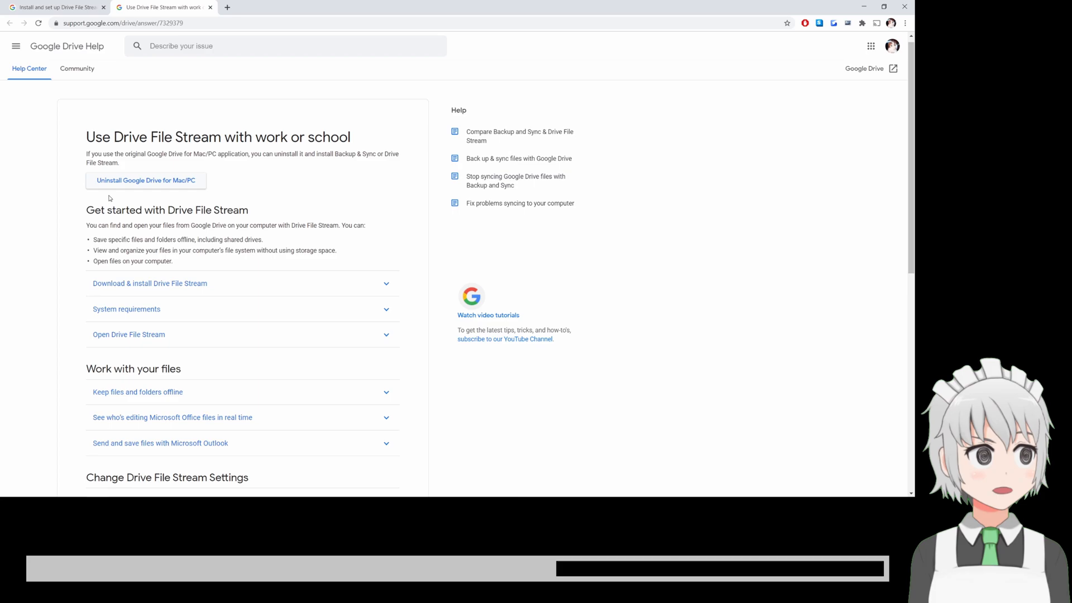
Expand 'Download & install Drive File Stream' to reveal the Windows and Mac downloads
left_click(149, 283)
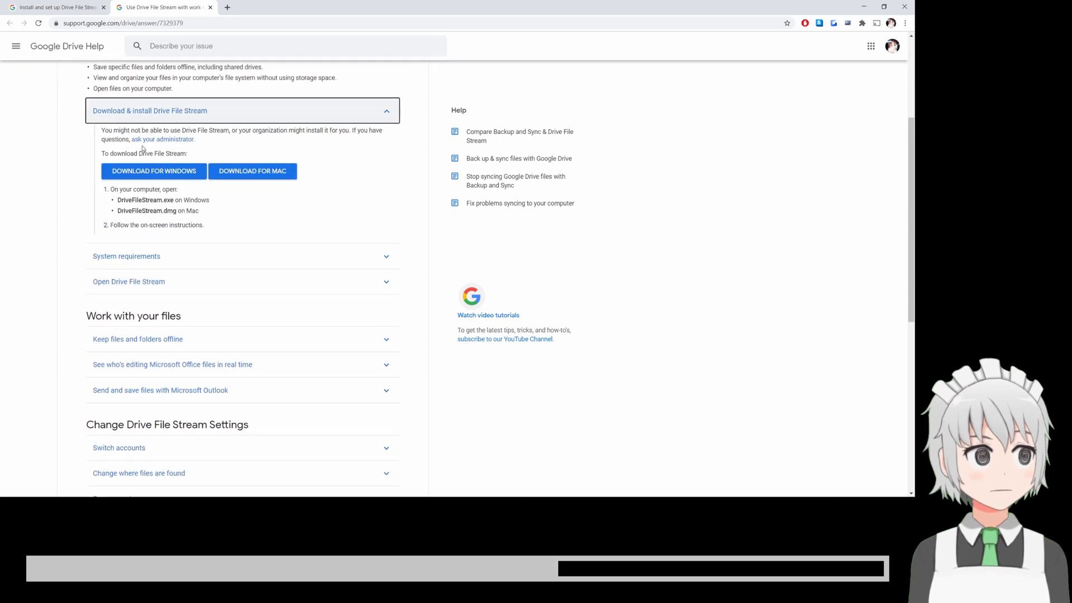
mouse_move(214, 171)
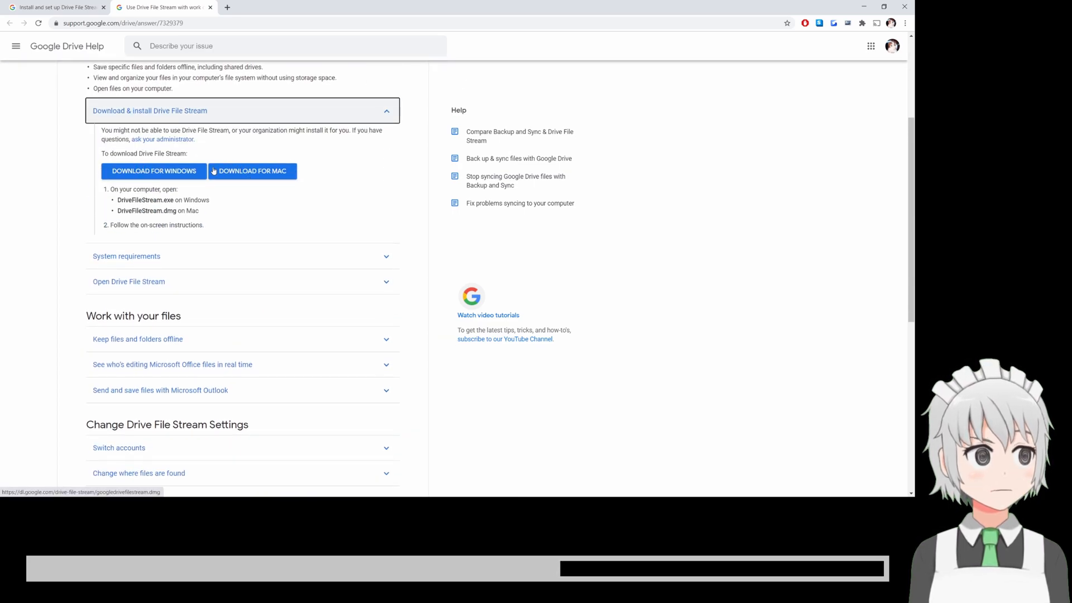
scroll("up", 3)
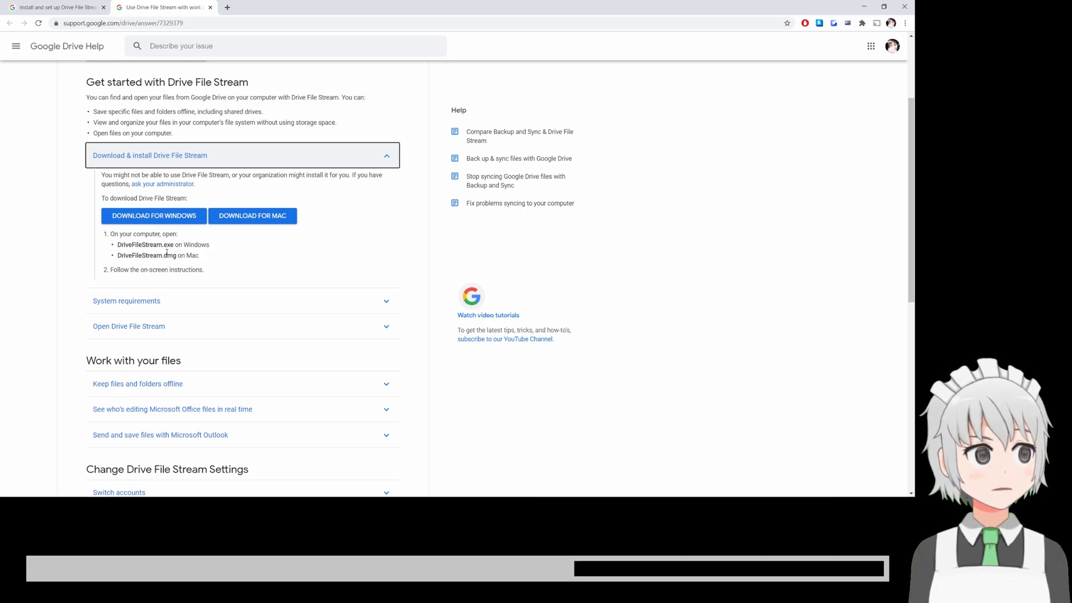
mouse_move(344, 237)
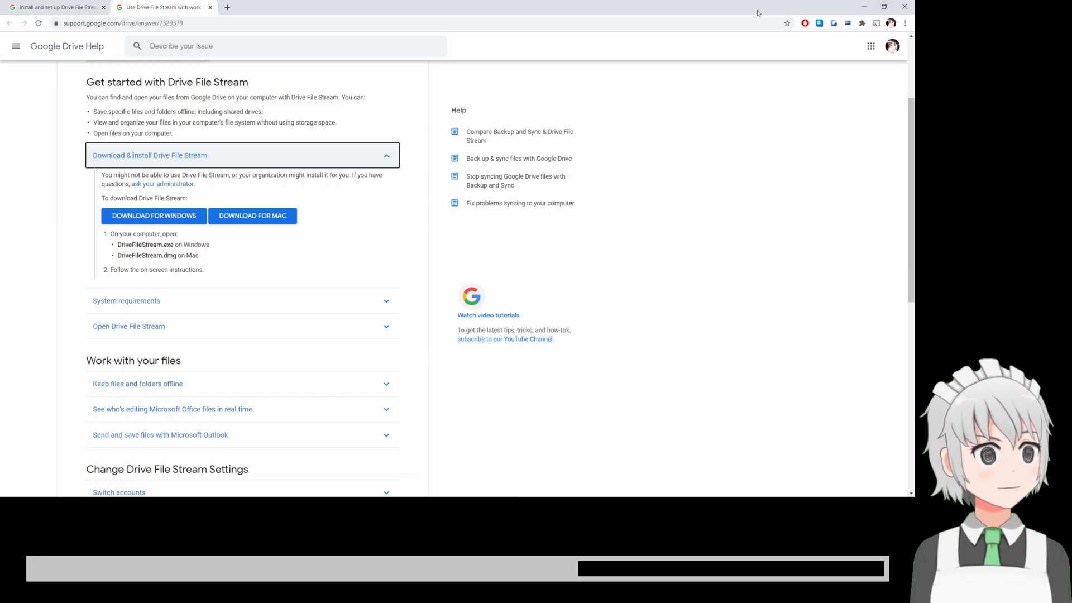
mouse_move(656, 231)
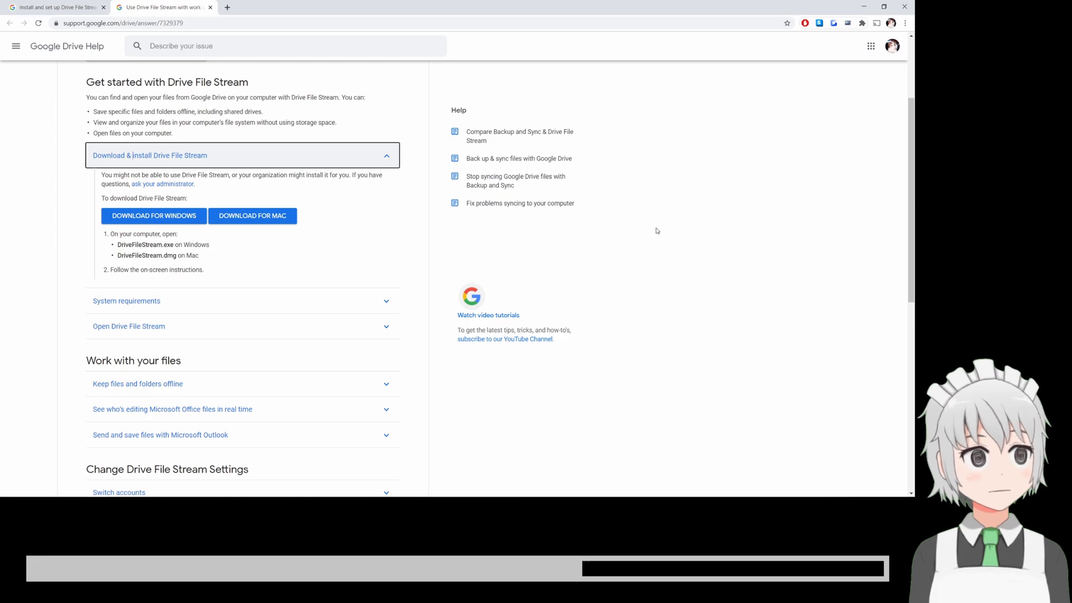
mouse_move(643, 211)
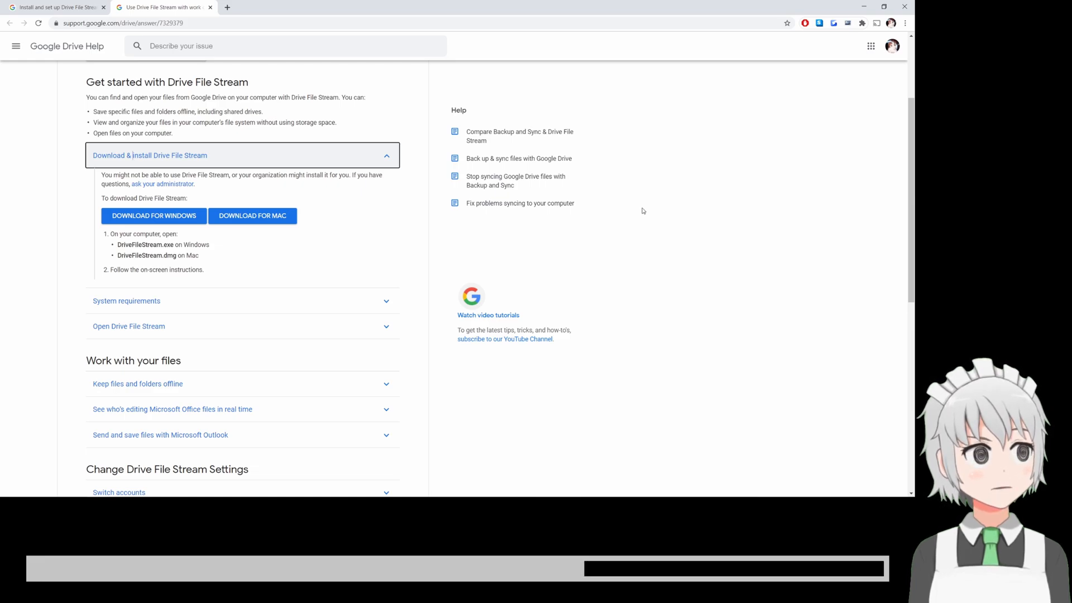
mouse_move(858, 26)
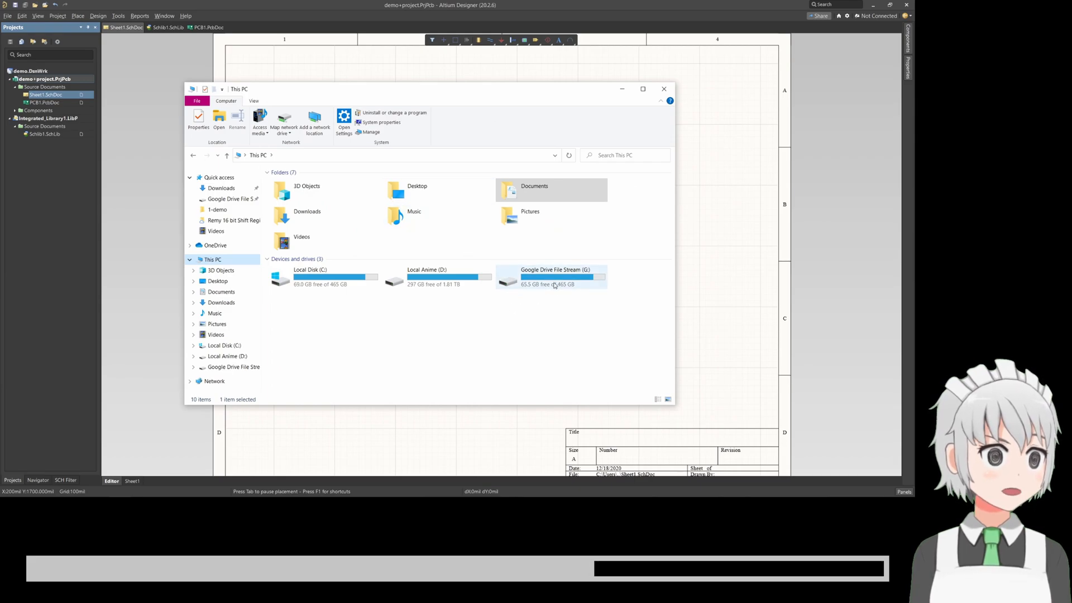
mouse_move(554, 277)
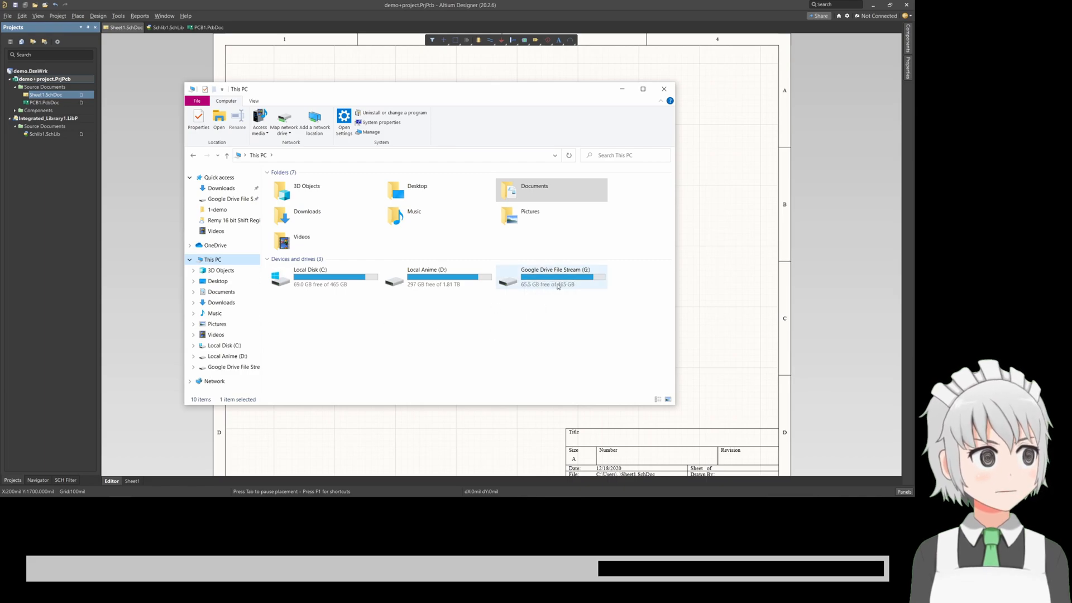
mouse_move(550, 284)
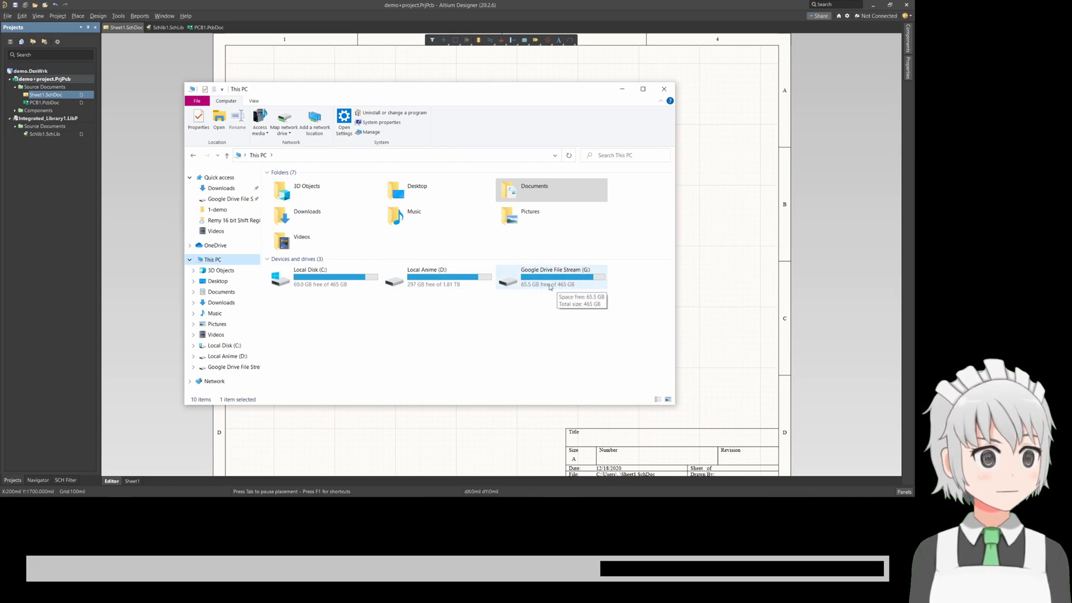
Navigate from Google Drive File Stream (G:) through Shared drives into Academic
double_click(555, 277)
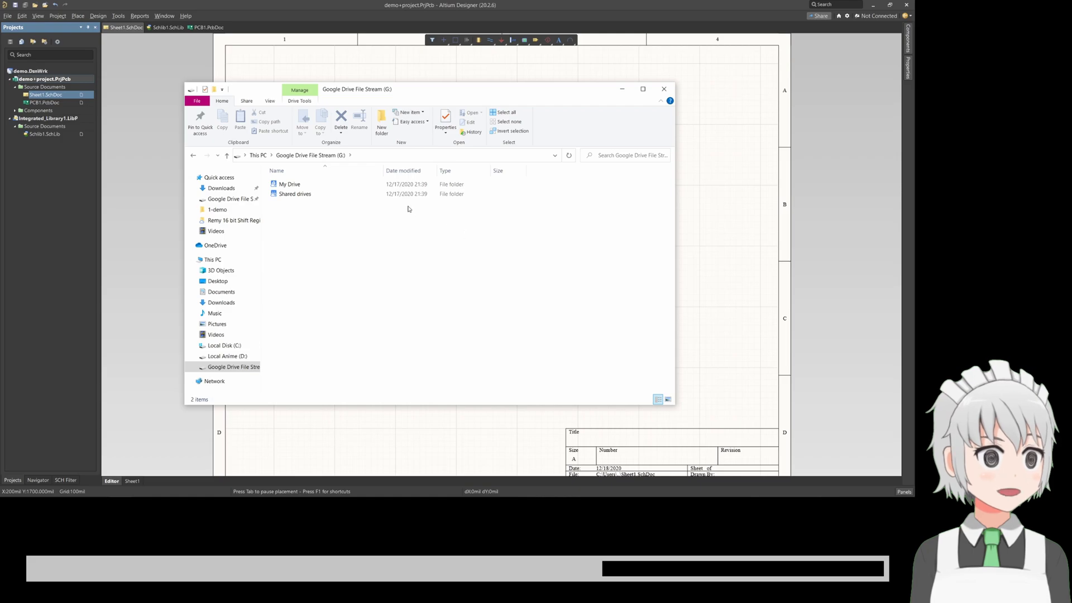
left_click(295, 194)
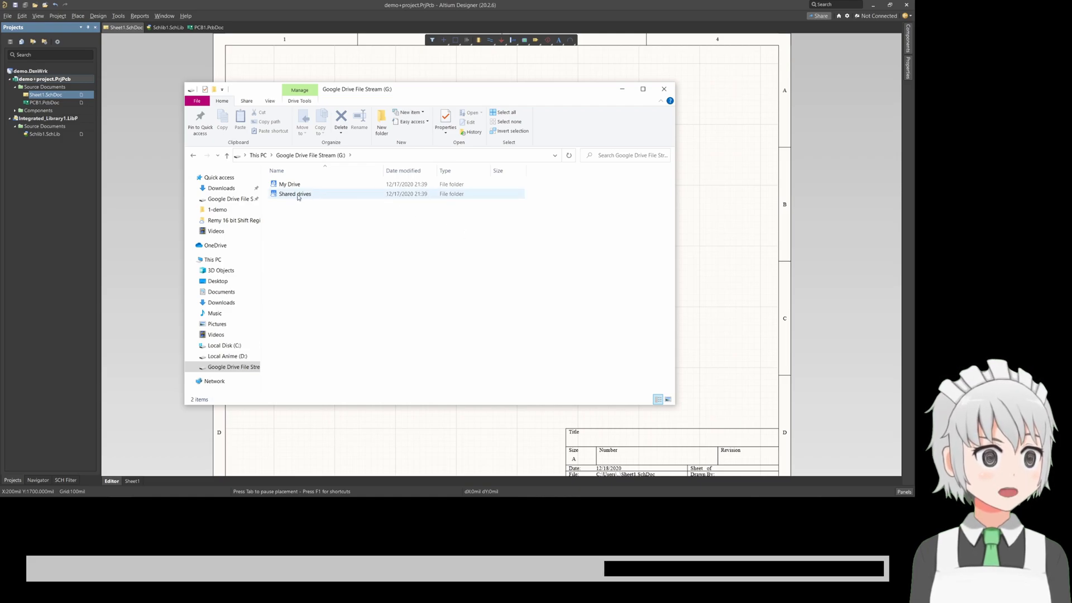
double_click(294, 194)
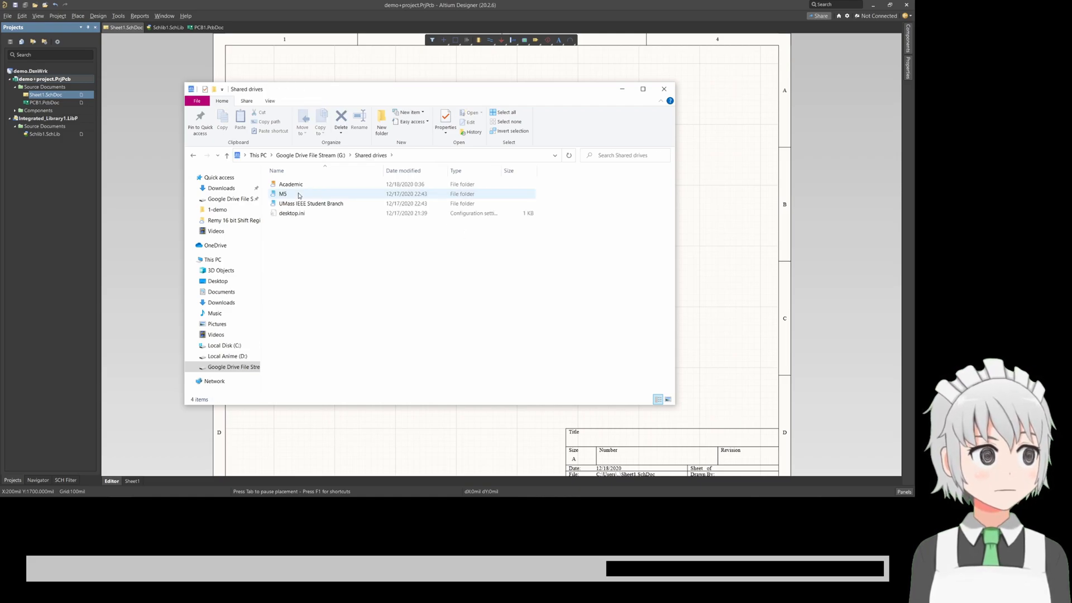
left_click(290, 184)
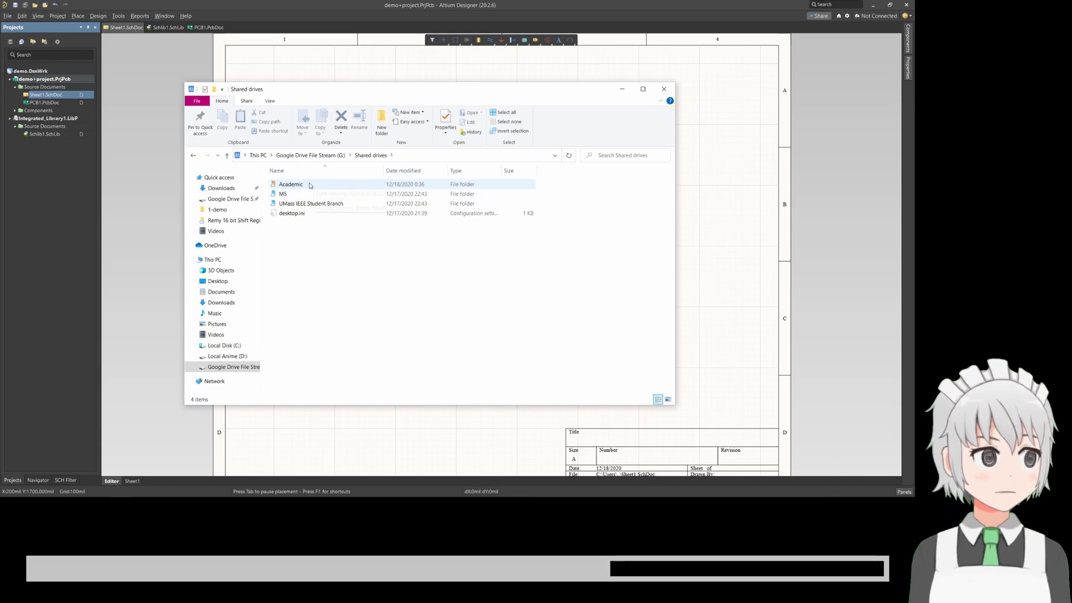
mouse_move(310, 185)
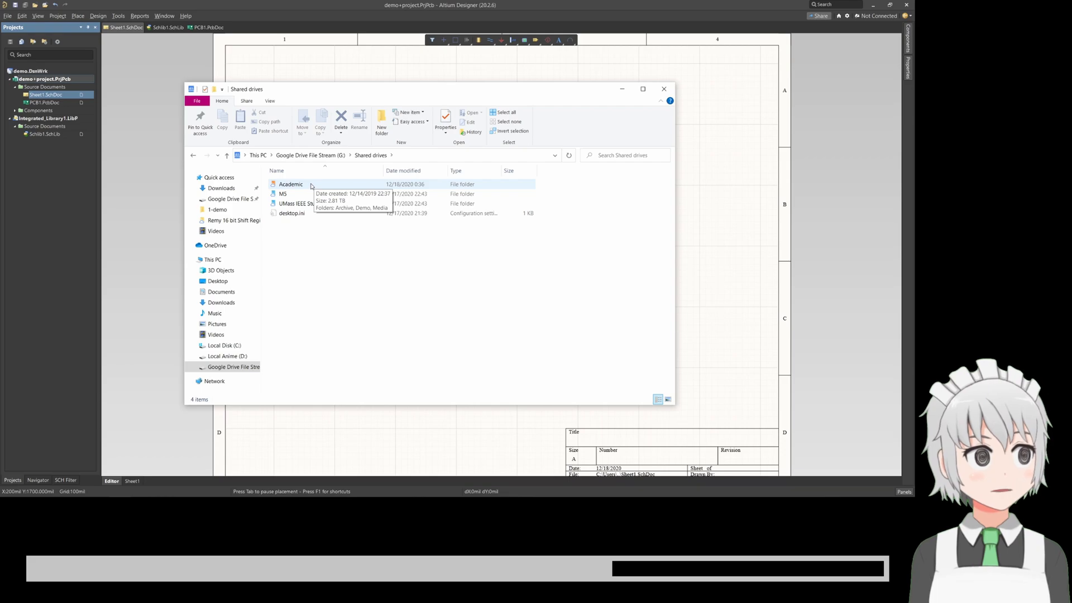
left_click(290, 183)
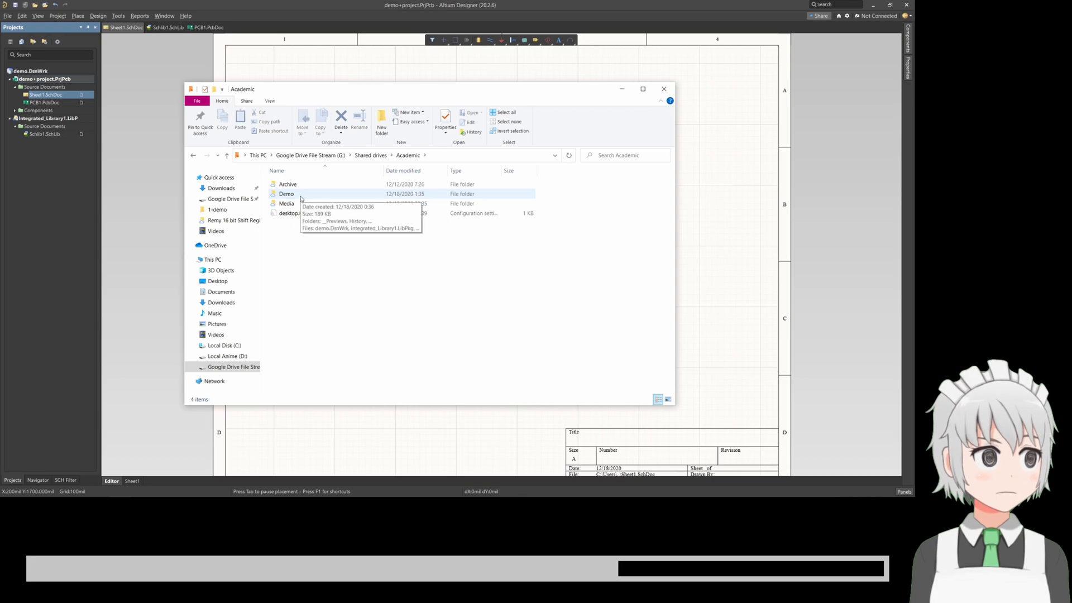
Rename Sheet1.SchDoc in the Demo folder to hello.SchDoc and close File Explorer
double_click(286, 194)
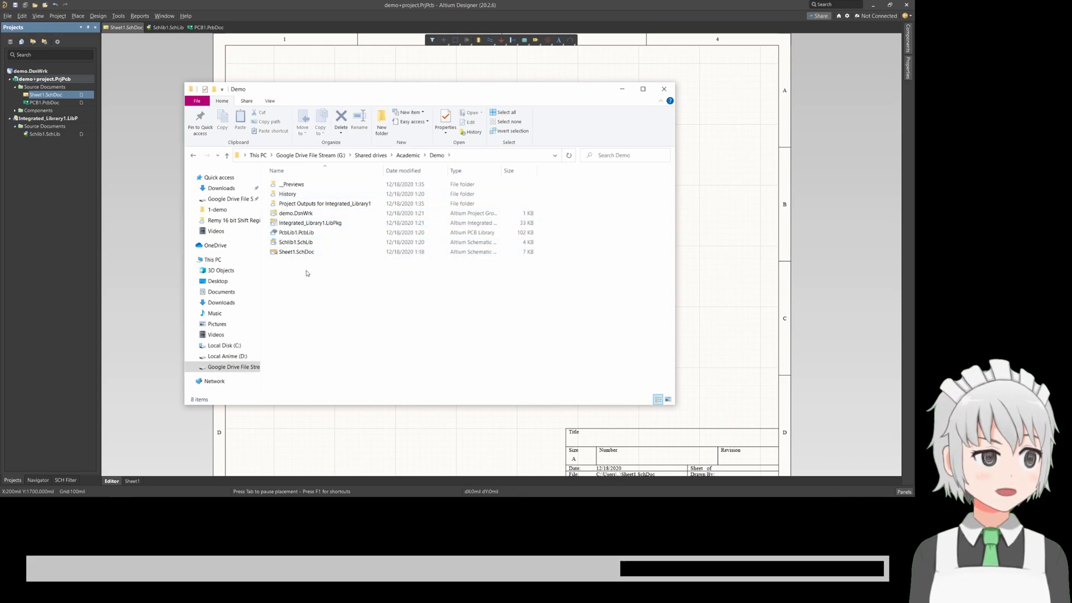
mouse_move(287, 194)
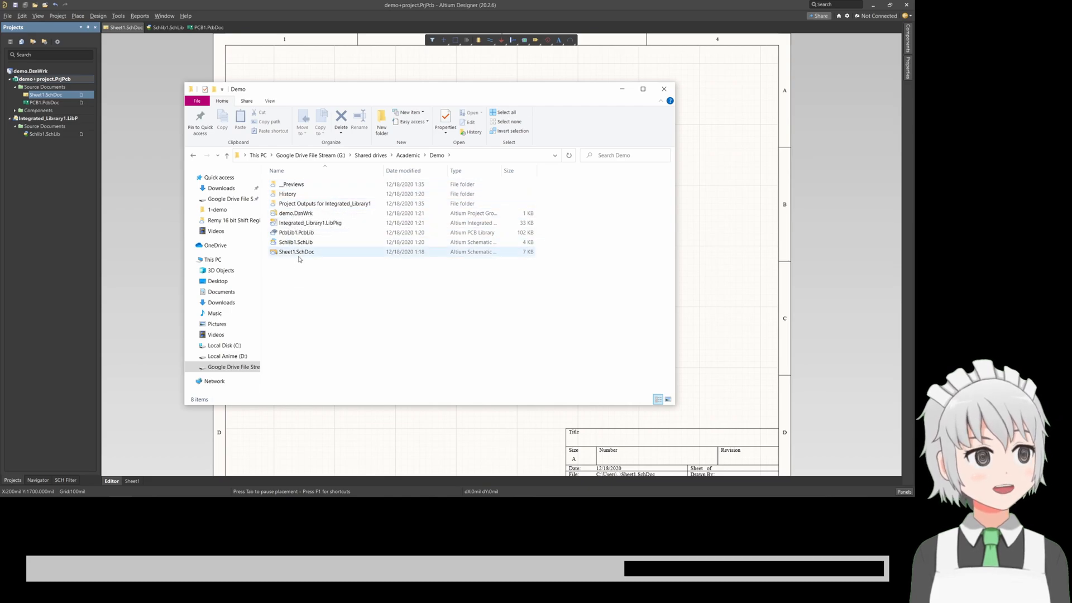
left_click(295, 252)
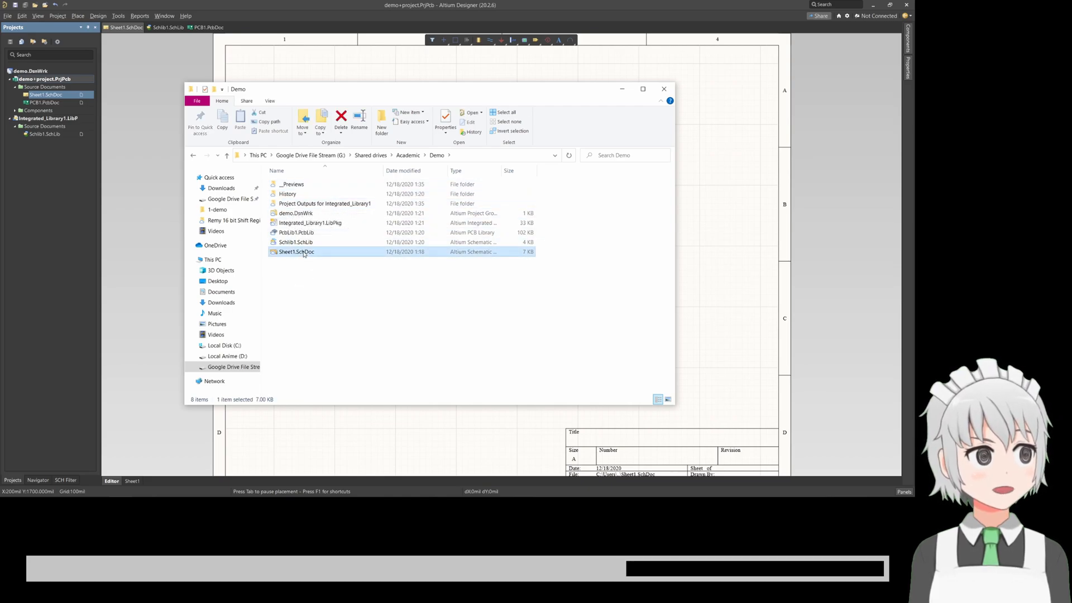
double_click(295, 252)
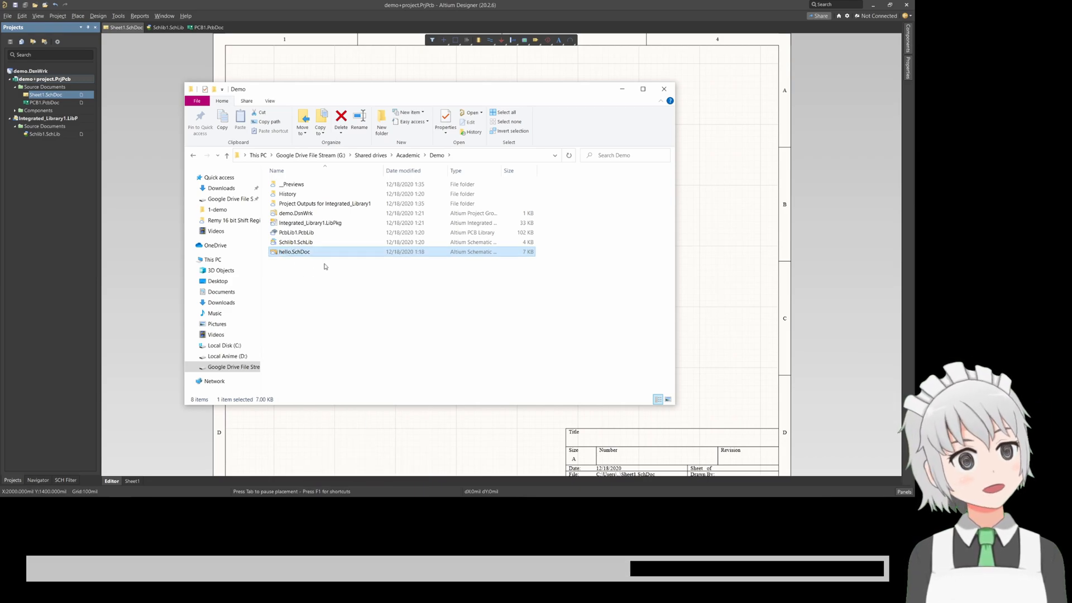
left_click(333, 307)
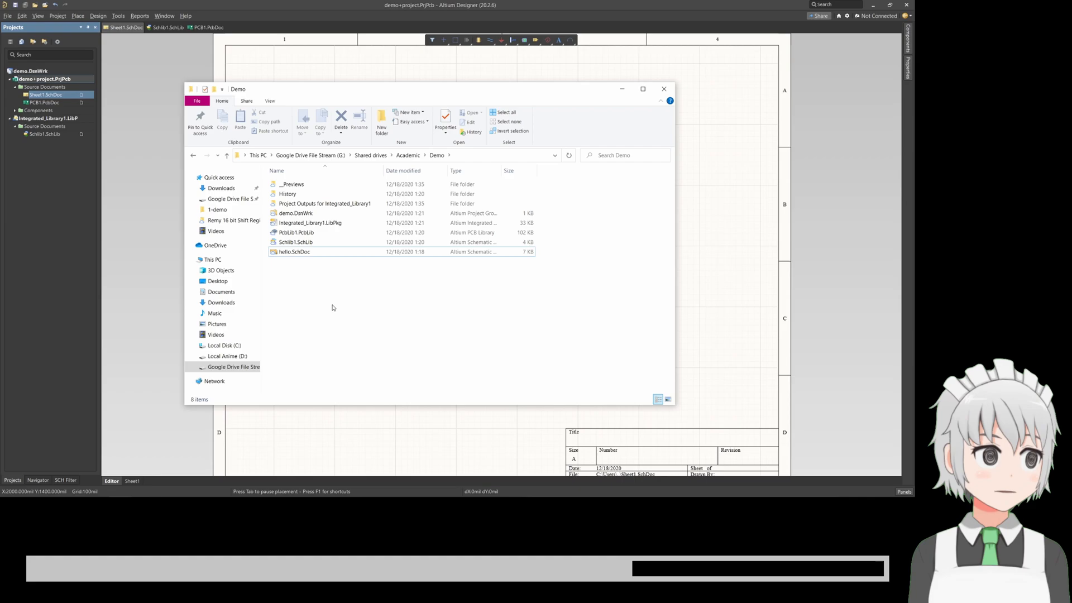
mouse_move(317, 261)
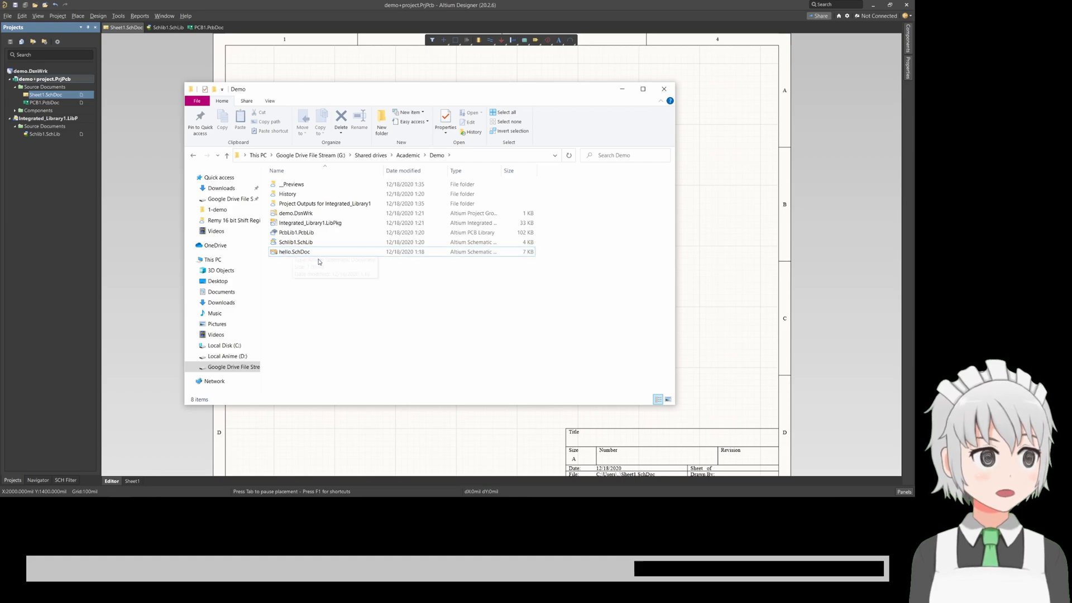
mouse_move(309, 262)
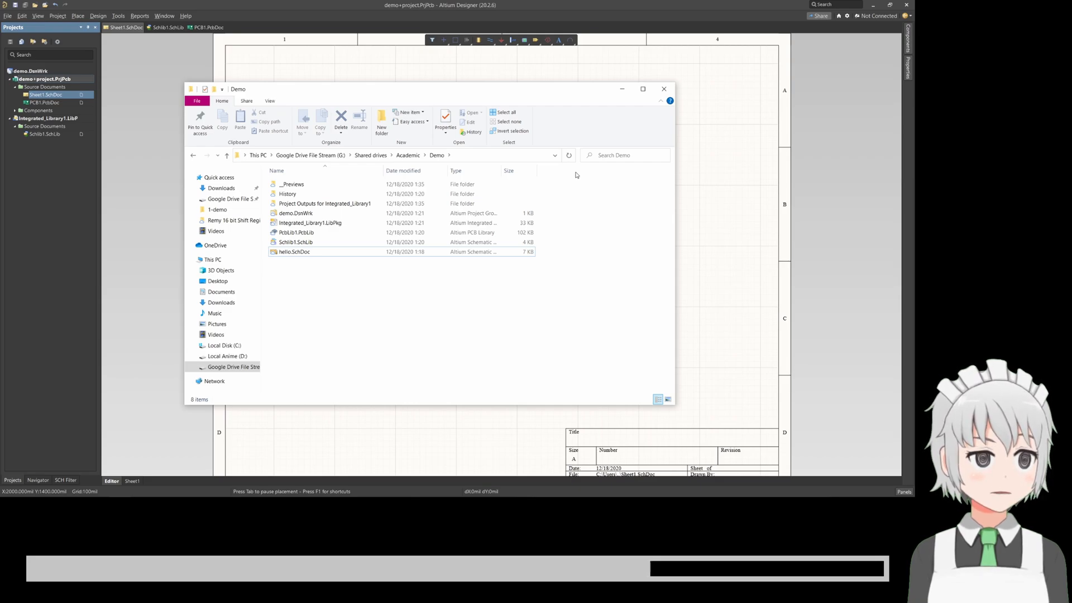
mouse_move(683, 88)
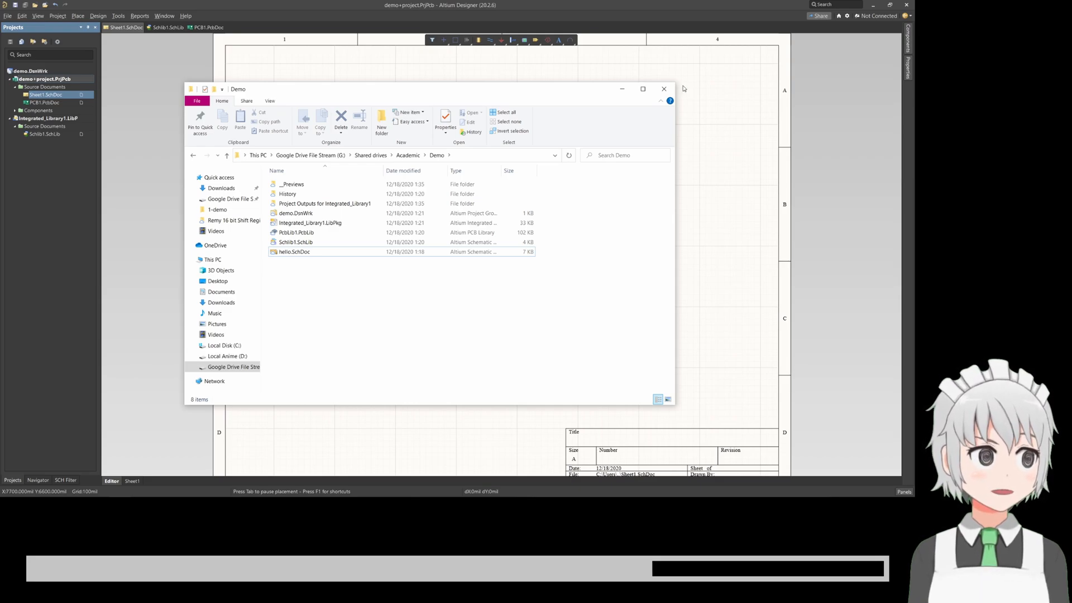
mouse_move(662, 89)
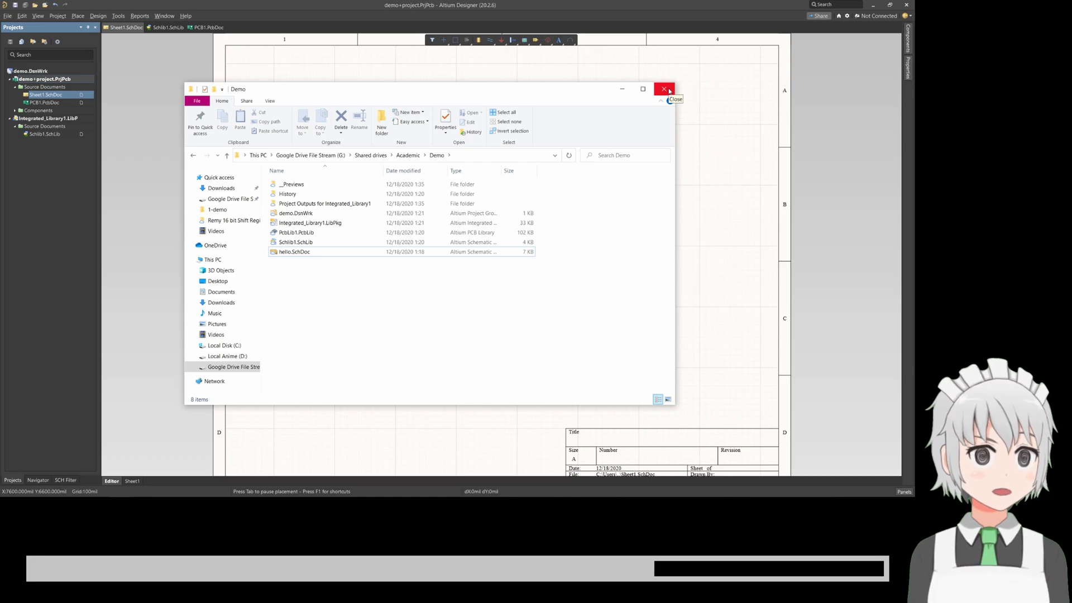
left_click(664, 89)
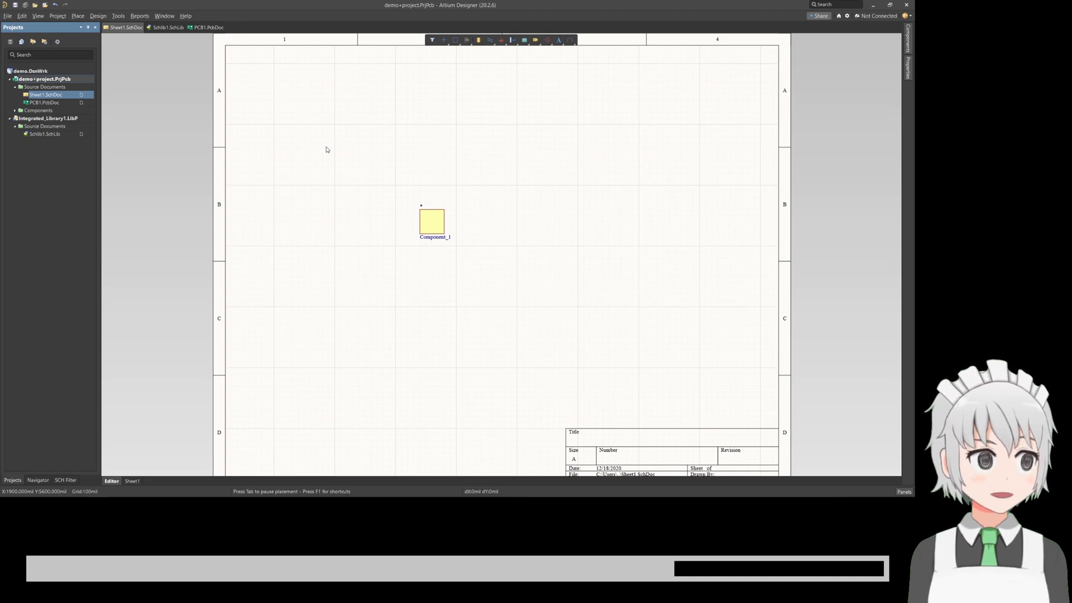
mouse_move(253, 255)
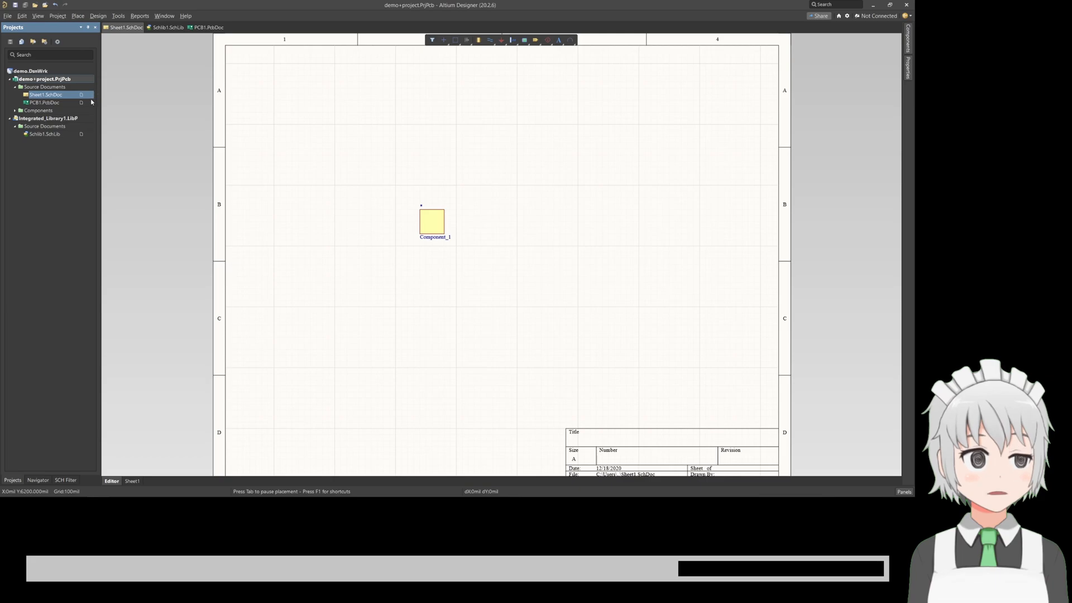
mouse_move(89, 138)
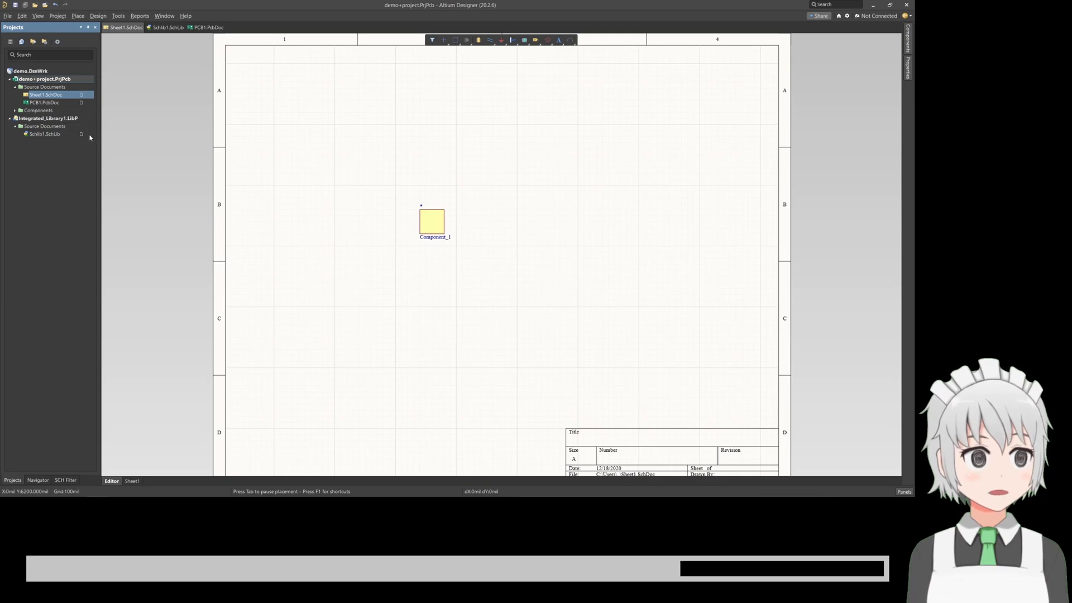
mouse_move(176, 398)
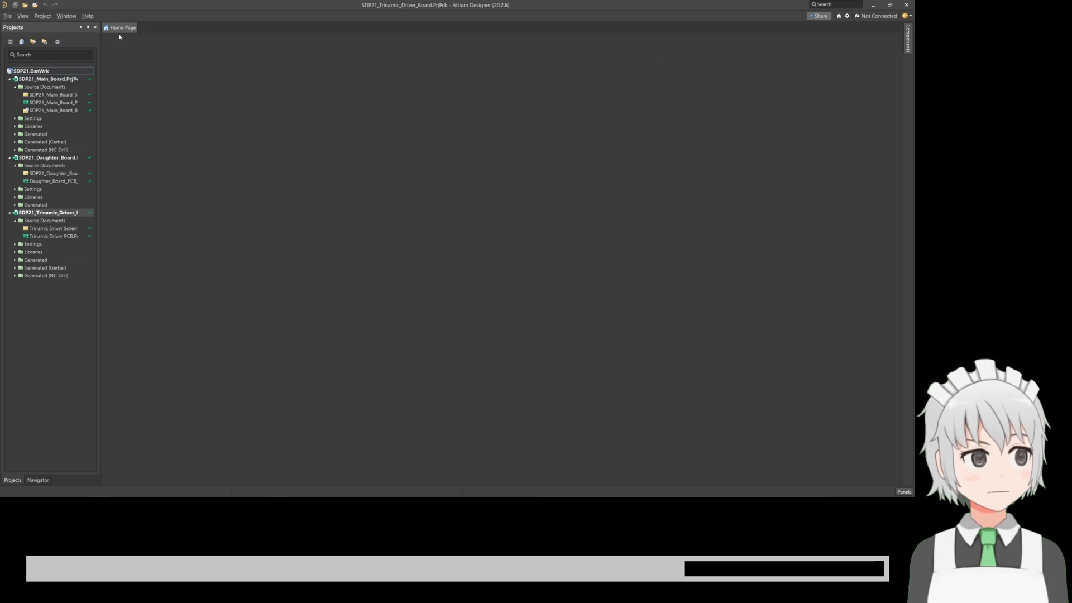
mouse_move(92, 76)
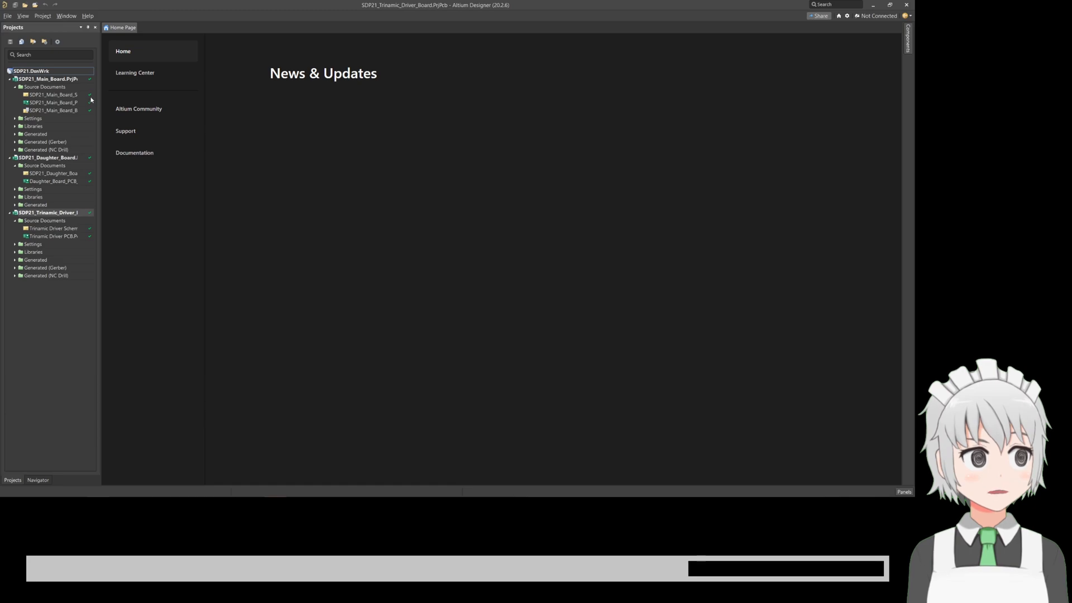
mouse_move(92, 242)
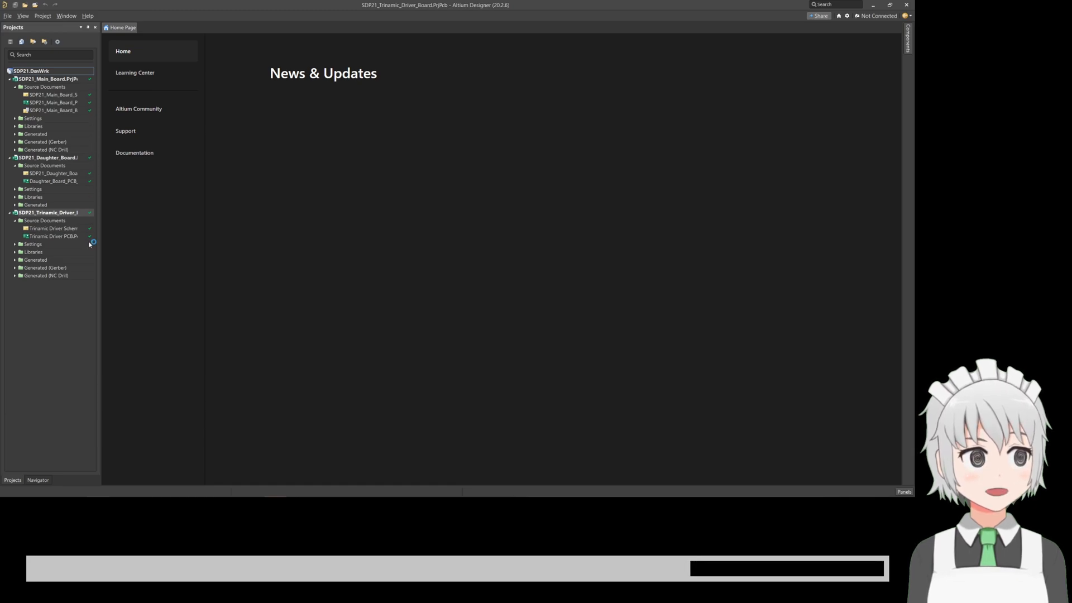
mouse_move(90, 238)
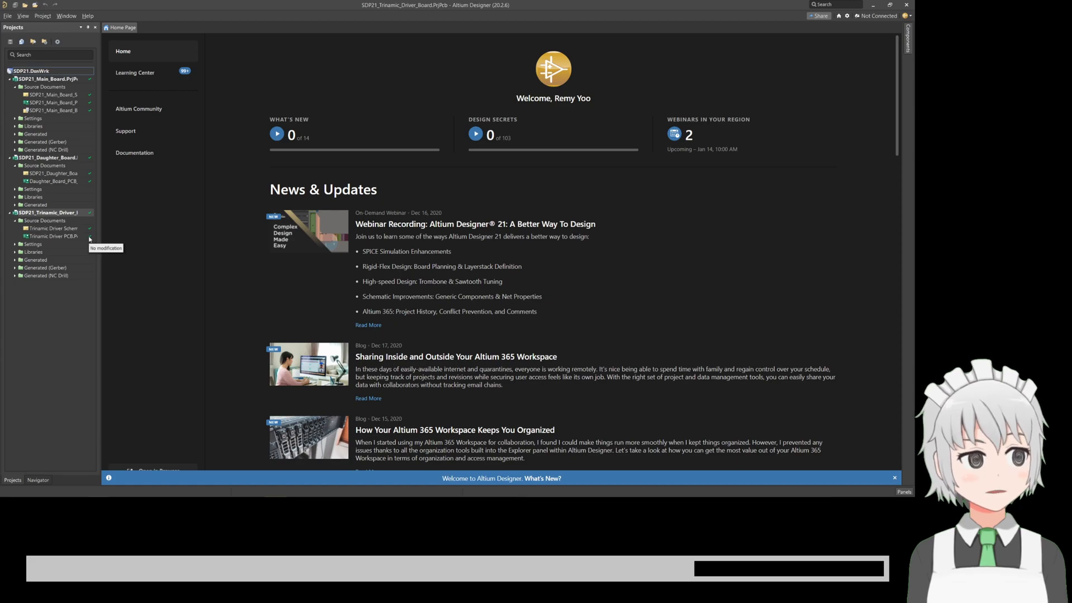
mouse_move(98, 73)
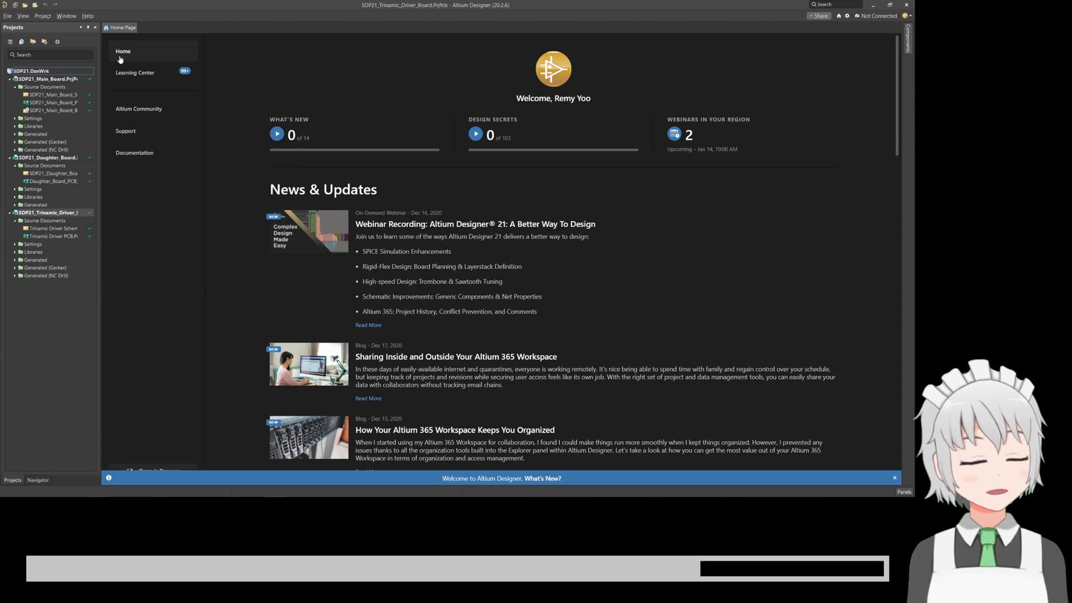
mouse_move(94, 239)
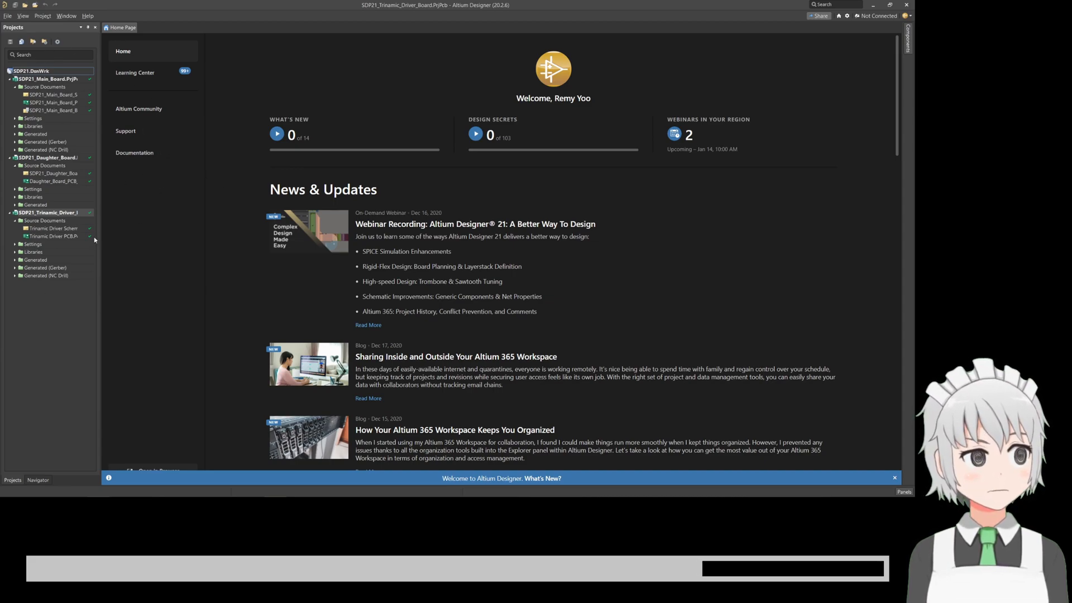
mouse_move(61, 333)
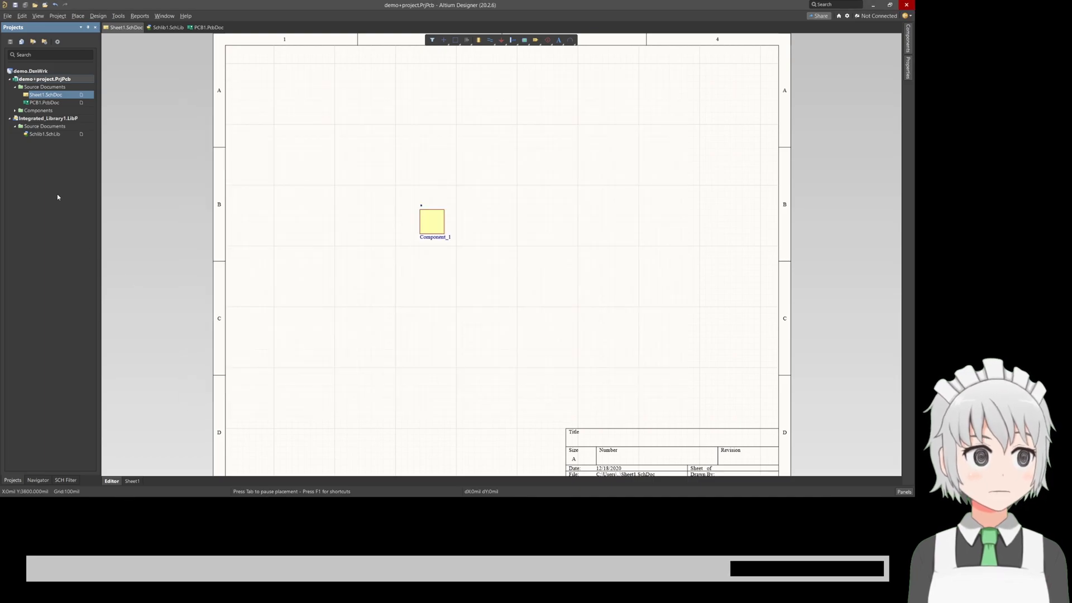
mouse_move(46, 89)
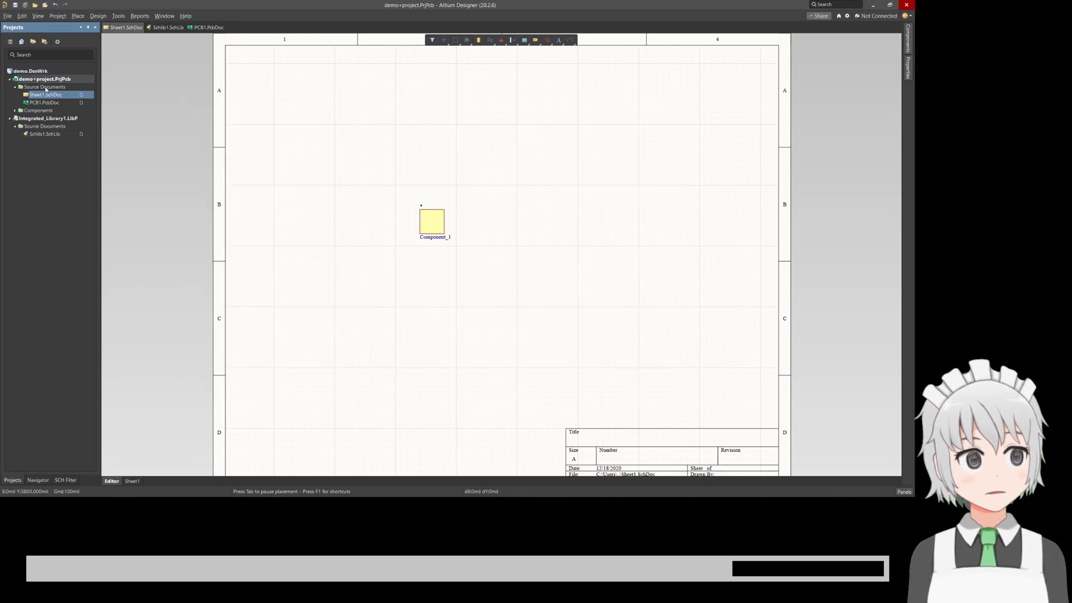
Launch Project Packager from the demo+project.PrjPcb context menu in the Projects panel
right_click(41, 79)
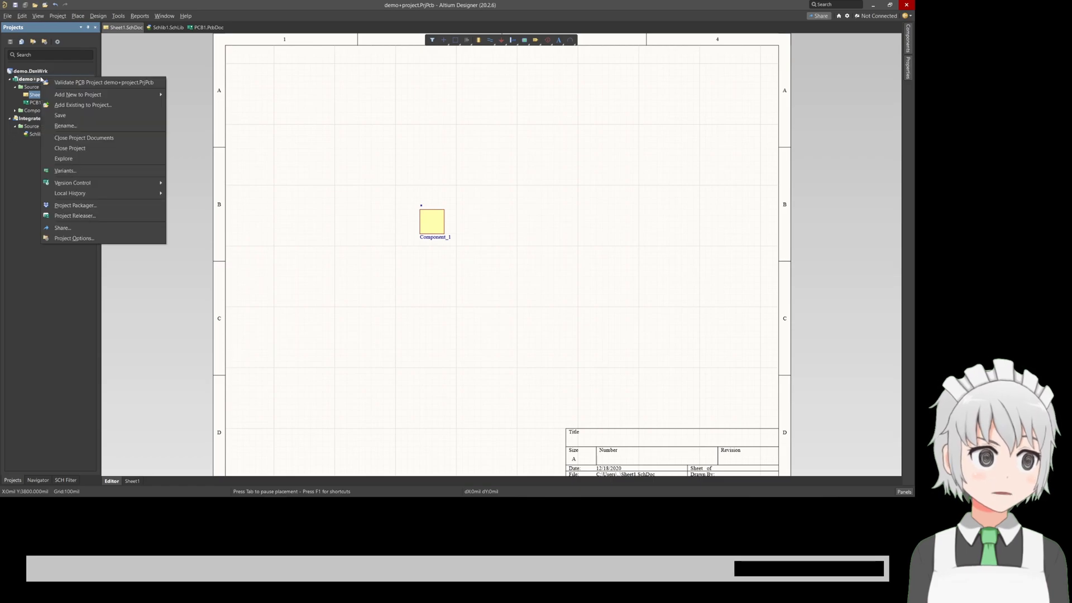
left_click(76, 204)
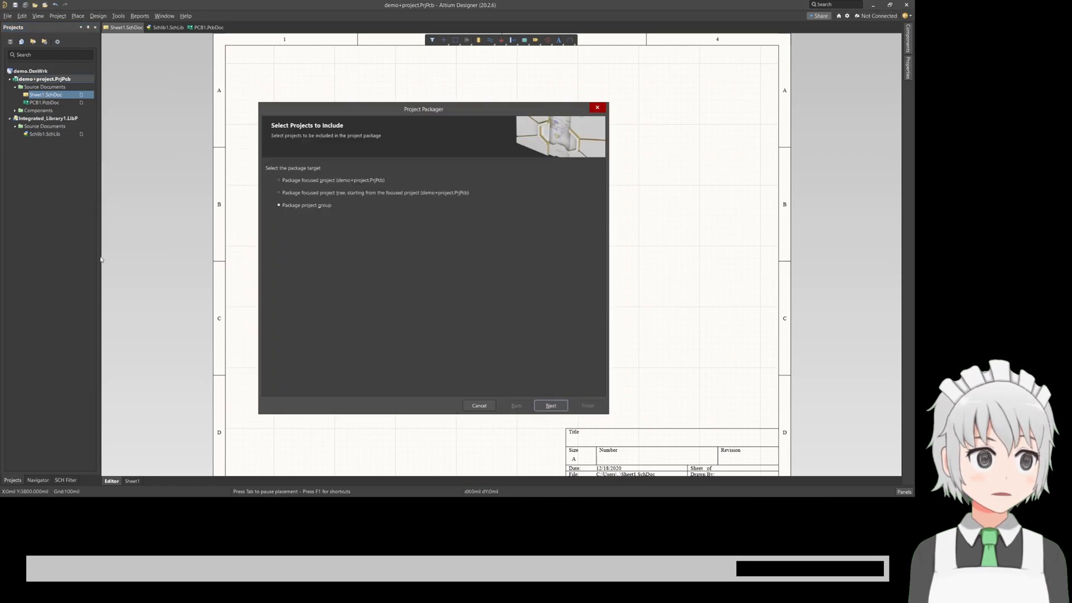
mouse_move(528, 388)
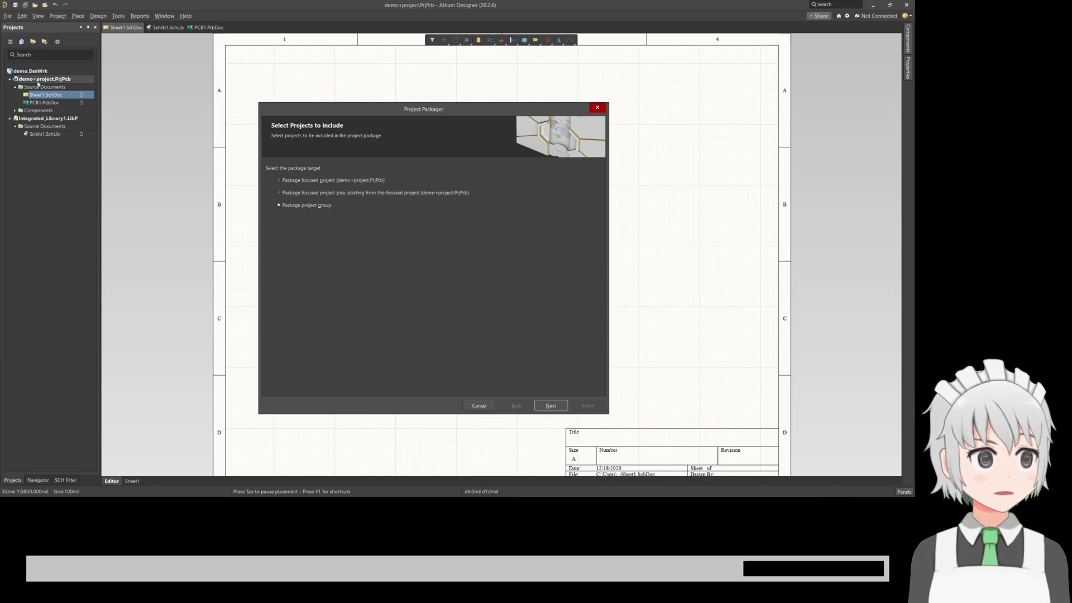
mouse_move(124, 145)
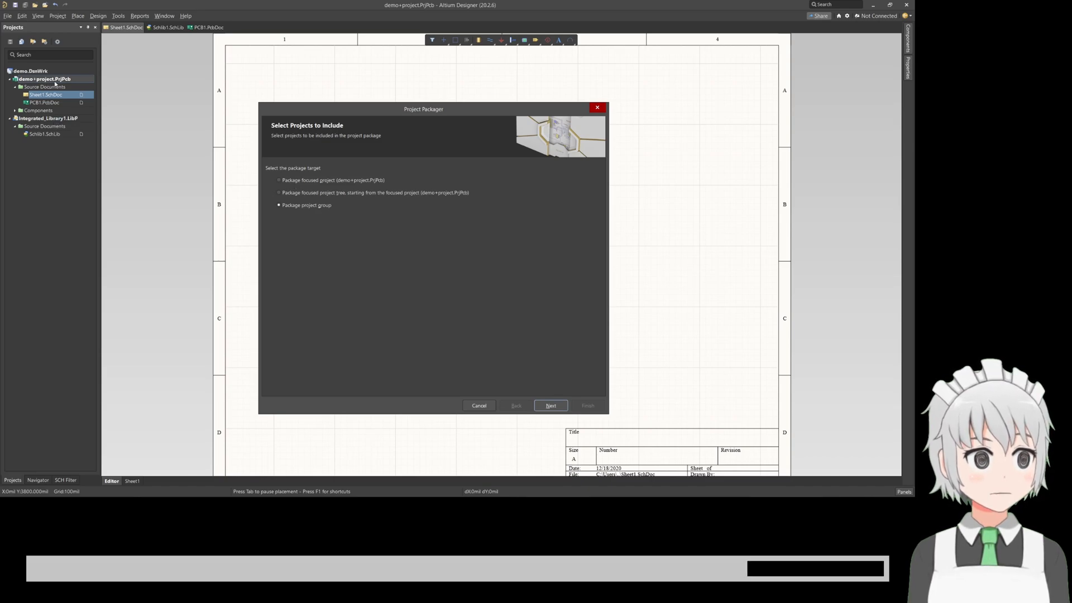
mouse_move(244, 186)
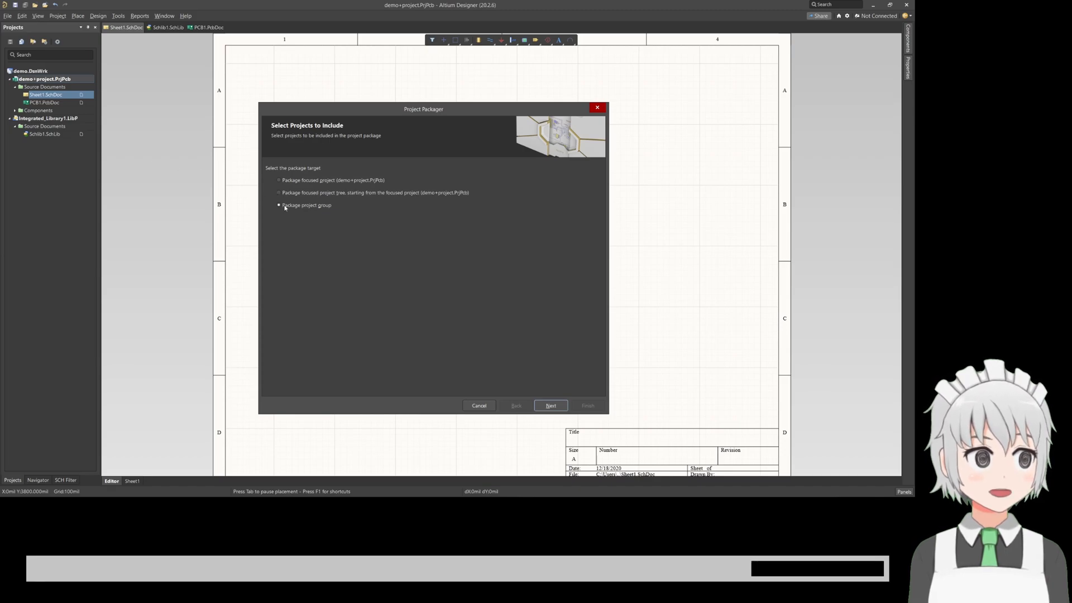
mouse_move(291, 208)
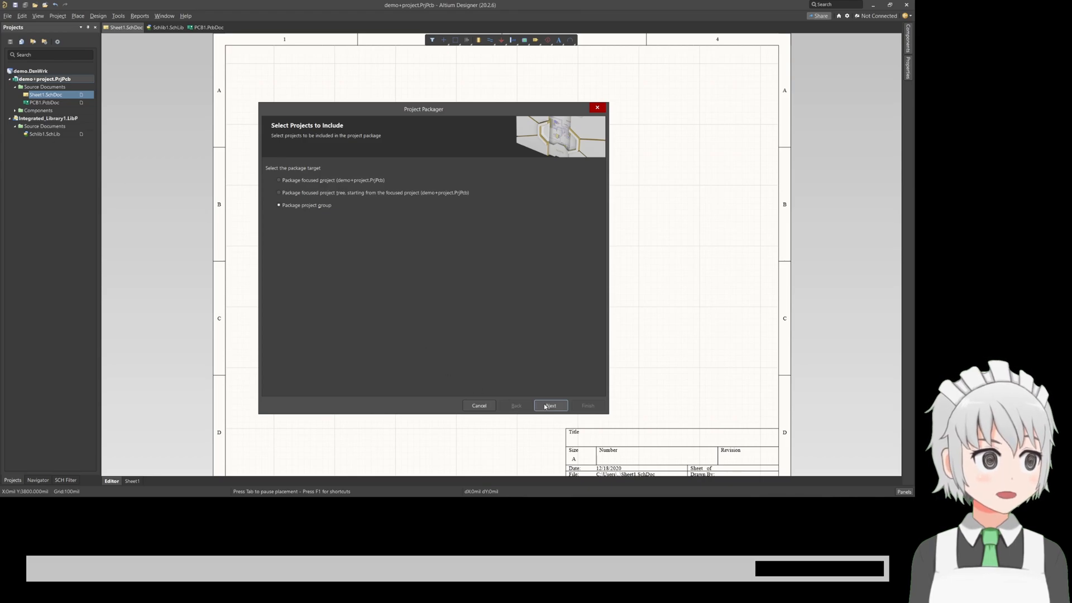
Keep 'Package project group' selected and advance to the Zip File Options page
left_click(550, 405)
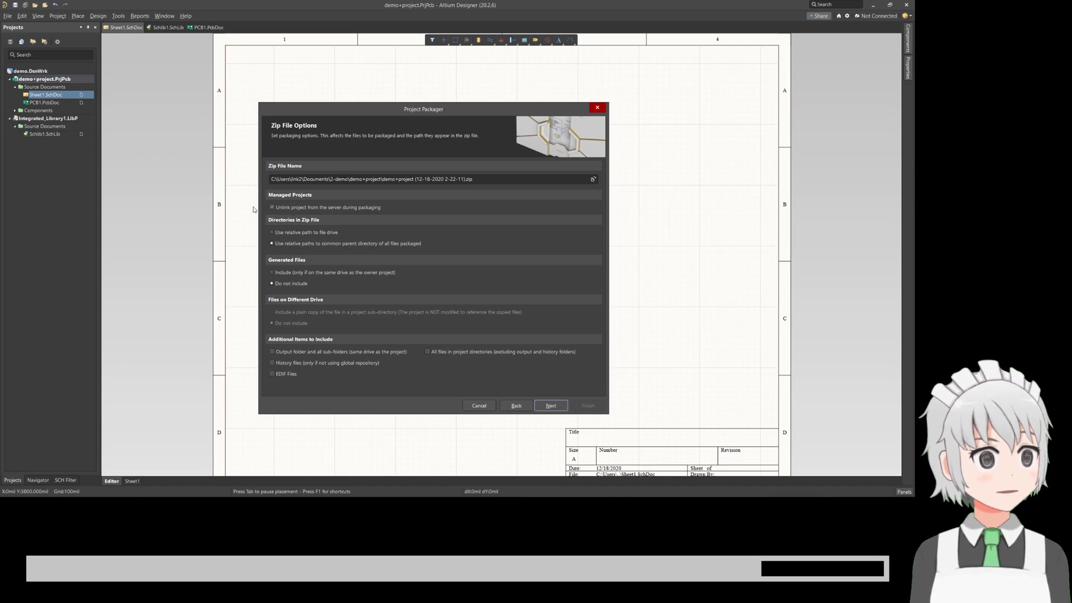
mouse_move(271, 208)
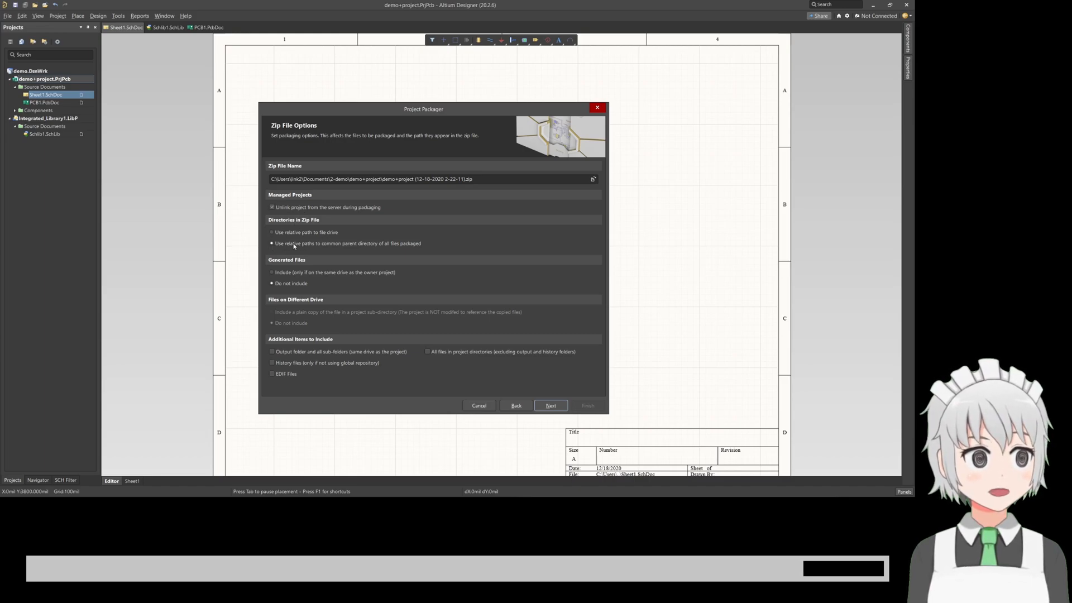
mouse_move(362, 247)
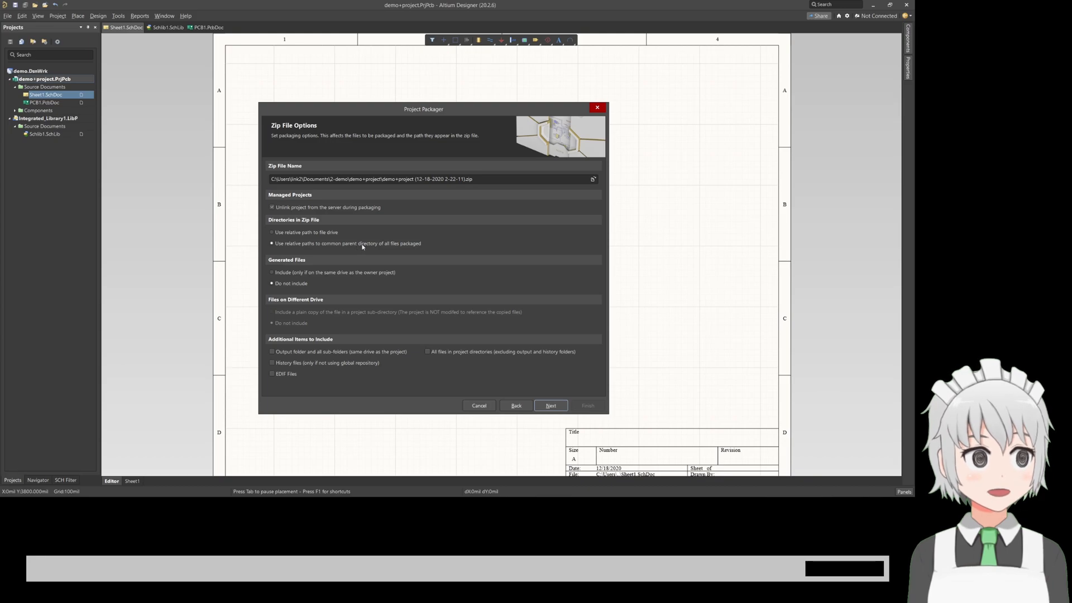
mouse_move(297, 235)
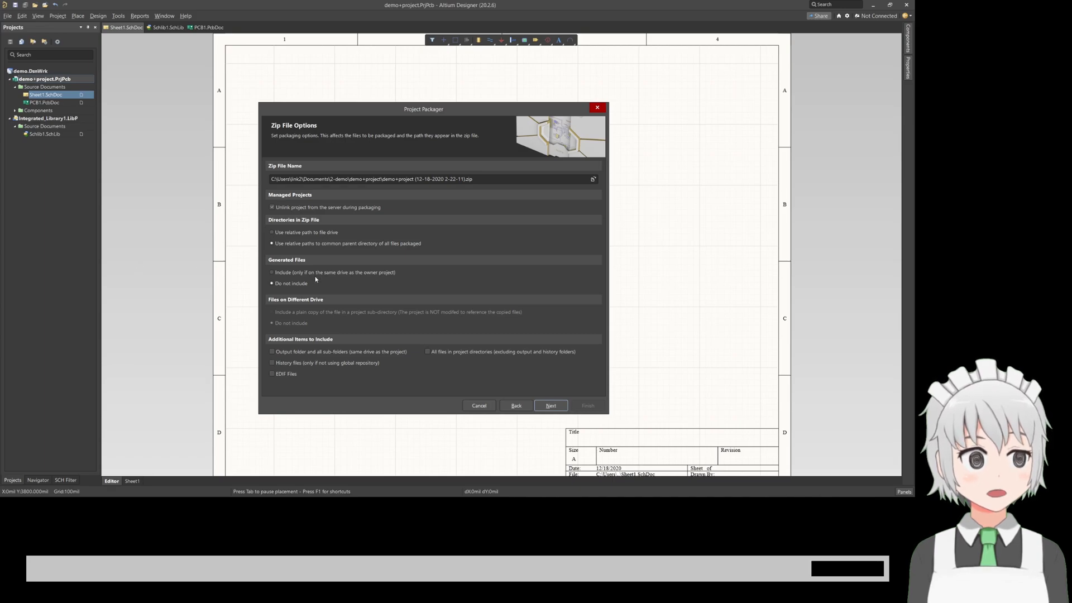
mouse_move(280, 272)
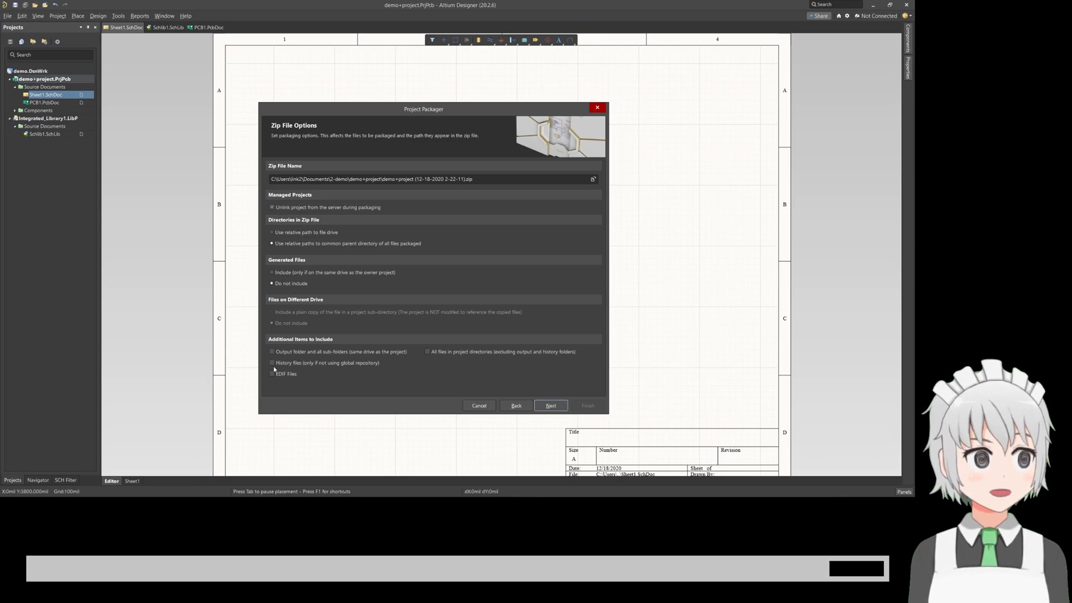
mouse_move(269, 377)
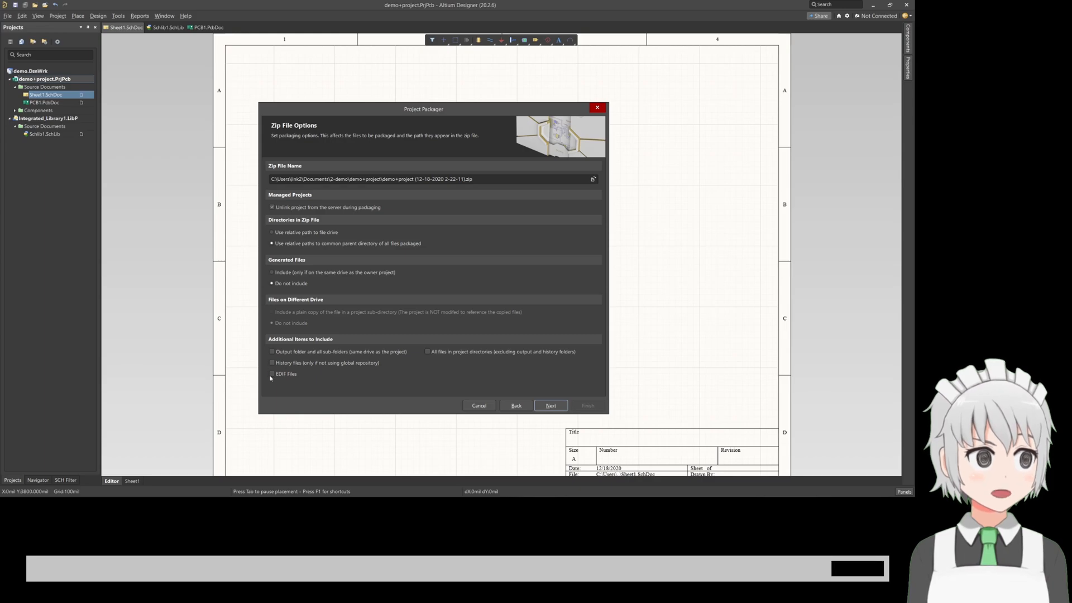
mouse_move(399, 386)
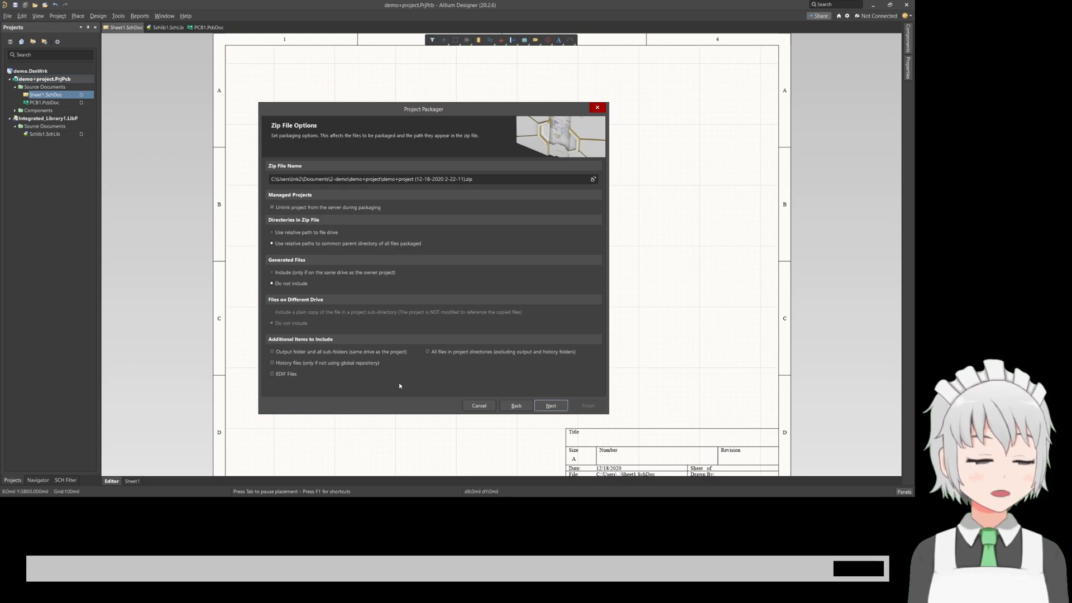
mouse_move(501, 380)
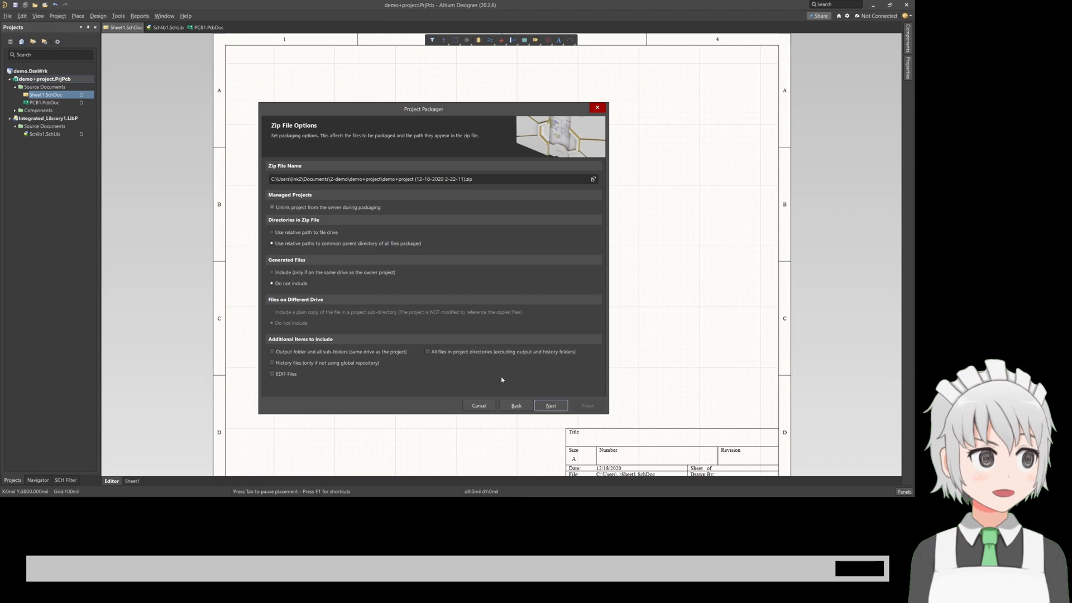
mouse_move(526, 393)
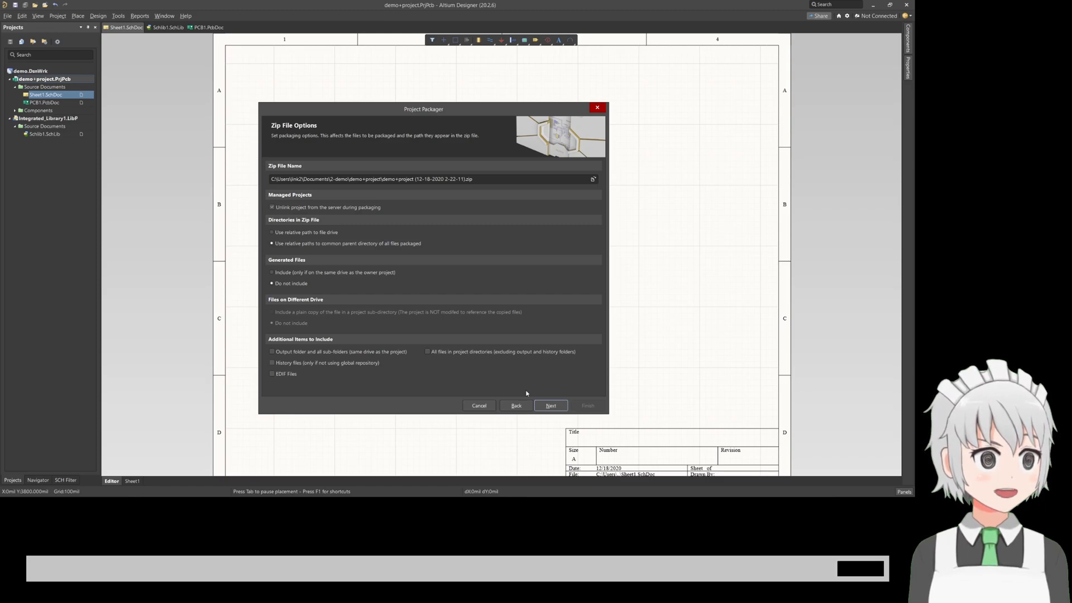
Accept the zip options and file list, creating the dated demo+project zip, then finish
left_click(551, 406)
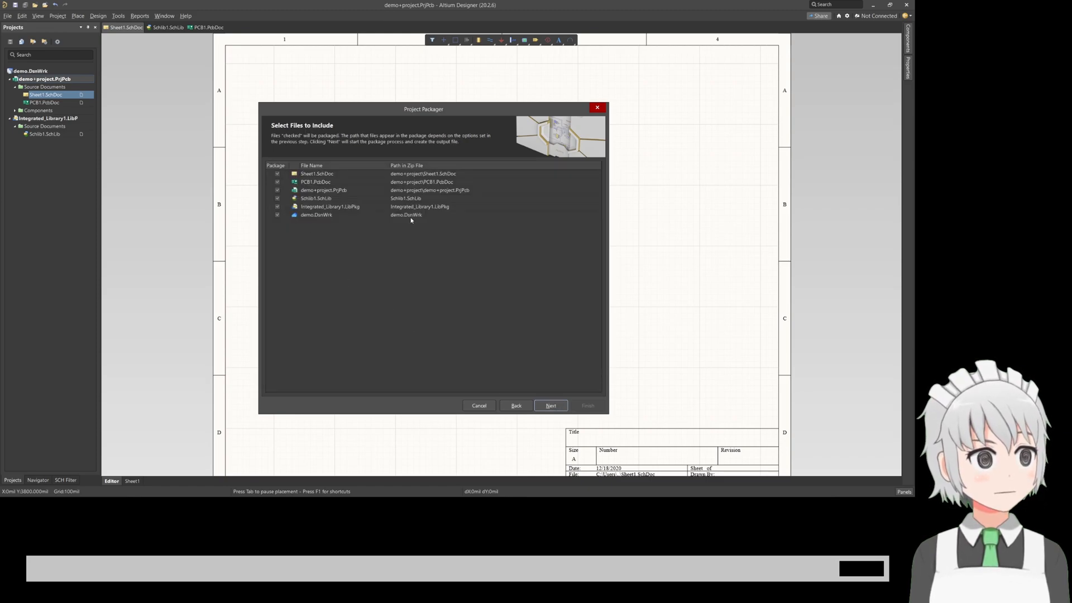
left_click(550, 405)
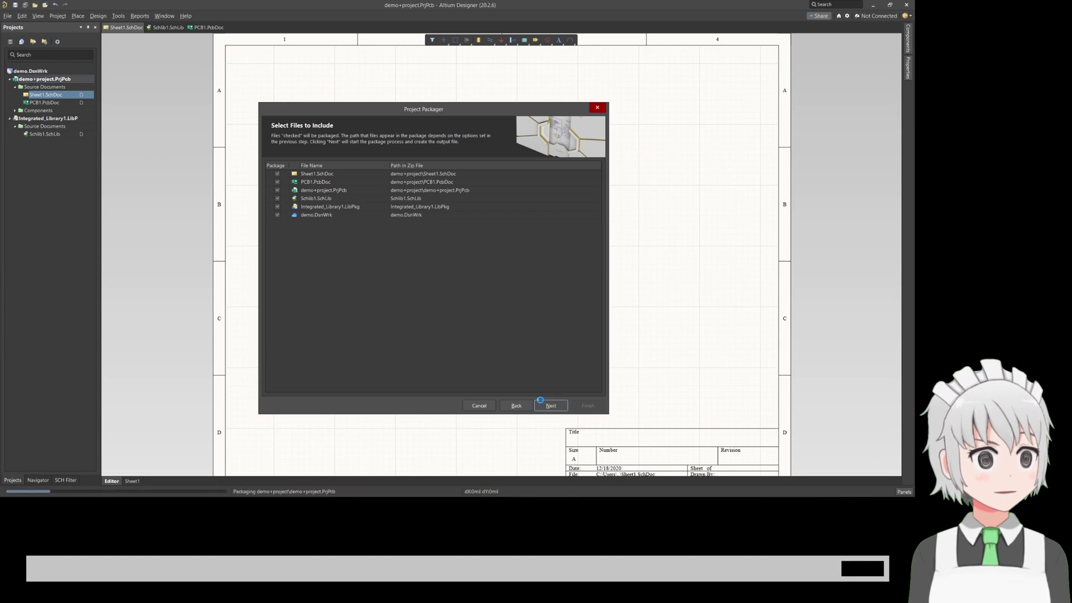
left_click(550, 405)
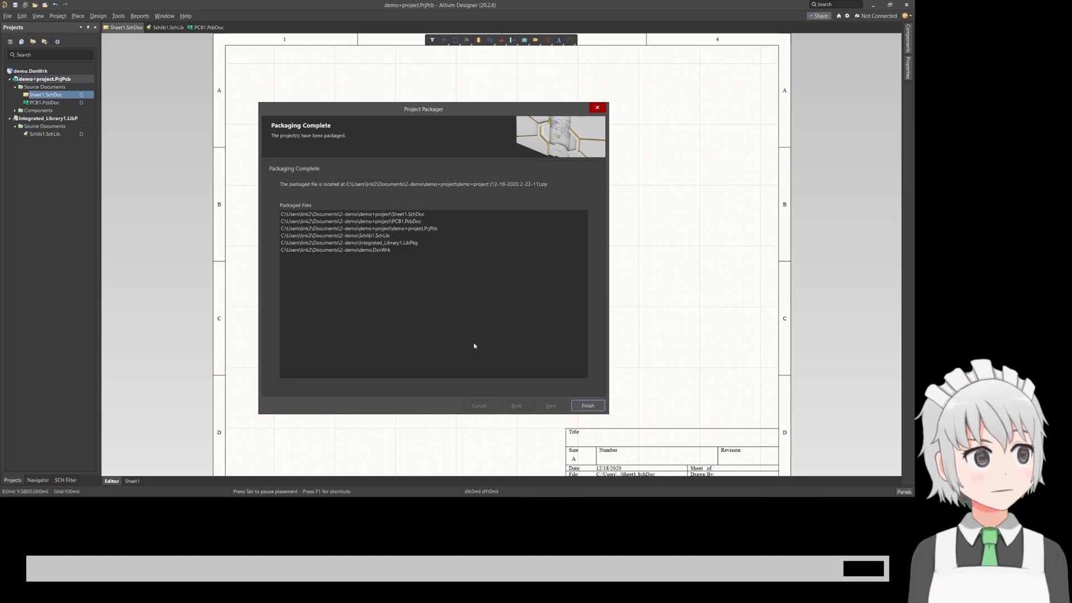
mouse_move(587, 405)
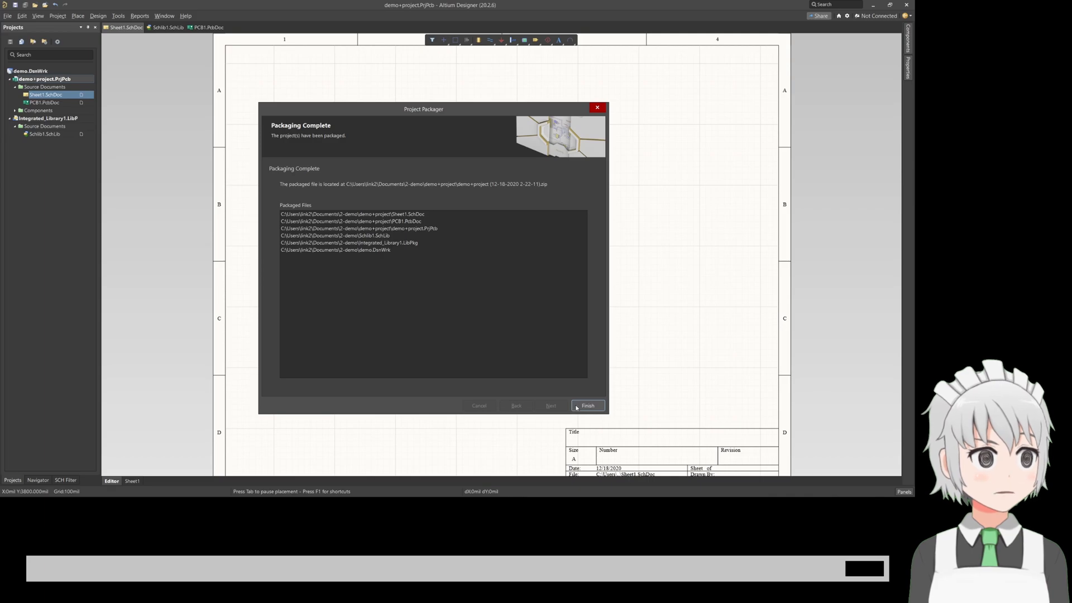
left_click(586, 405)
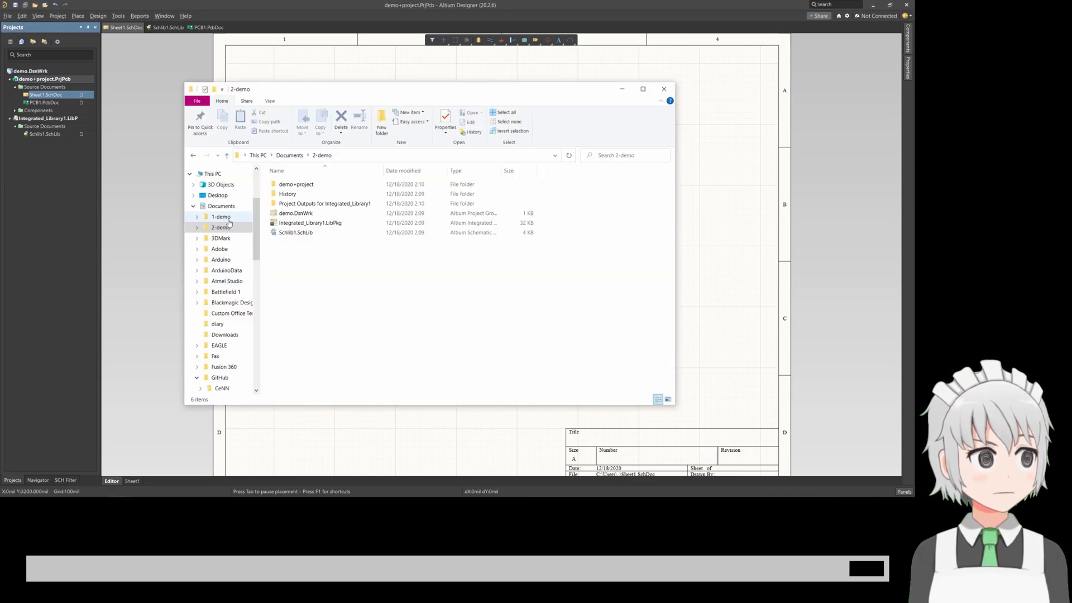
Locate the dated zip archive in Documents > 2-demo > demo+project, then close File Explorer
left_click(221, 227)
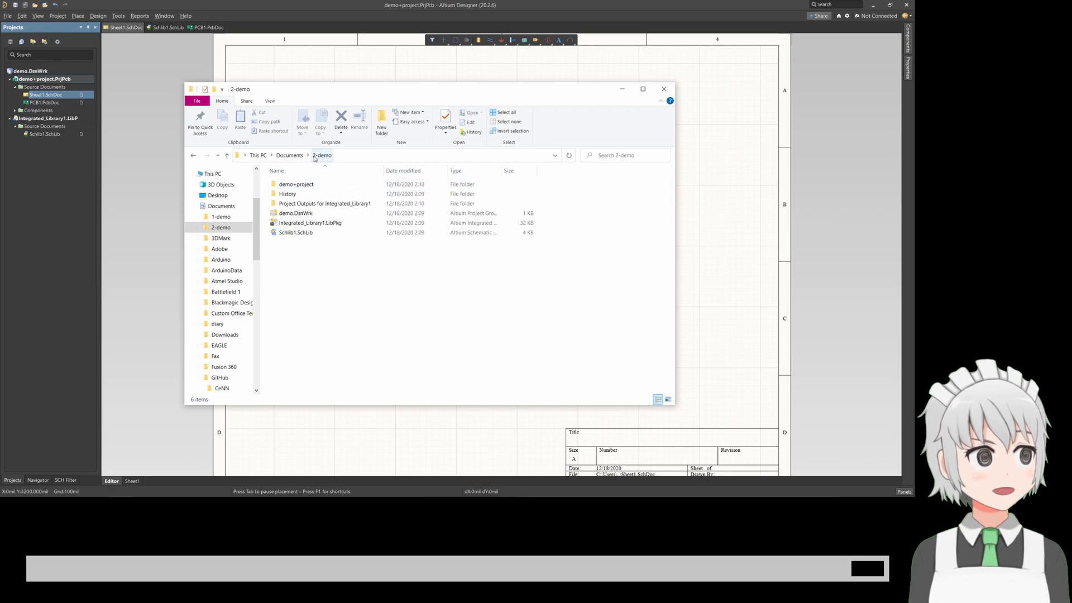
left_click(296, 183)
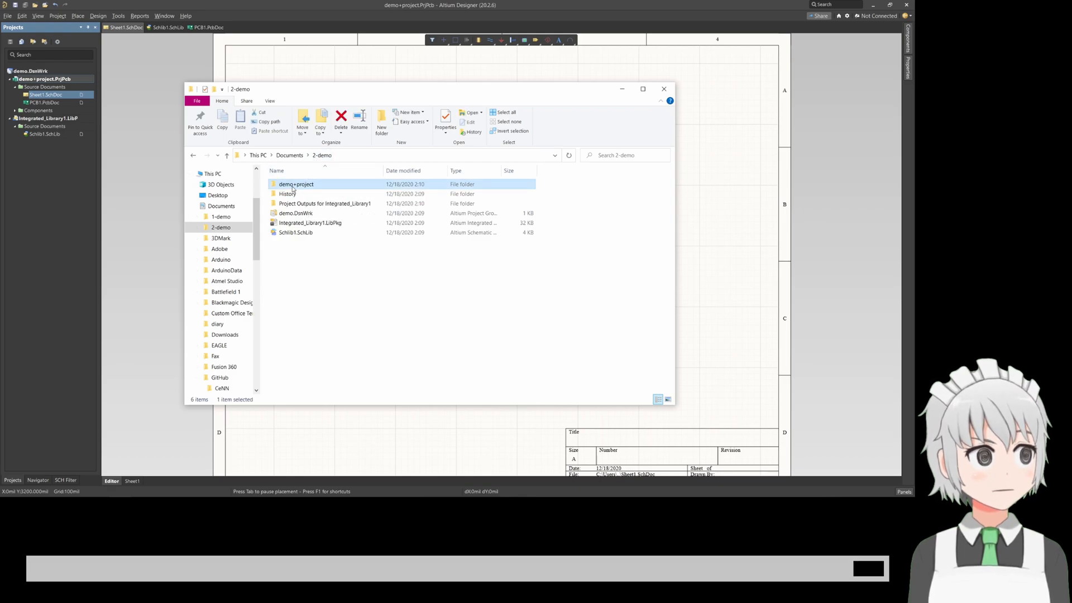
double_click(296, 184)
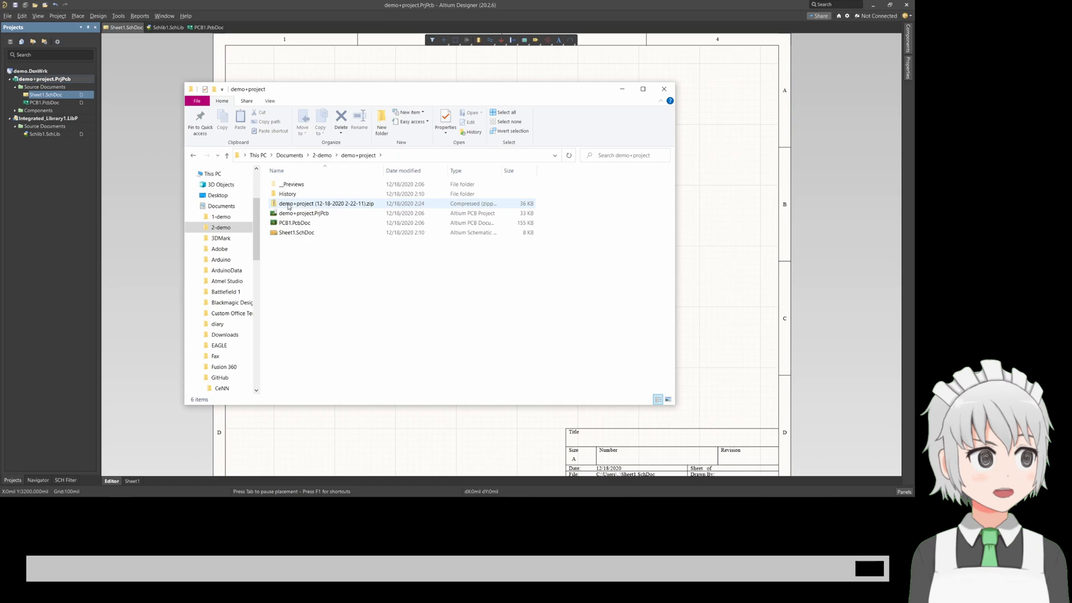
left_click(325, 203)
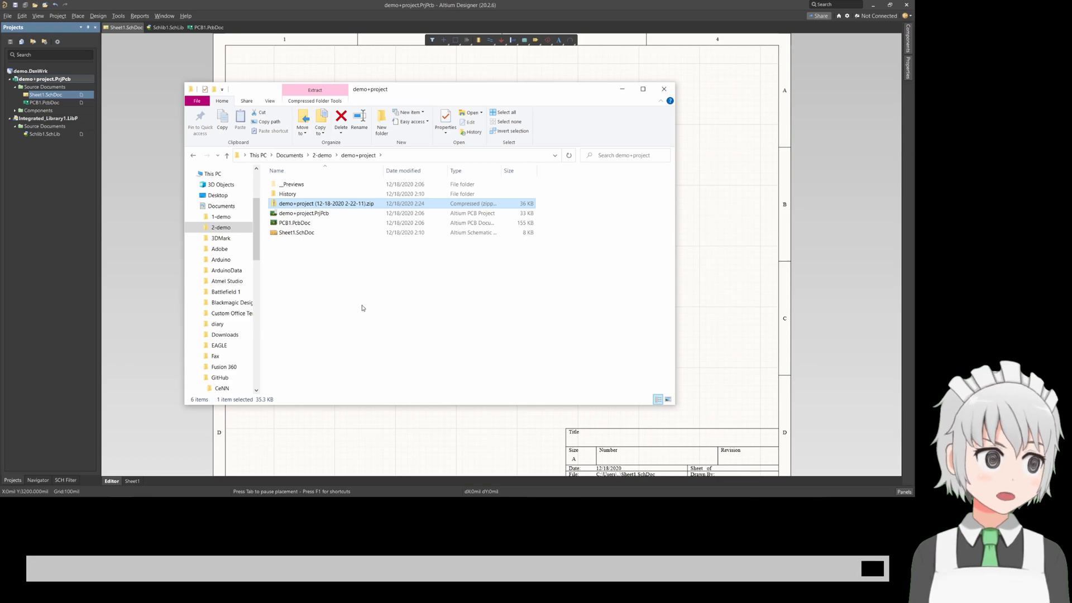
mouse_move(594, 112)
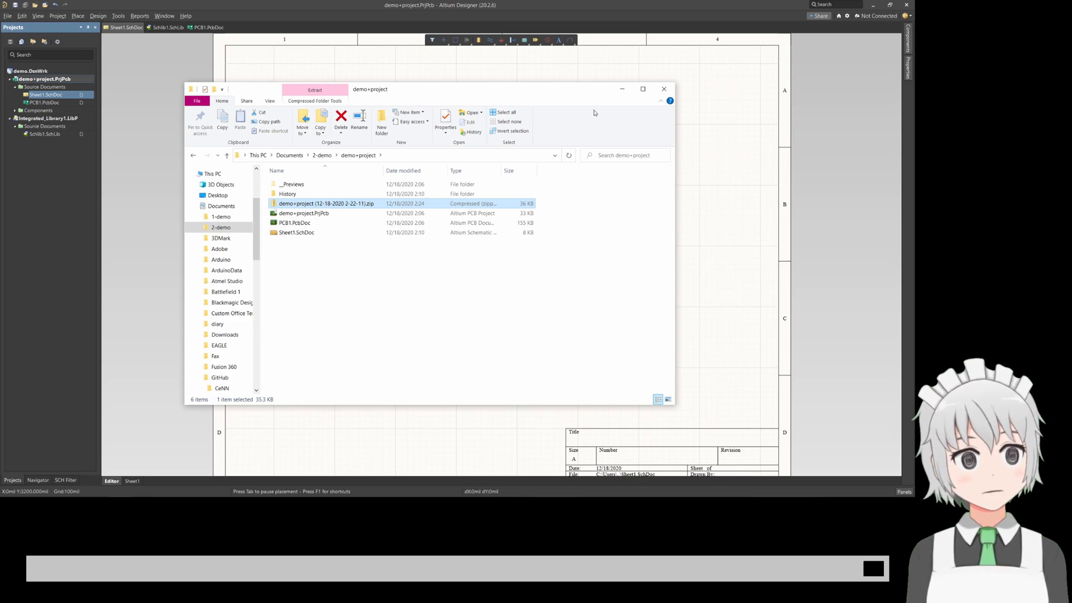
left_click(662, 89)
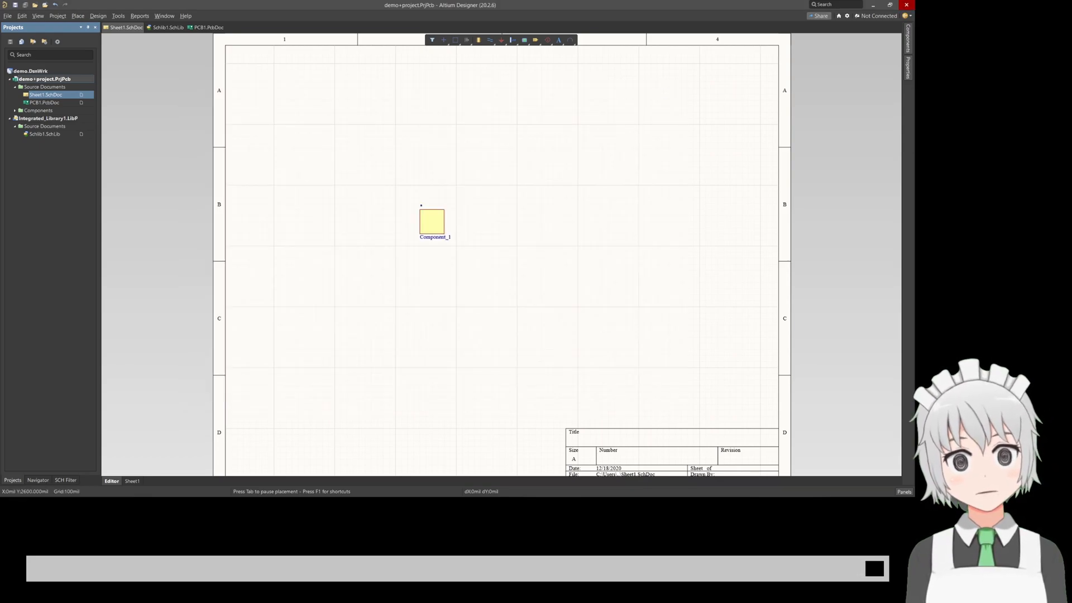